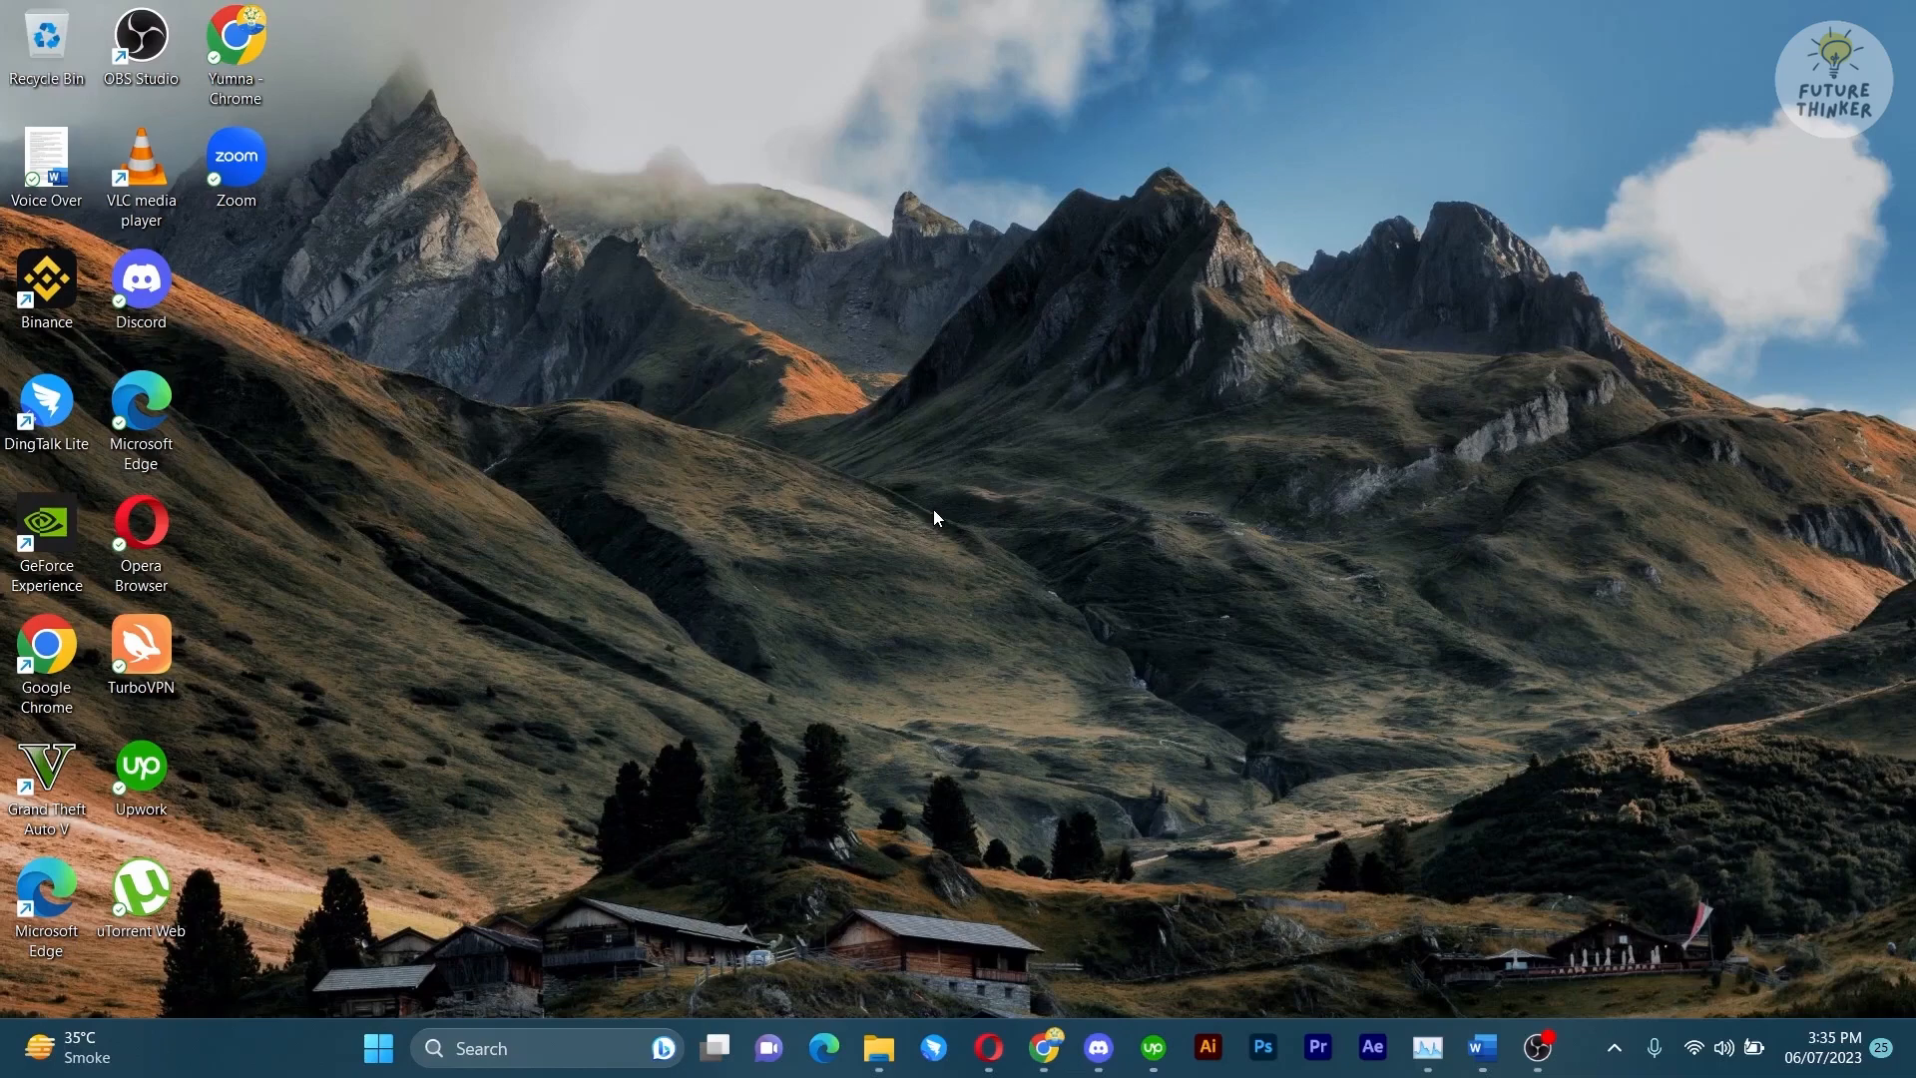
mouse_move(1002, 297)
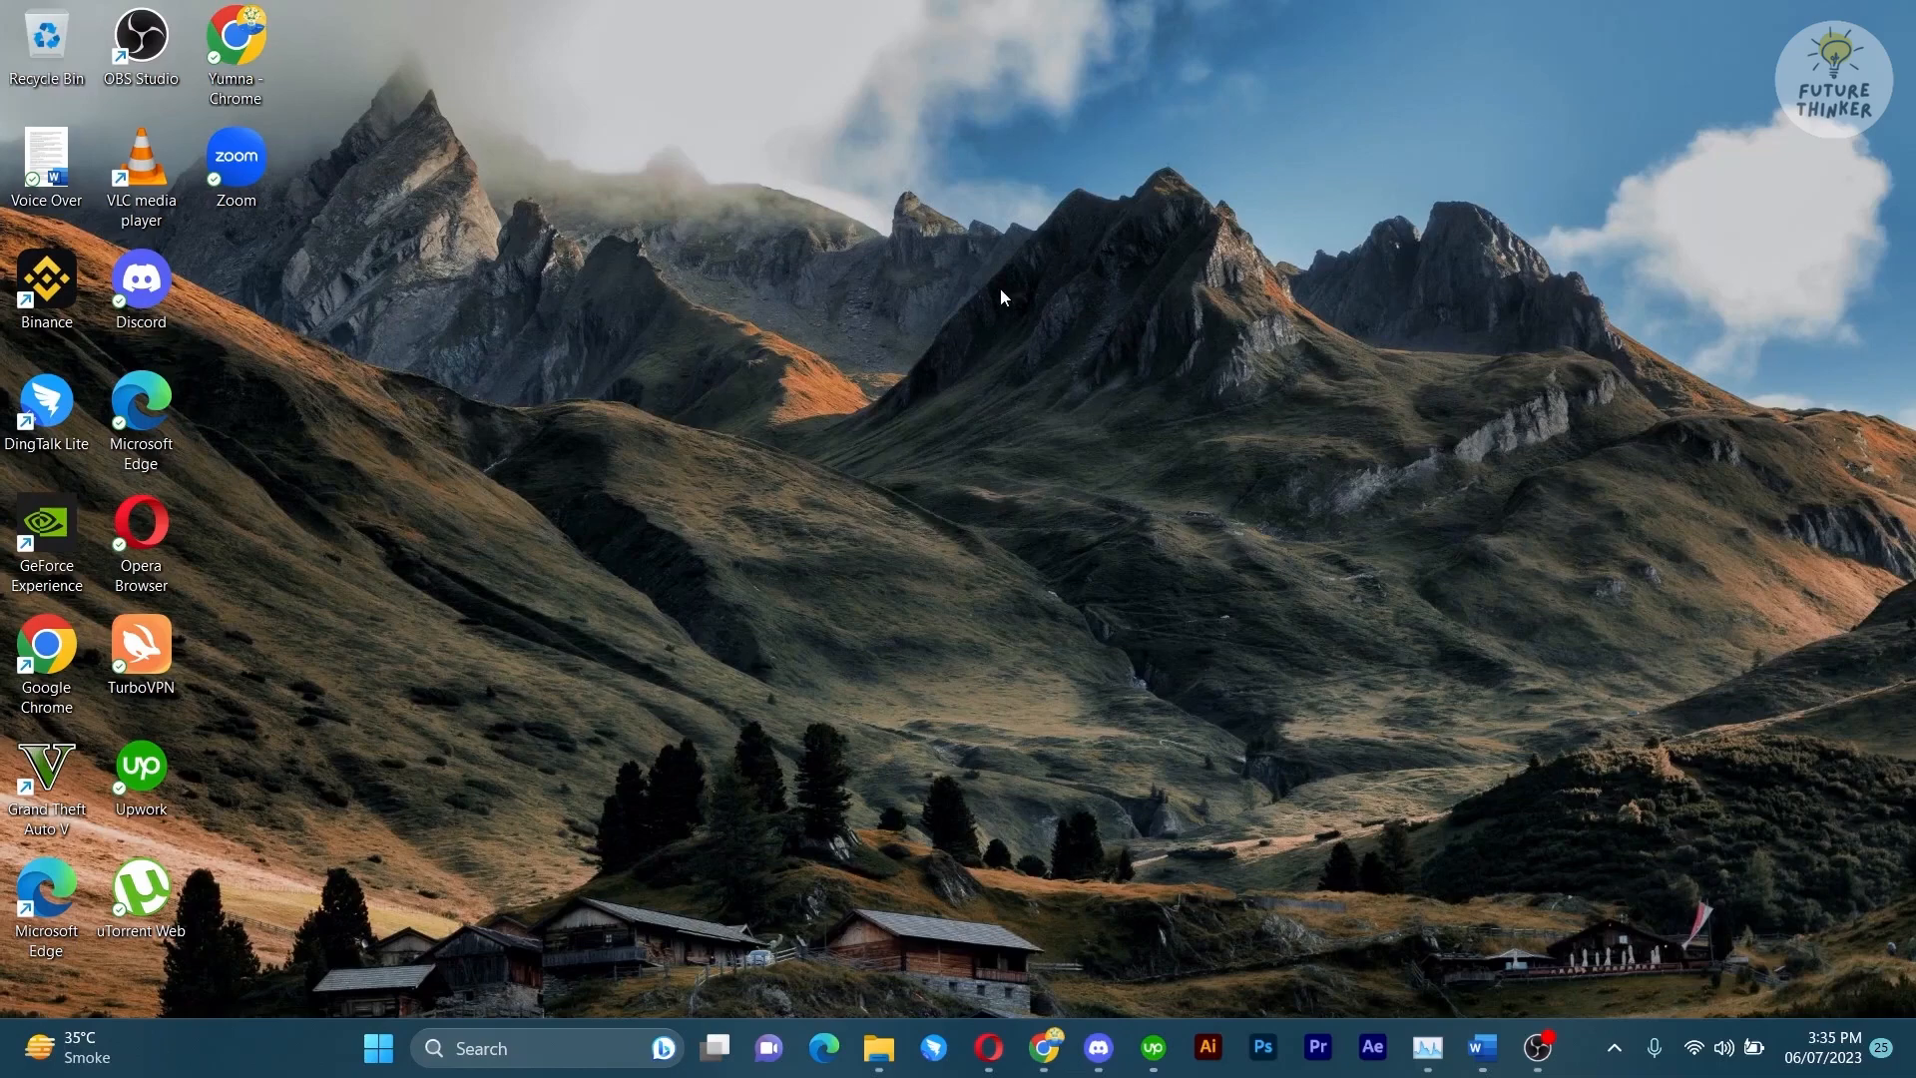
mouse_move(988, 1047)
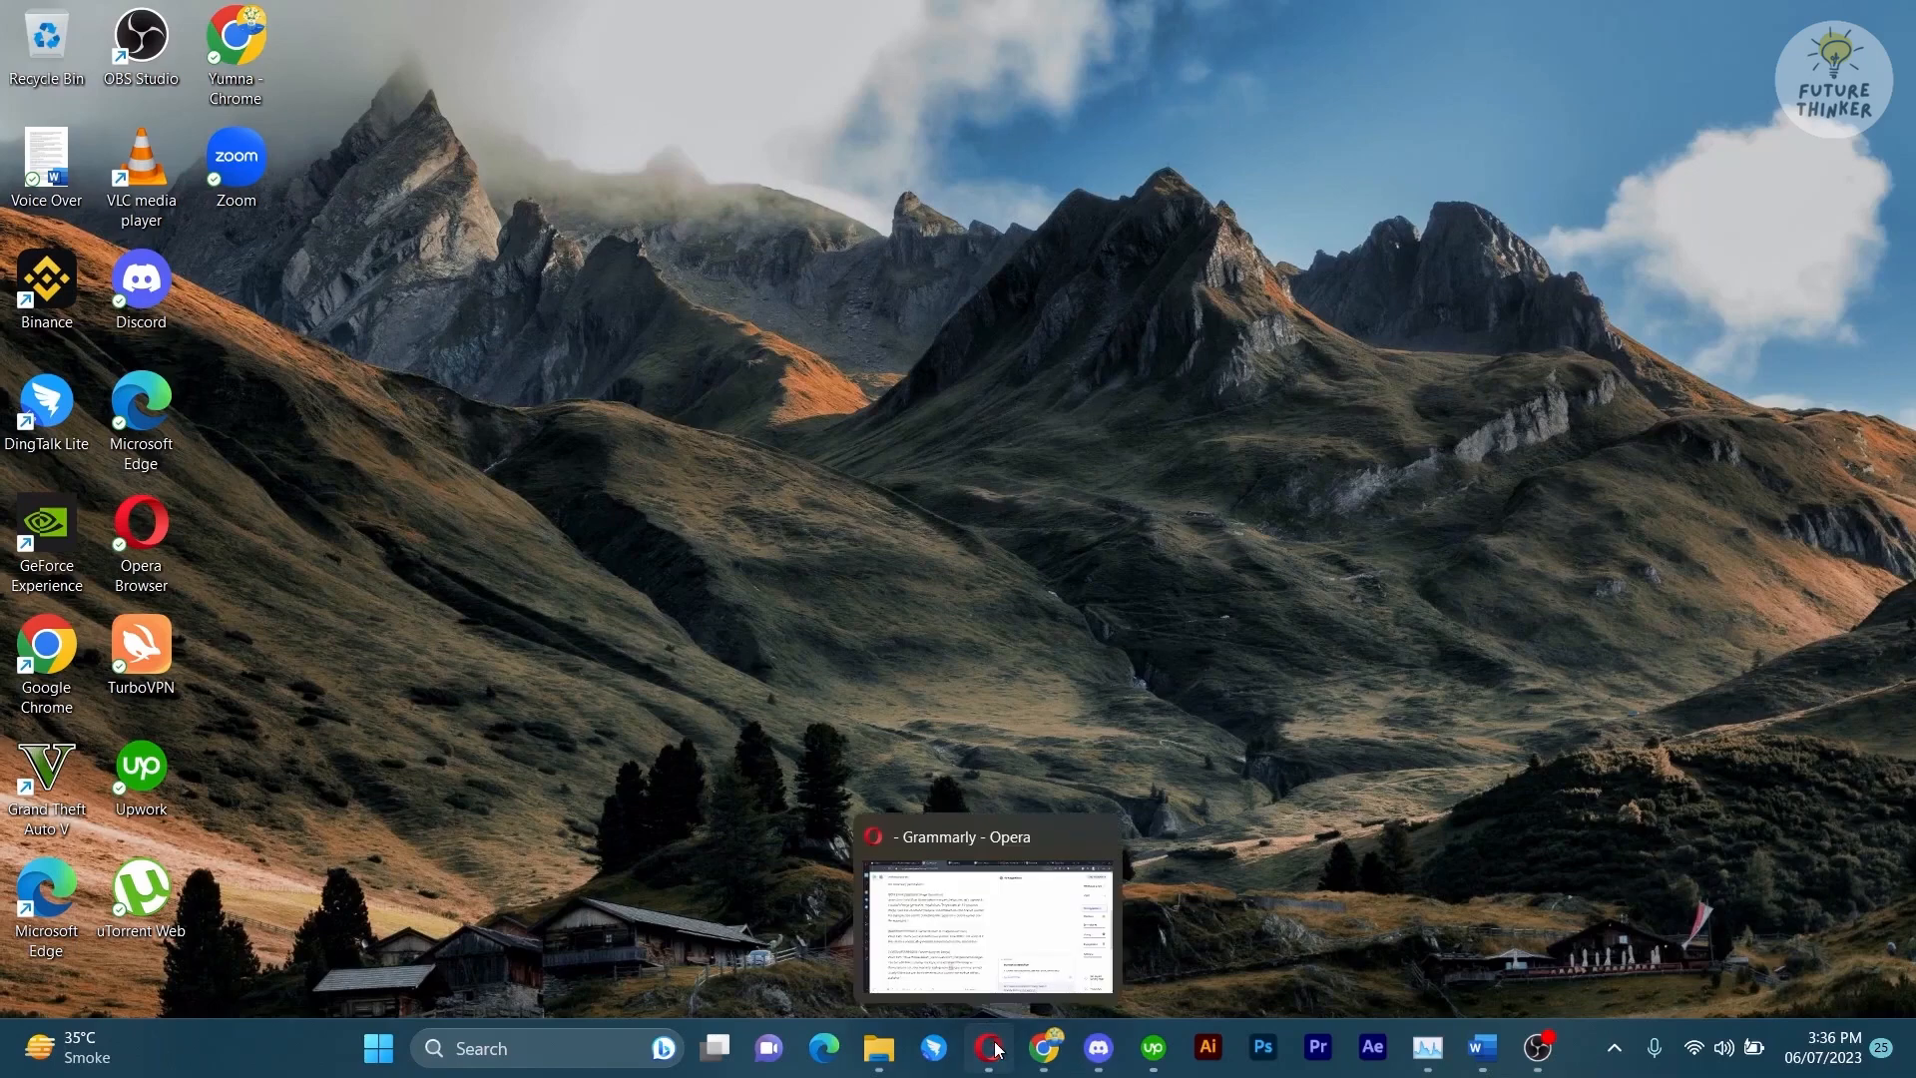
Bring the Opera browser forward and search for 'discord'.
left_click(988, 1048)
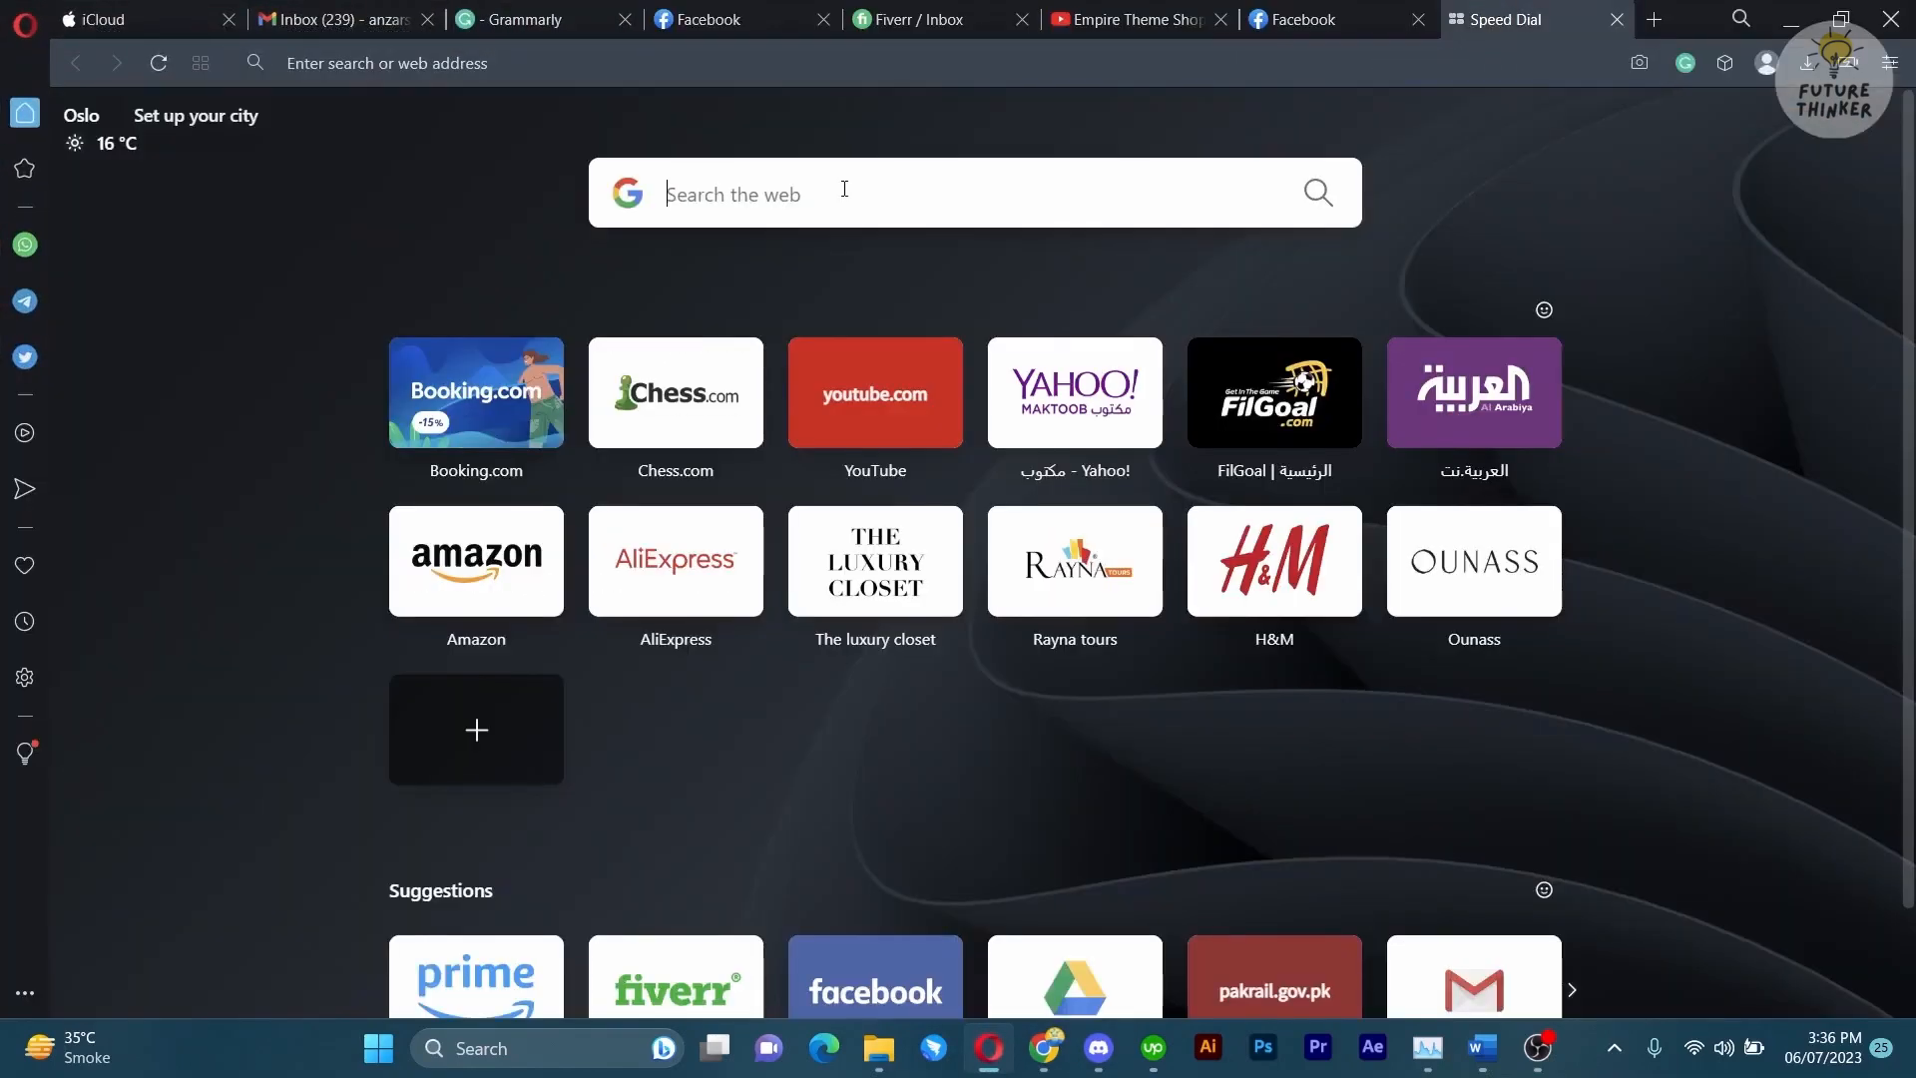
type("discord")
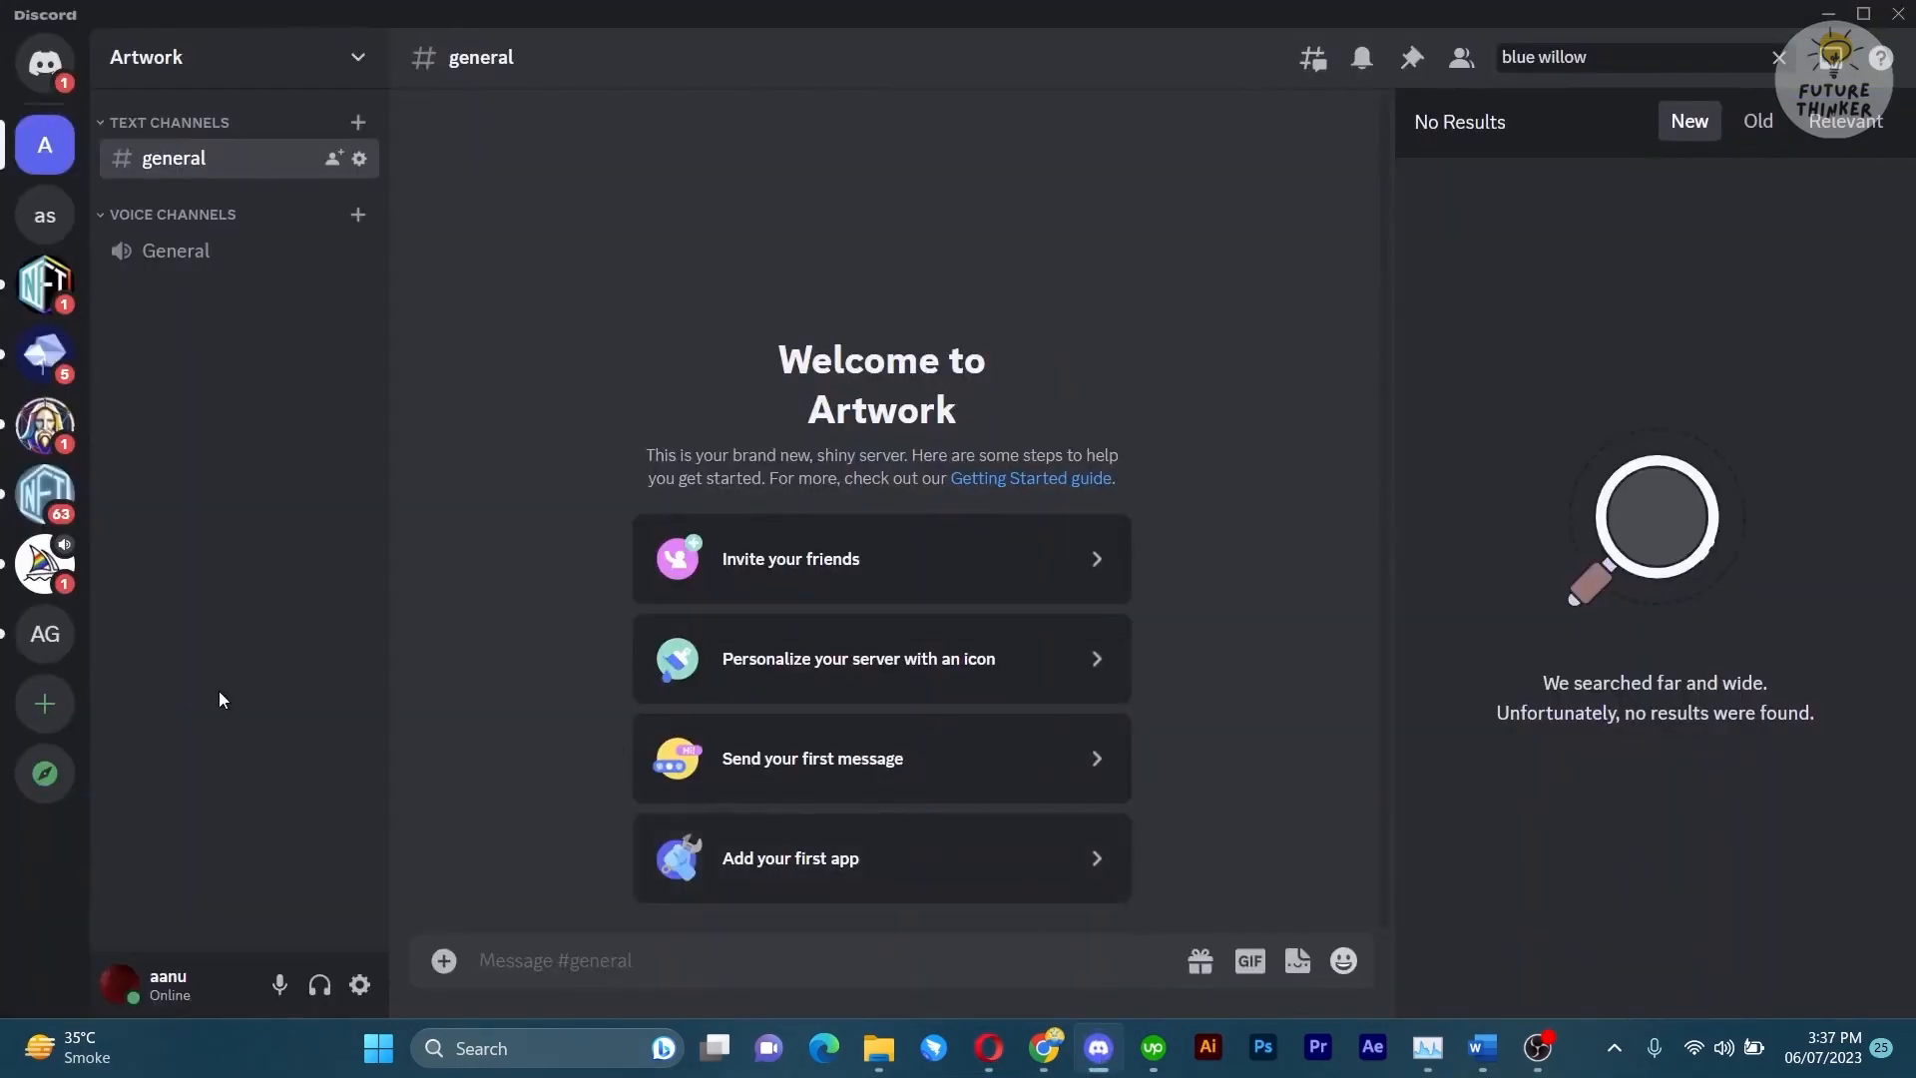
mouse_move(132, 698)
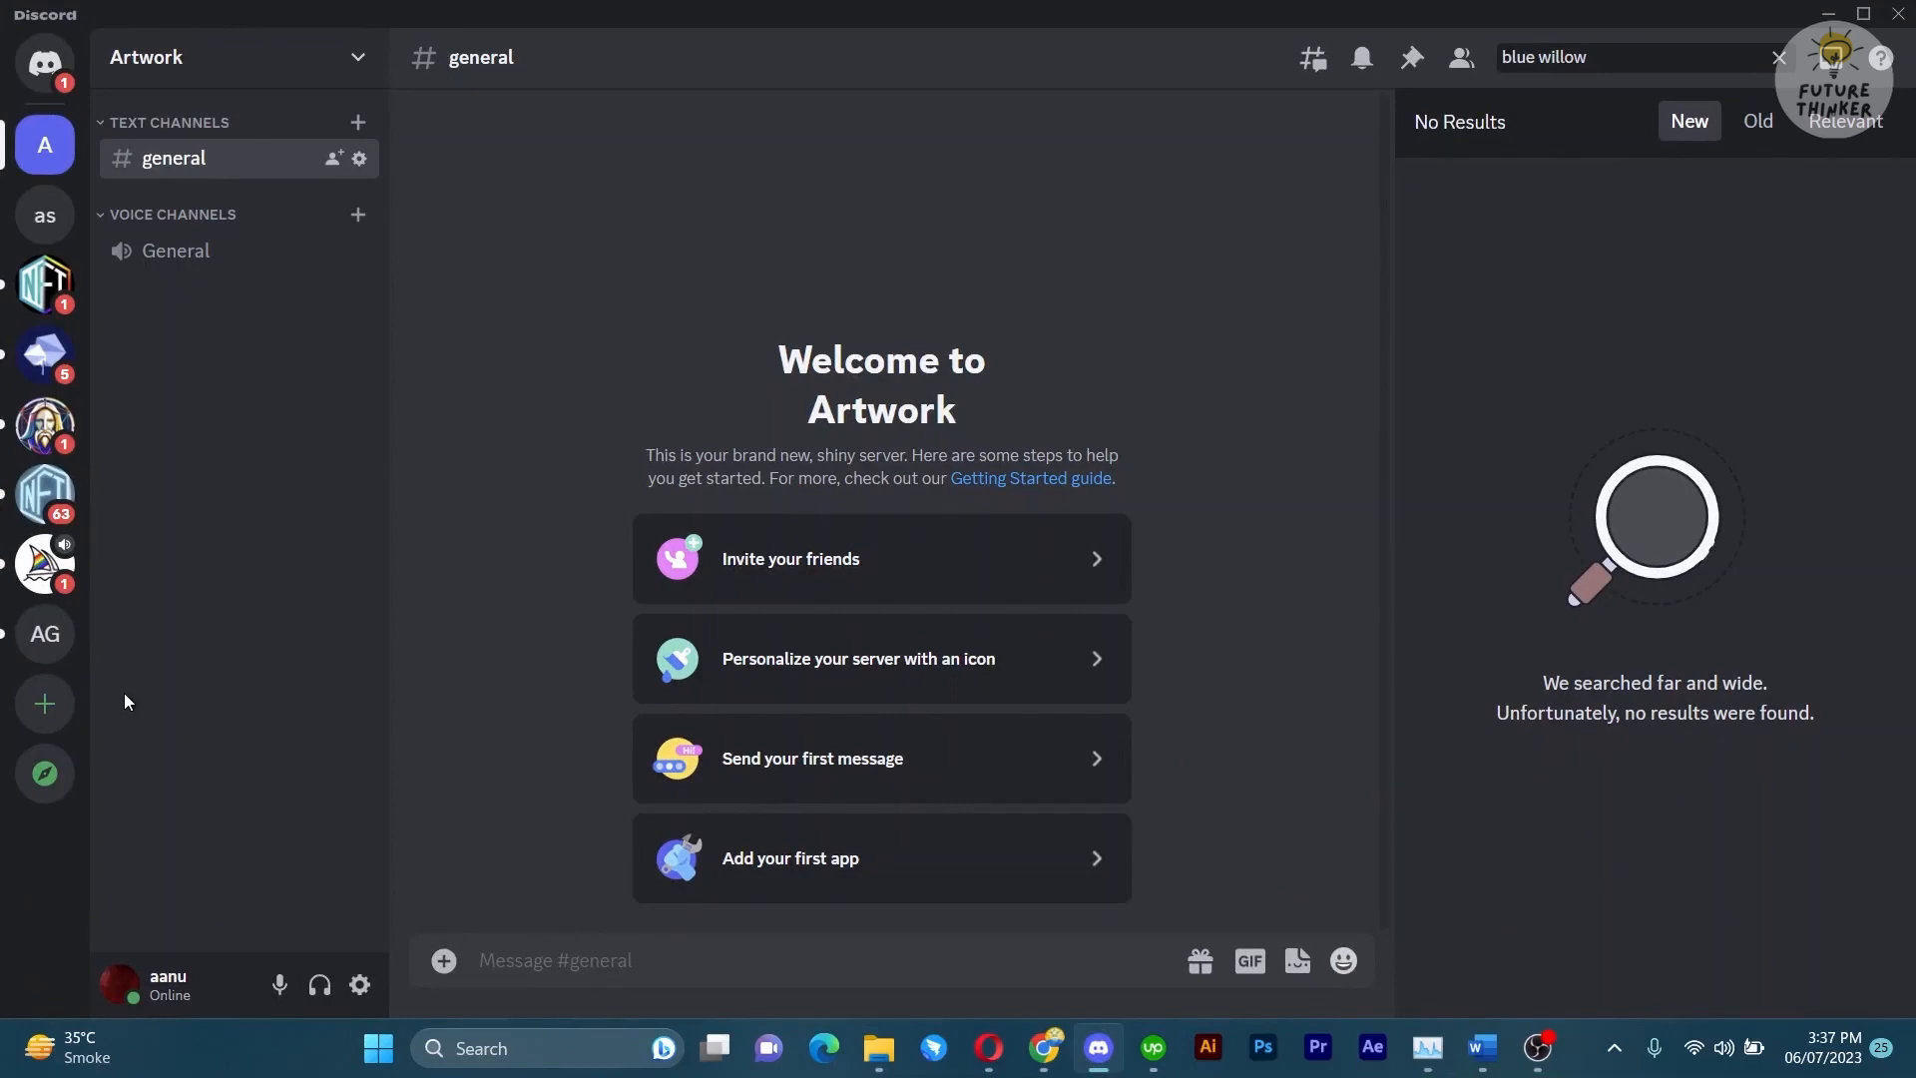
mouse_move(108, 707)
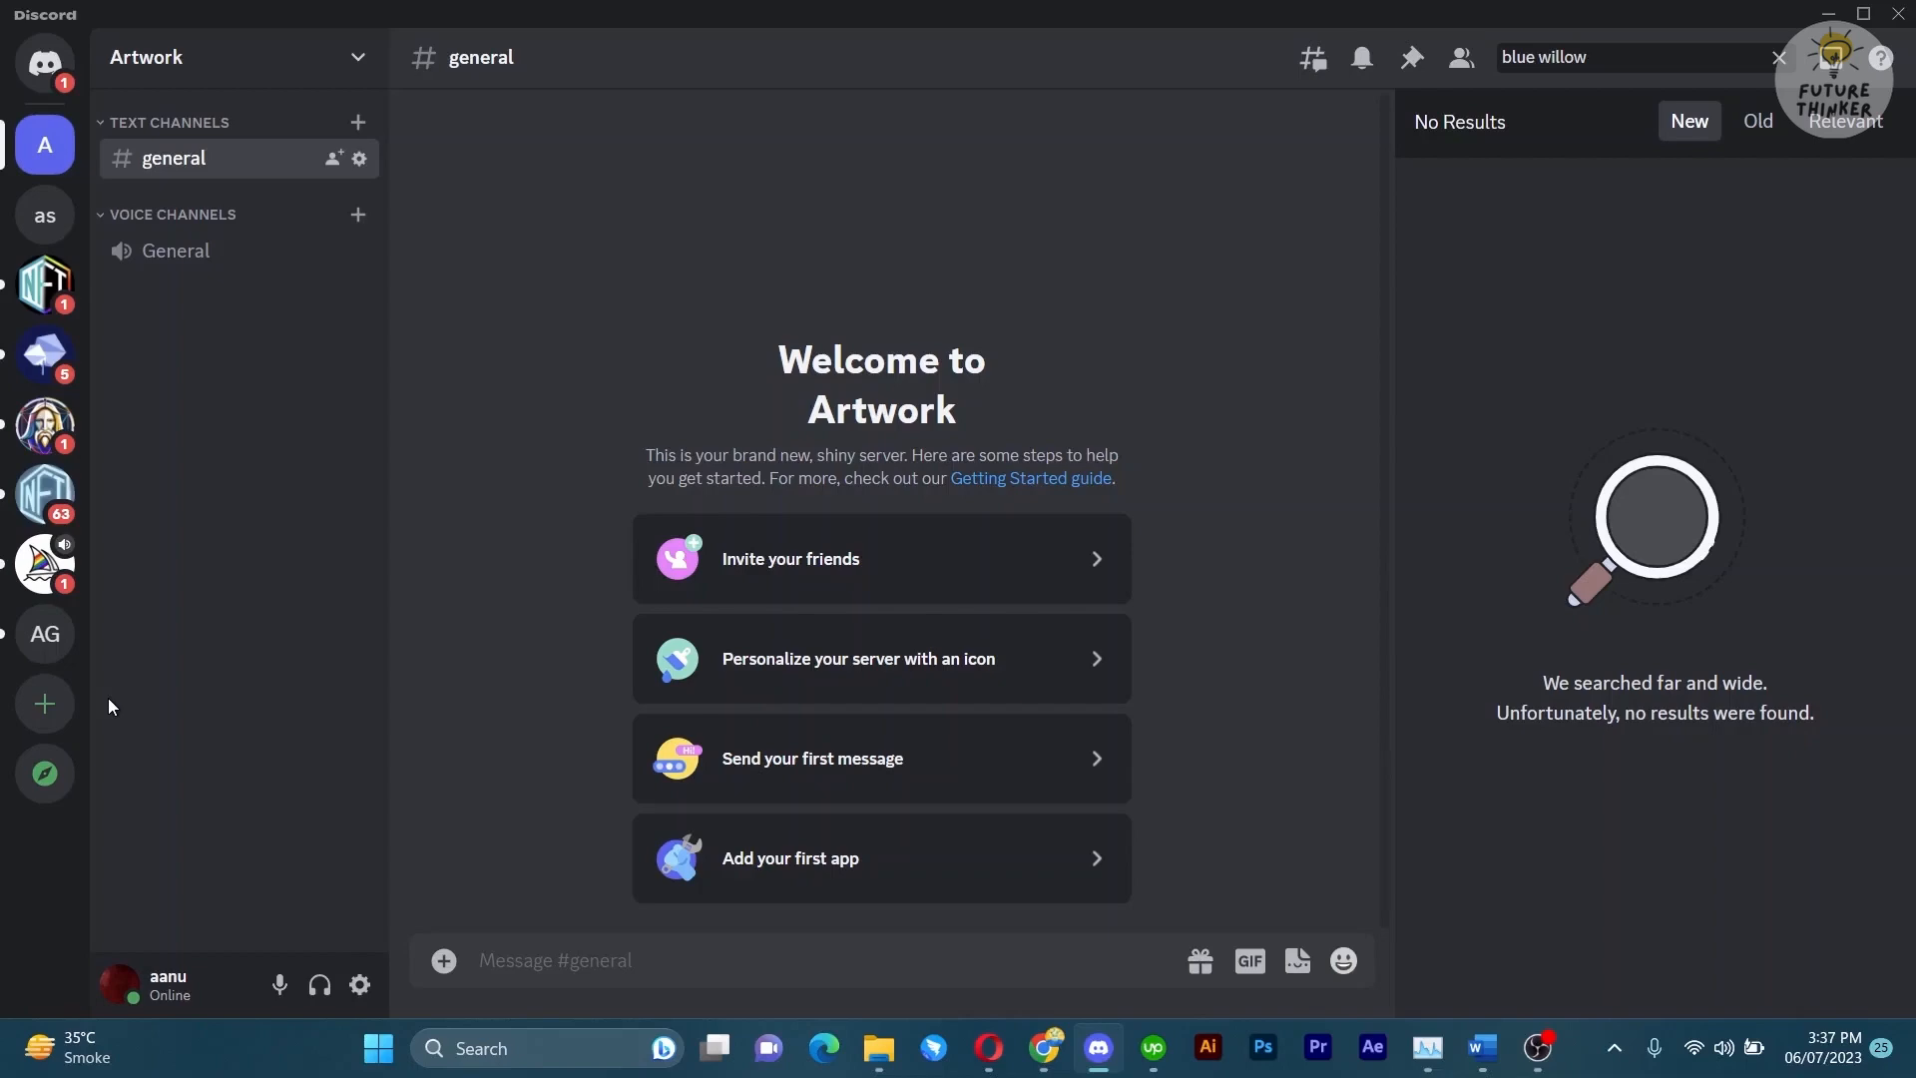
Create a new Discord server named 'Art Work Blue' and land on its general channel.
left_click(46, 705)
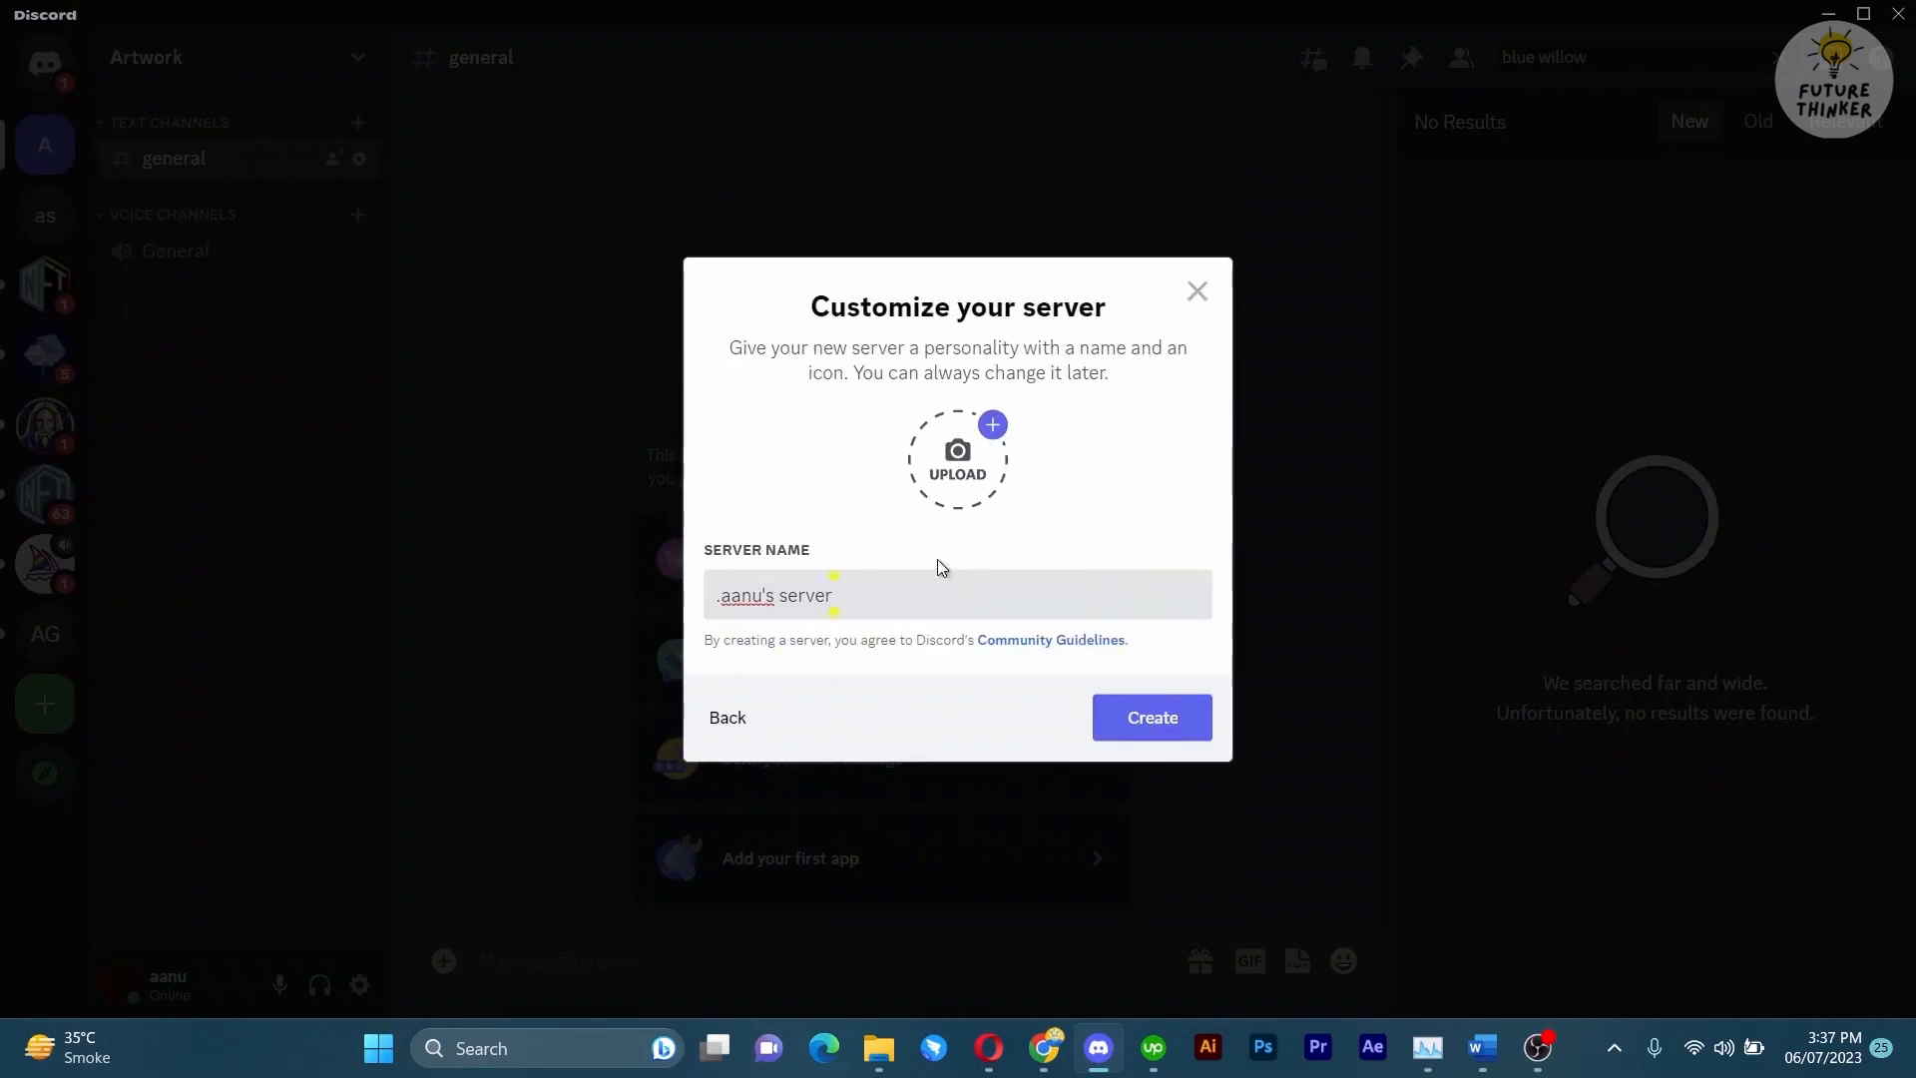
type("Art Work Blue")
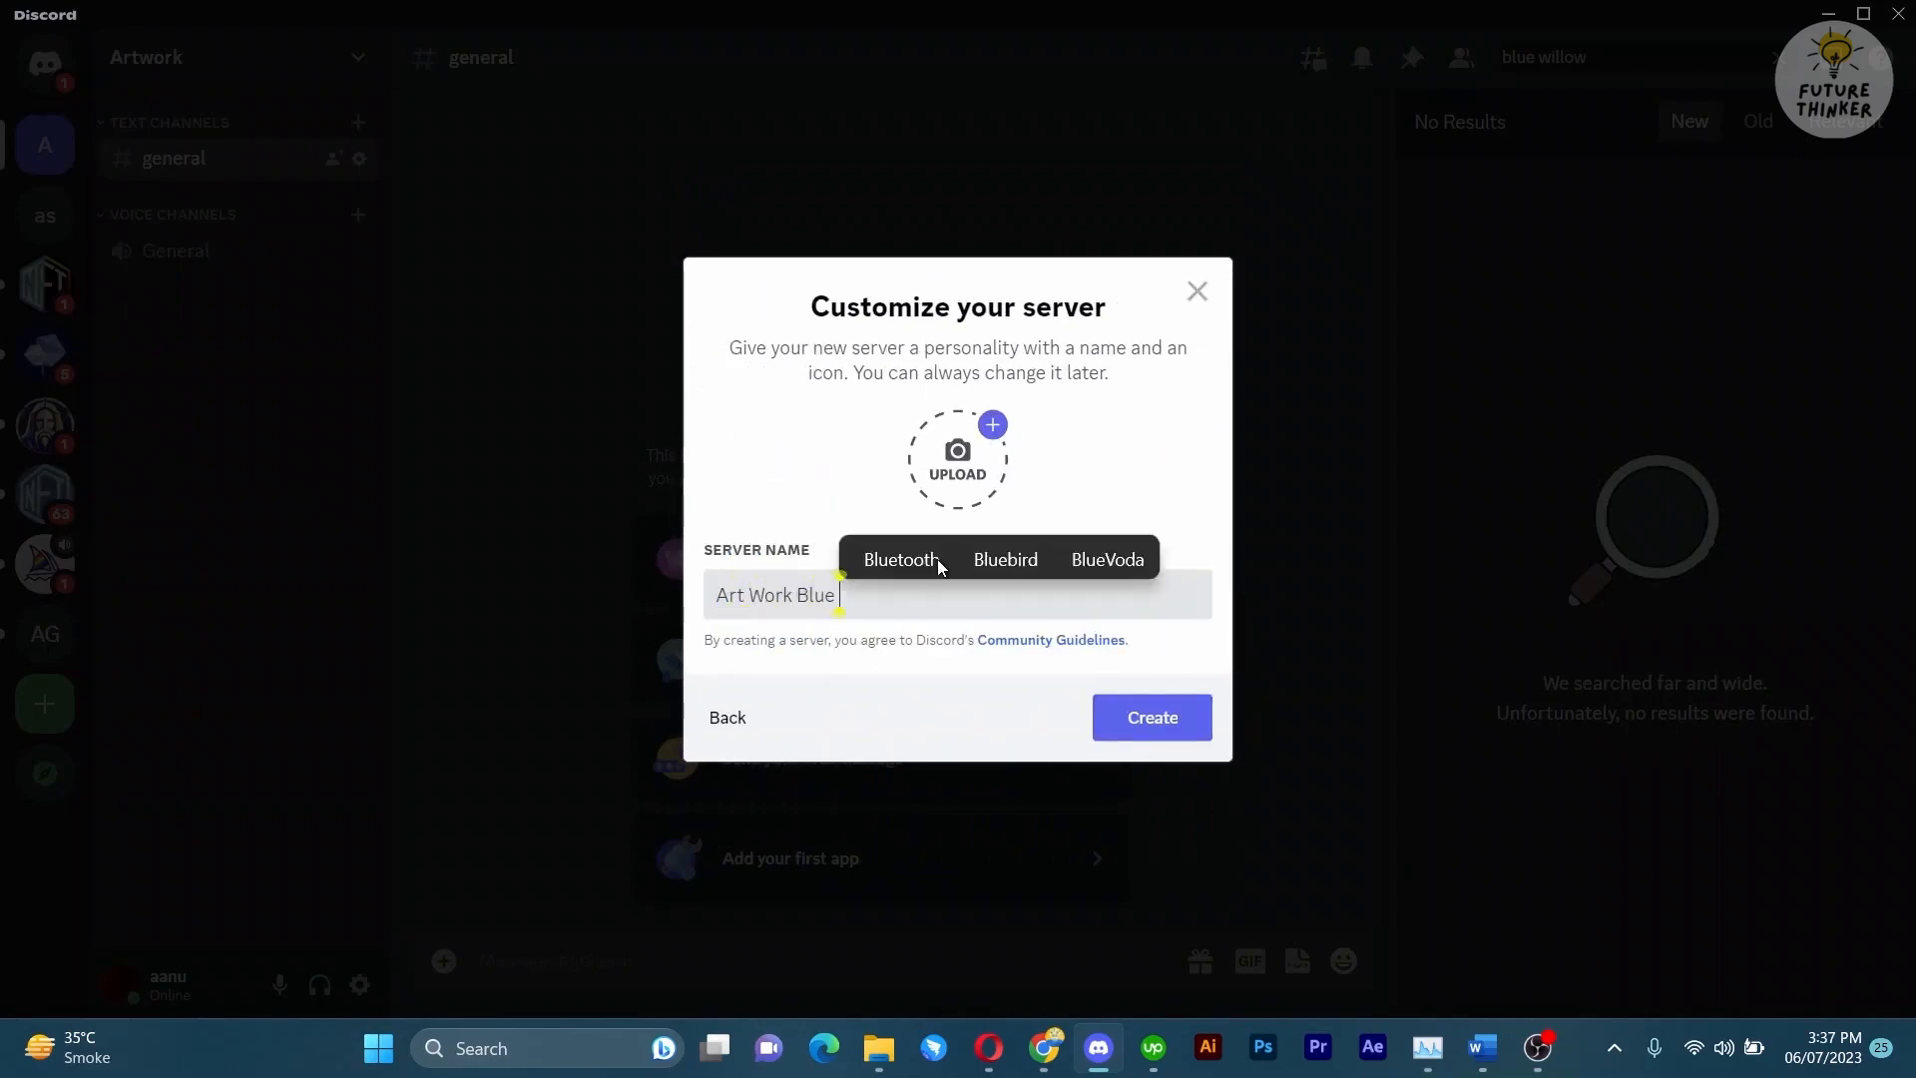
left_click(1149, 716)
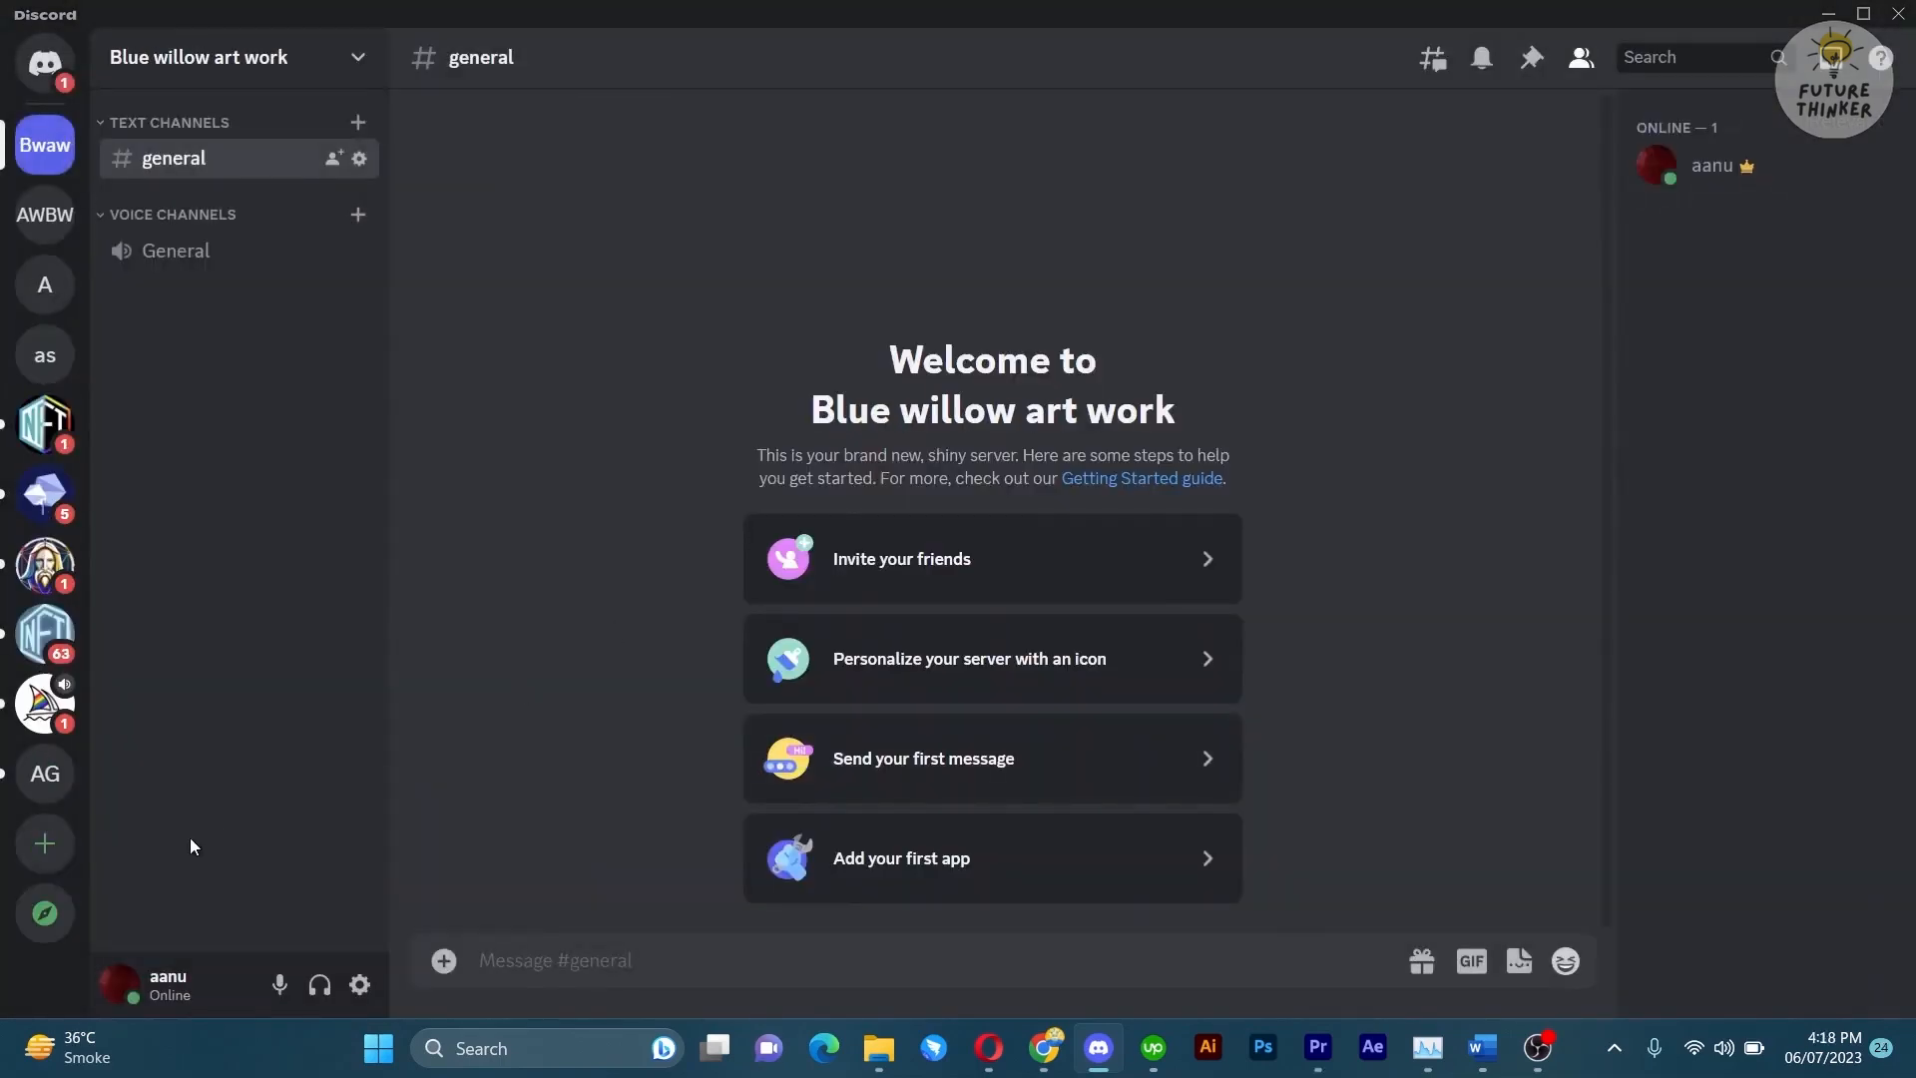
Find the BlueWillow AI community in Discover and view the BlueWillow bot's profile card.
left_click(46, 912)
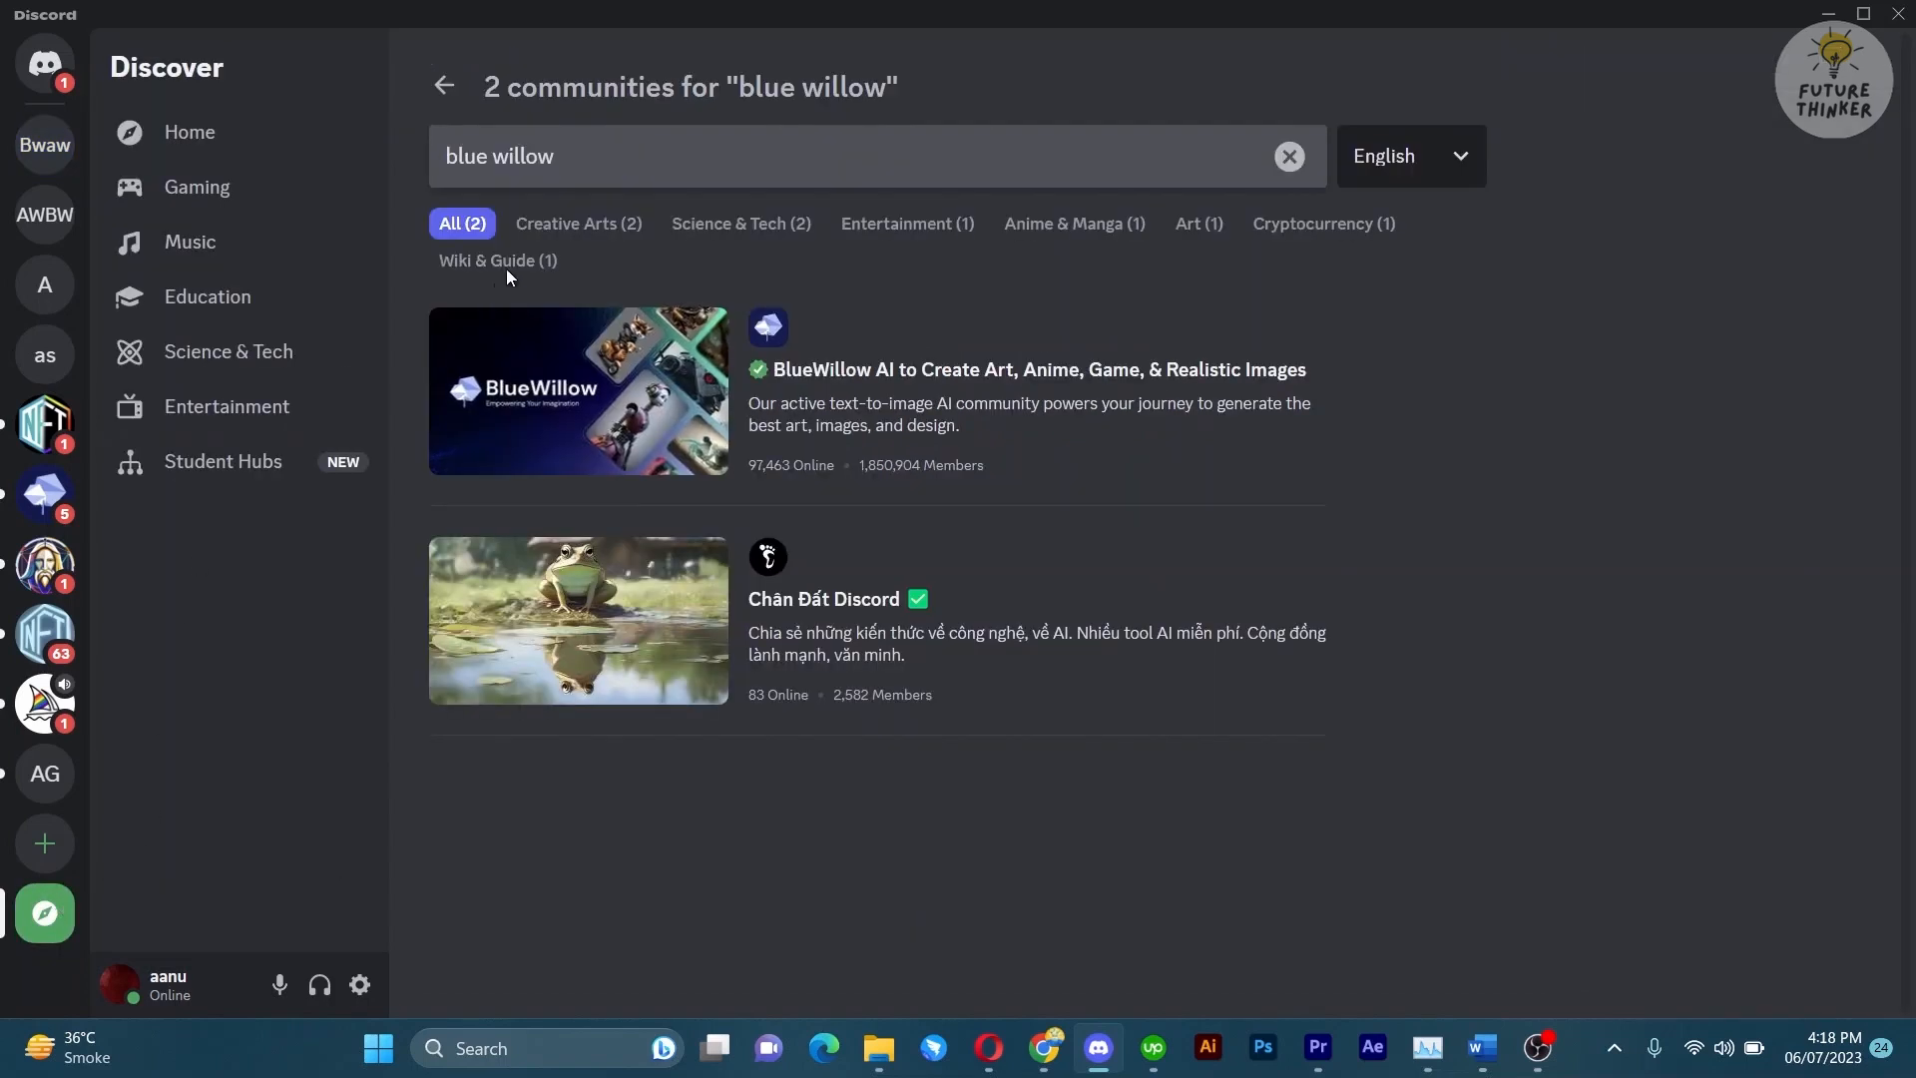
left_click(856, 156)
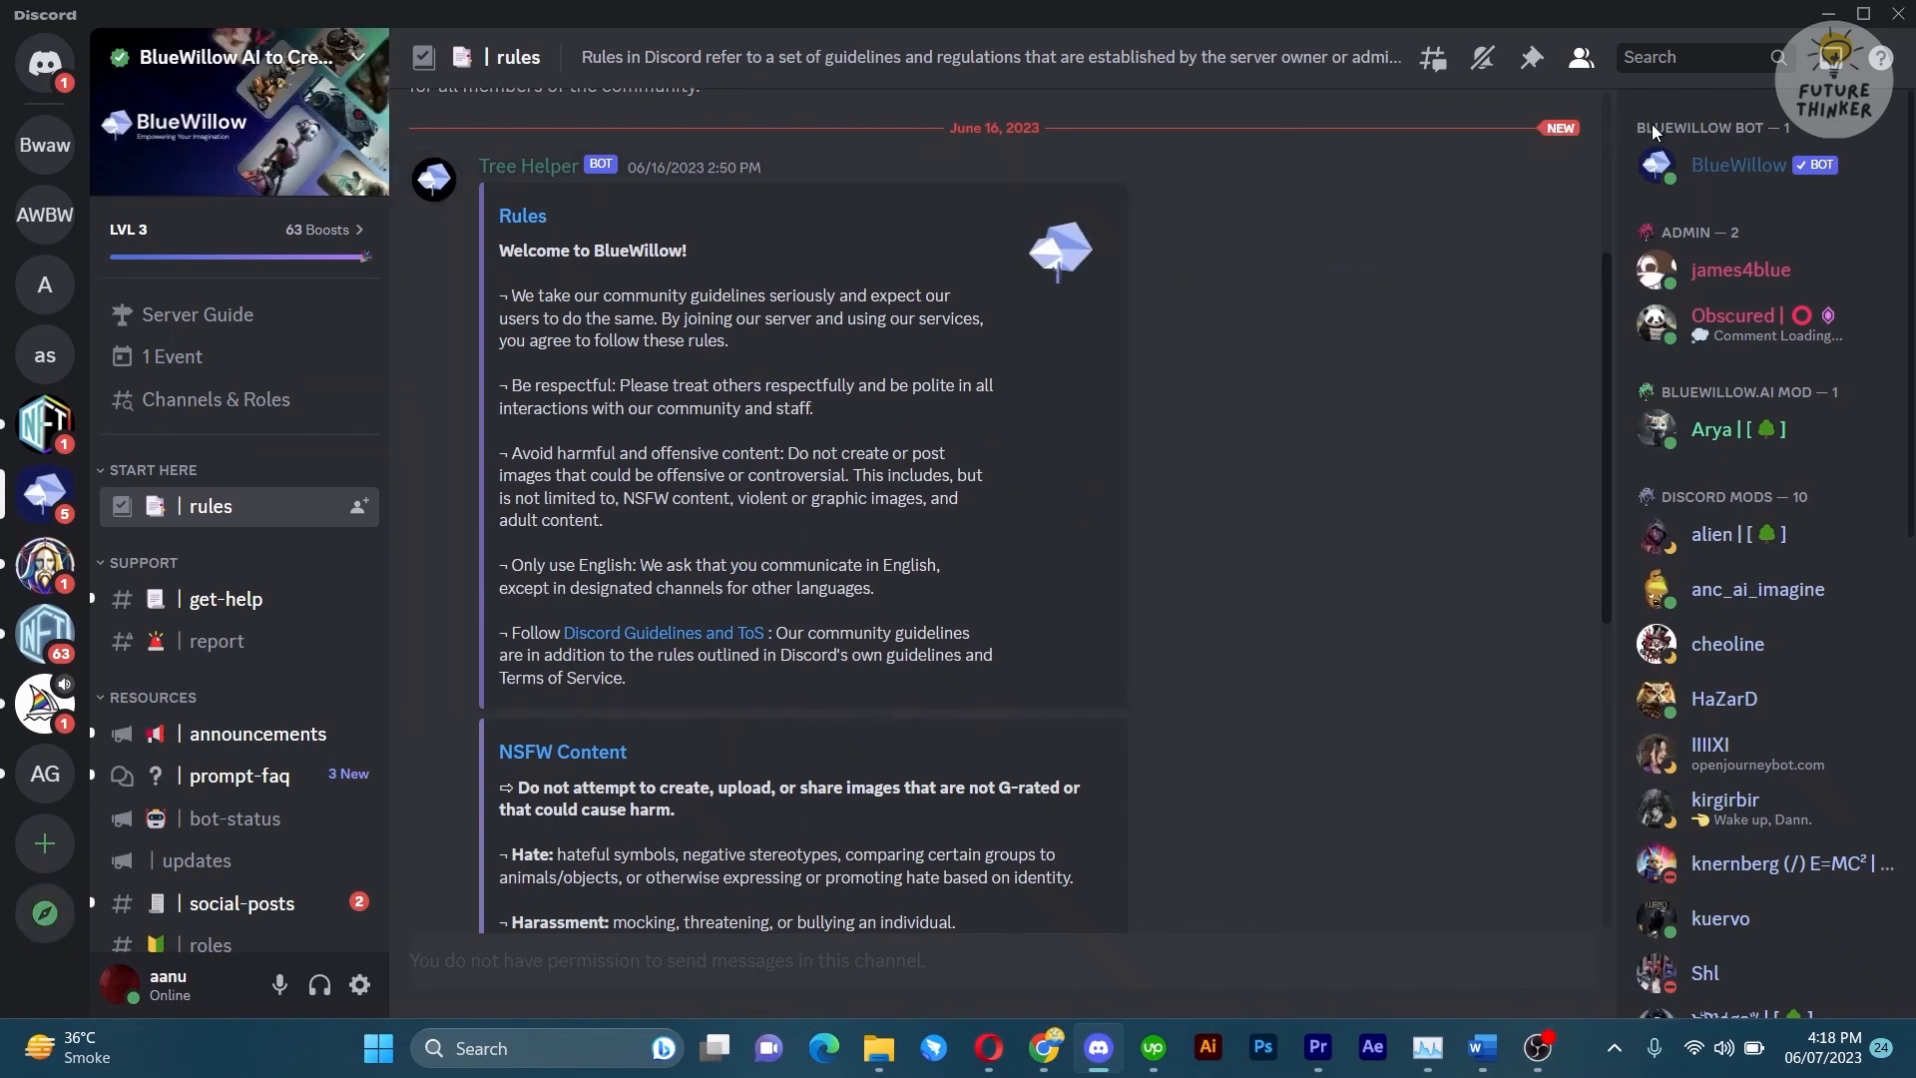
left_click(1738, 164)
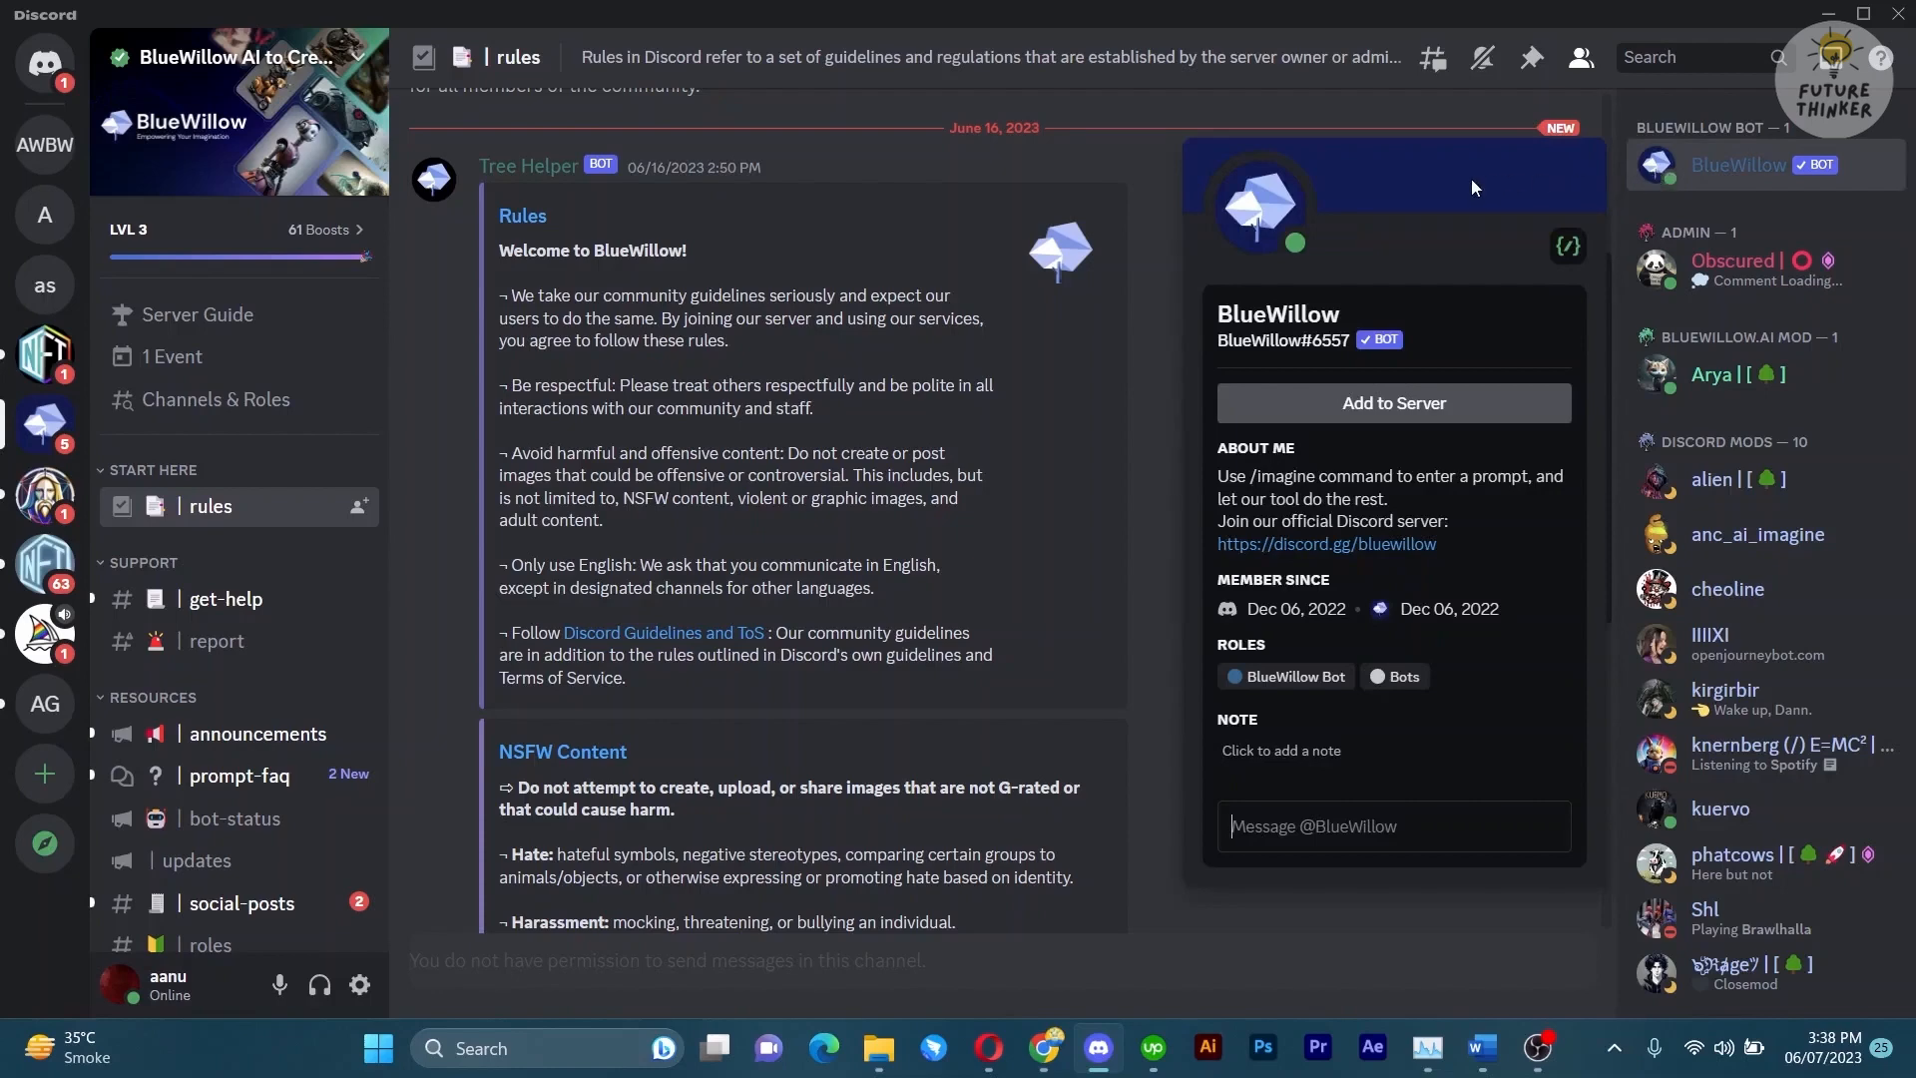
Choose the Art Work Blue Willow server as the destination for the BlueWillow bot.
left_click(1390, 403)
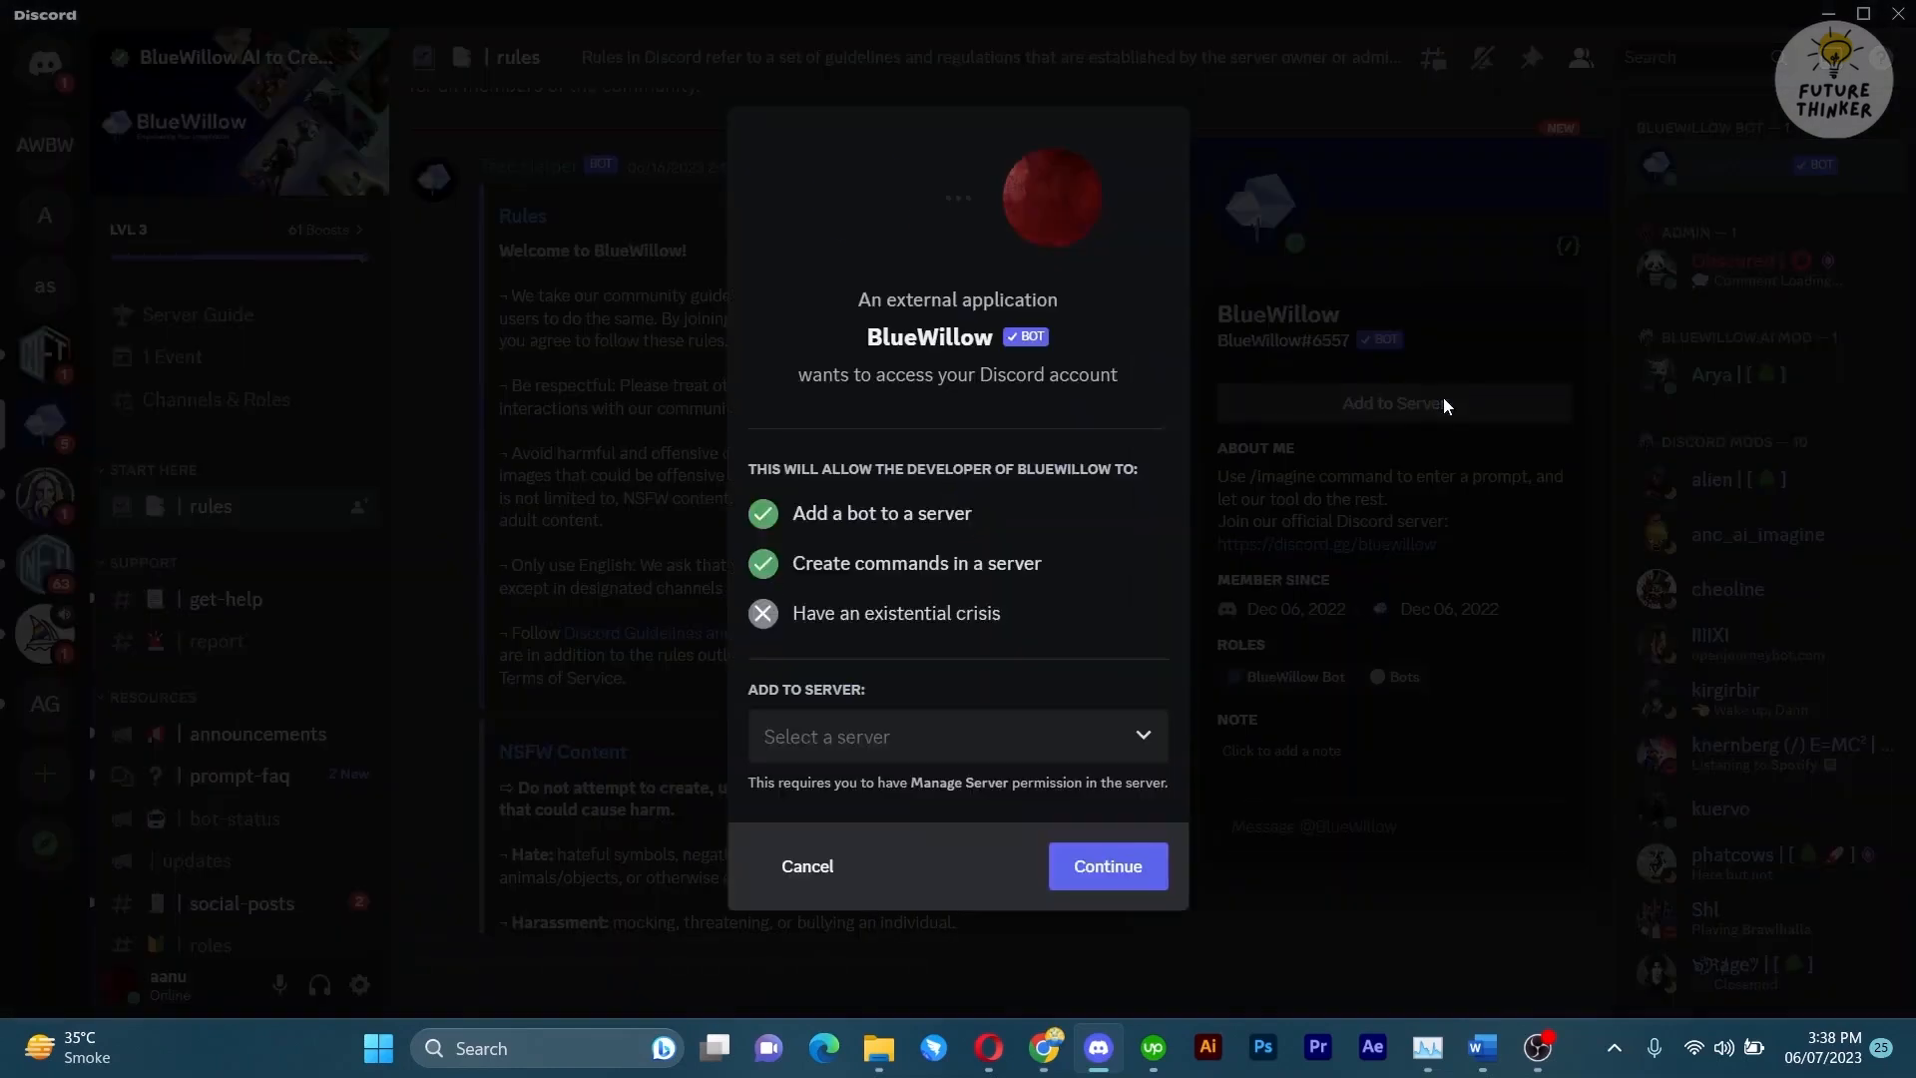
left_click(956, 736)
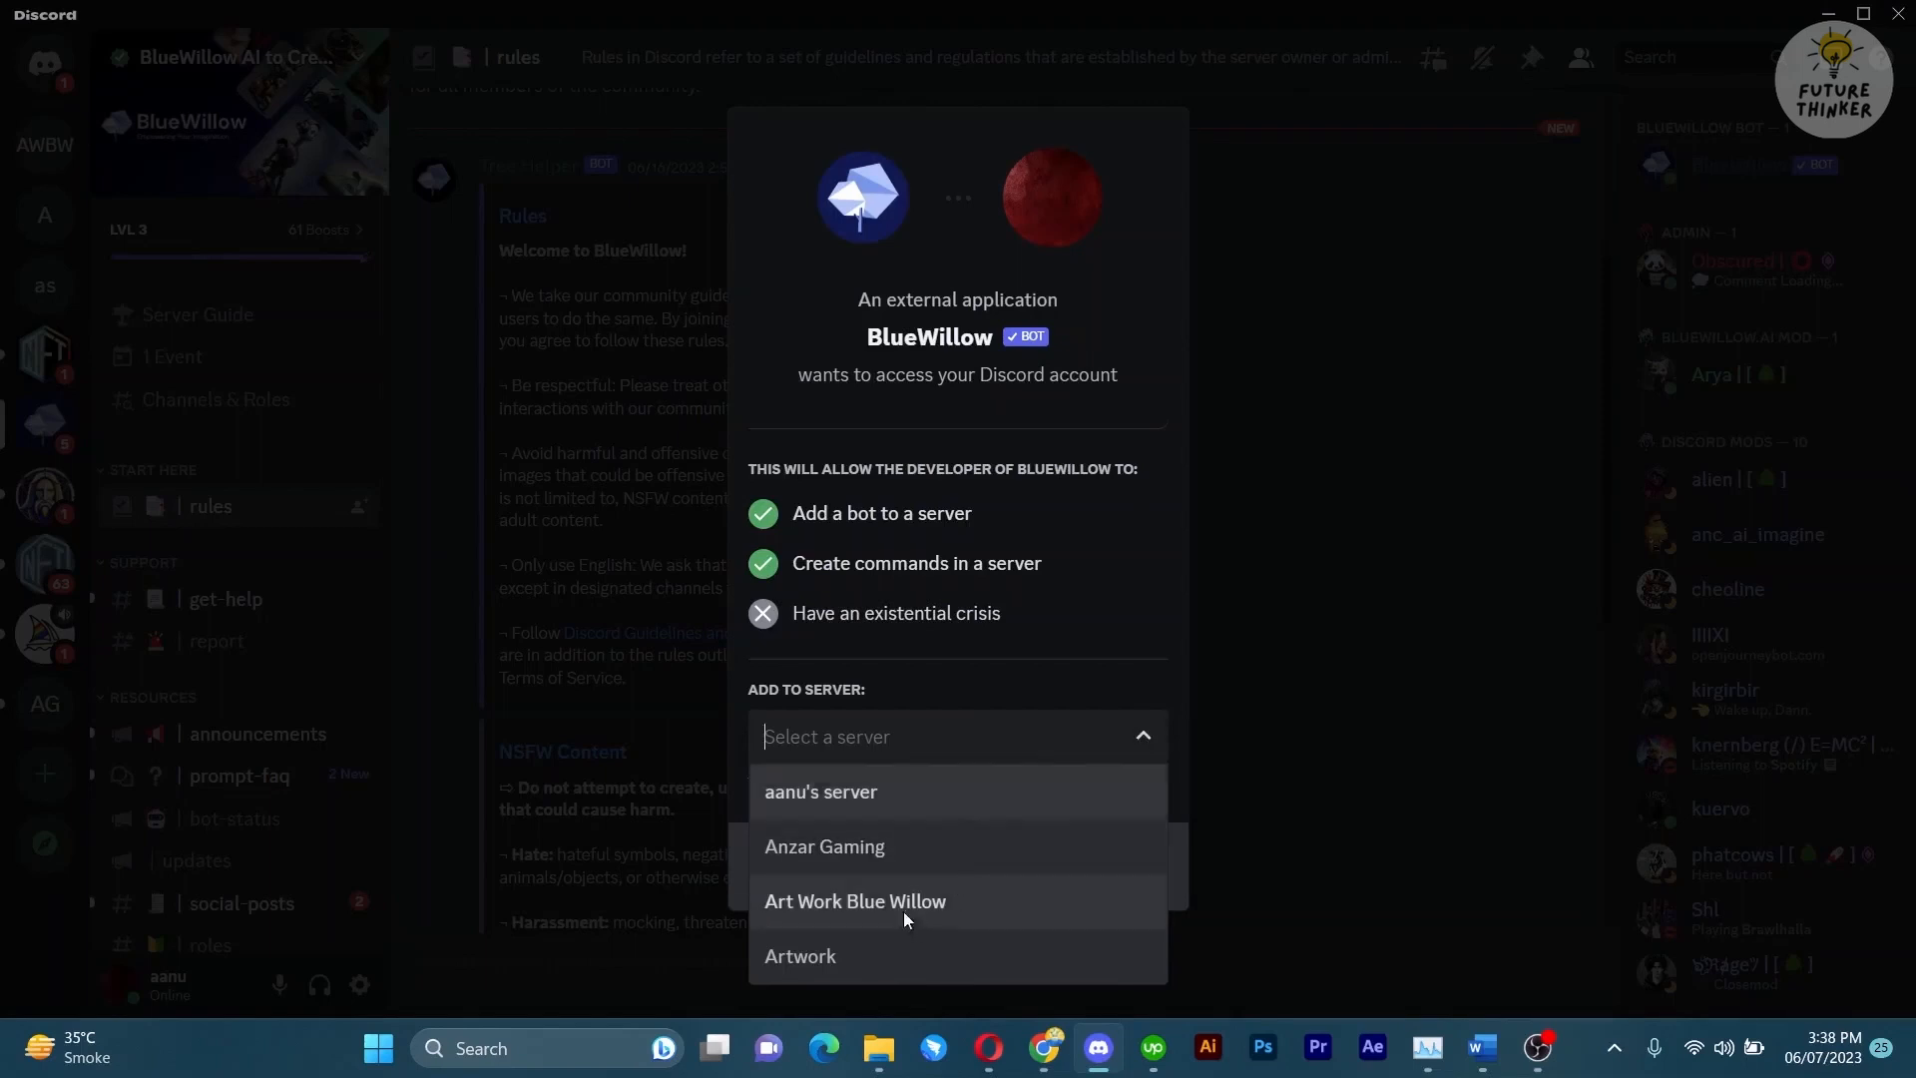
left_click(854, 900)
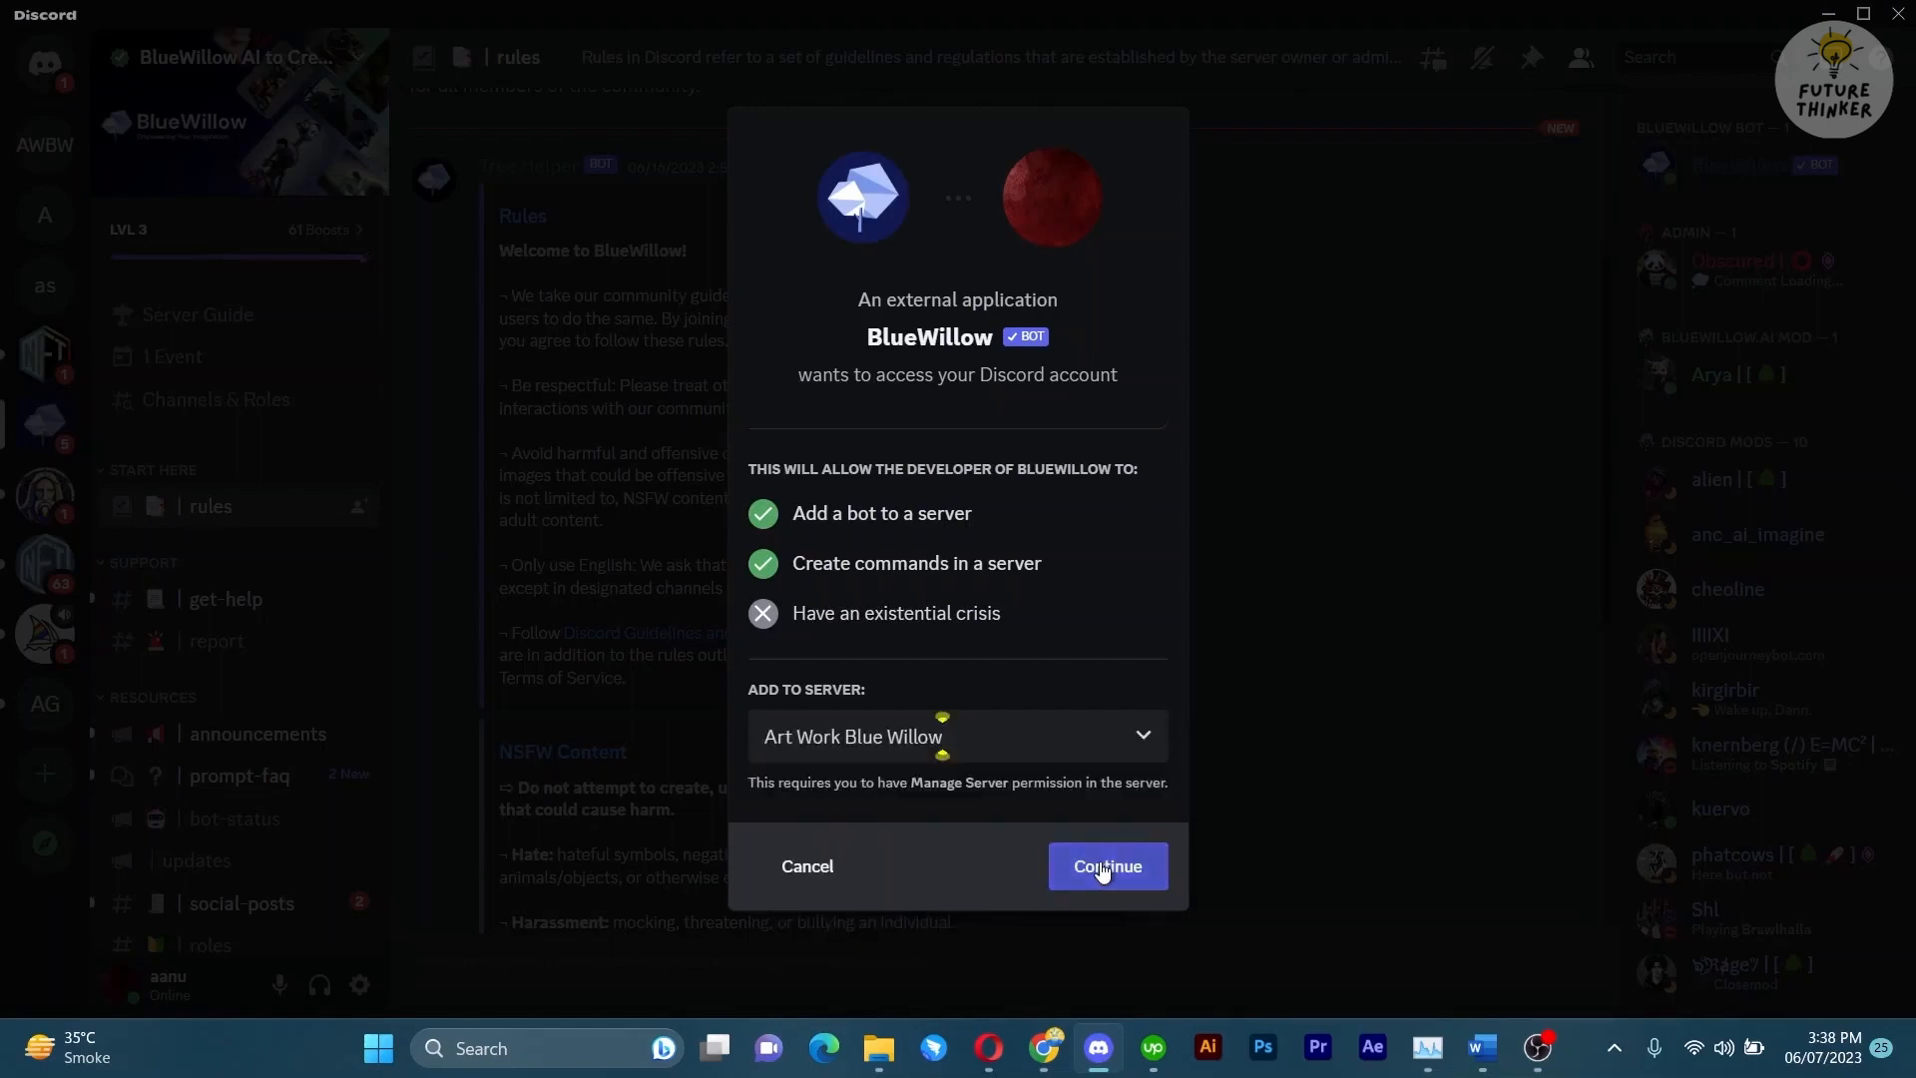
left_click(1104, 864)
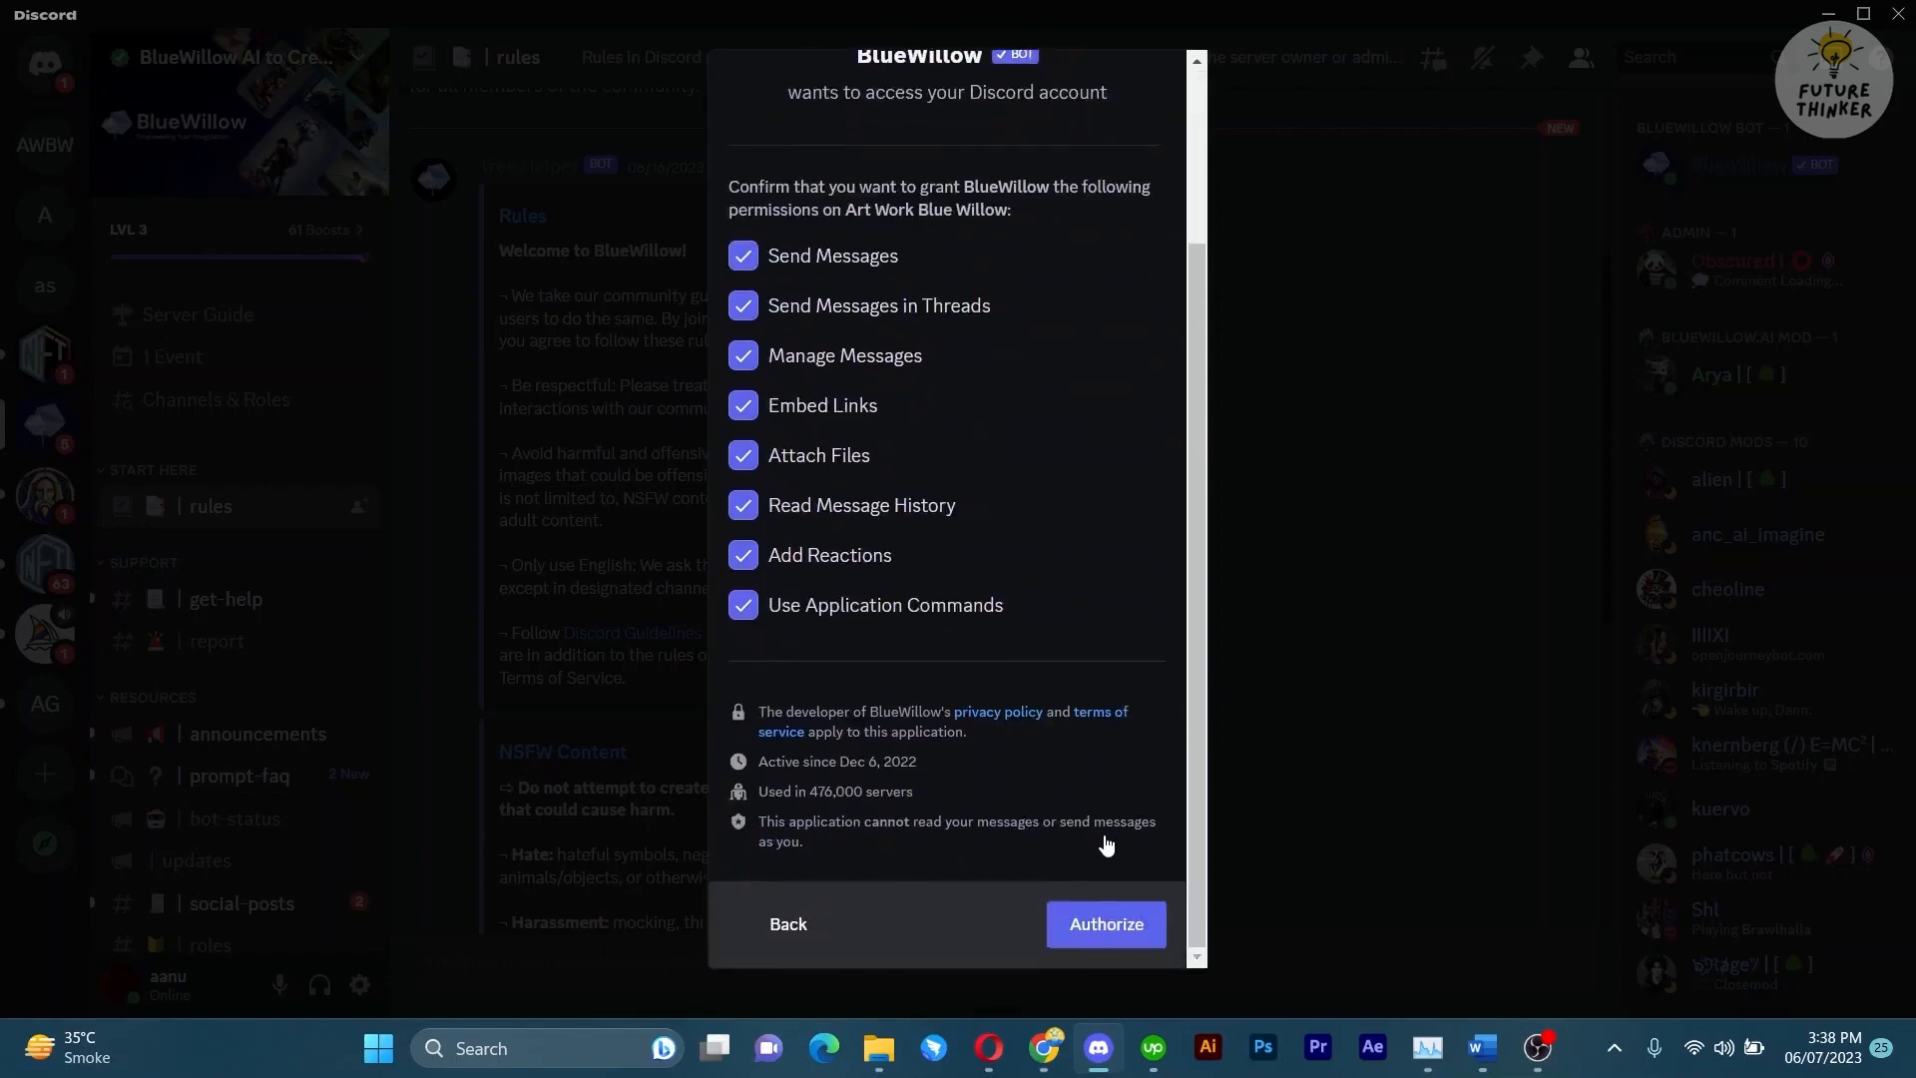
Authorize the bot's permissions, allow Discord through the firewall, and dismiss the Success dialog.
left_click(1103, 924)
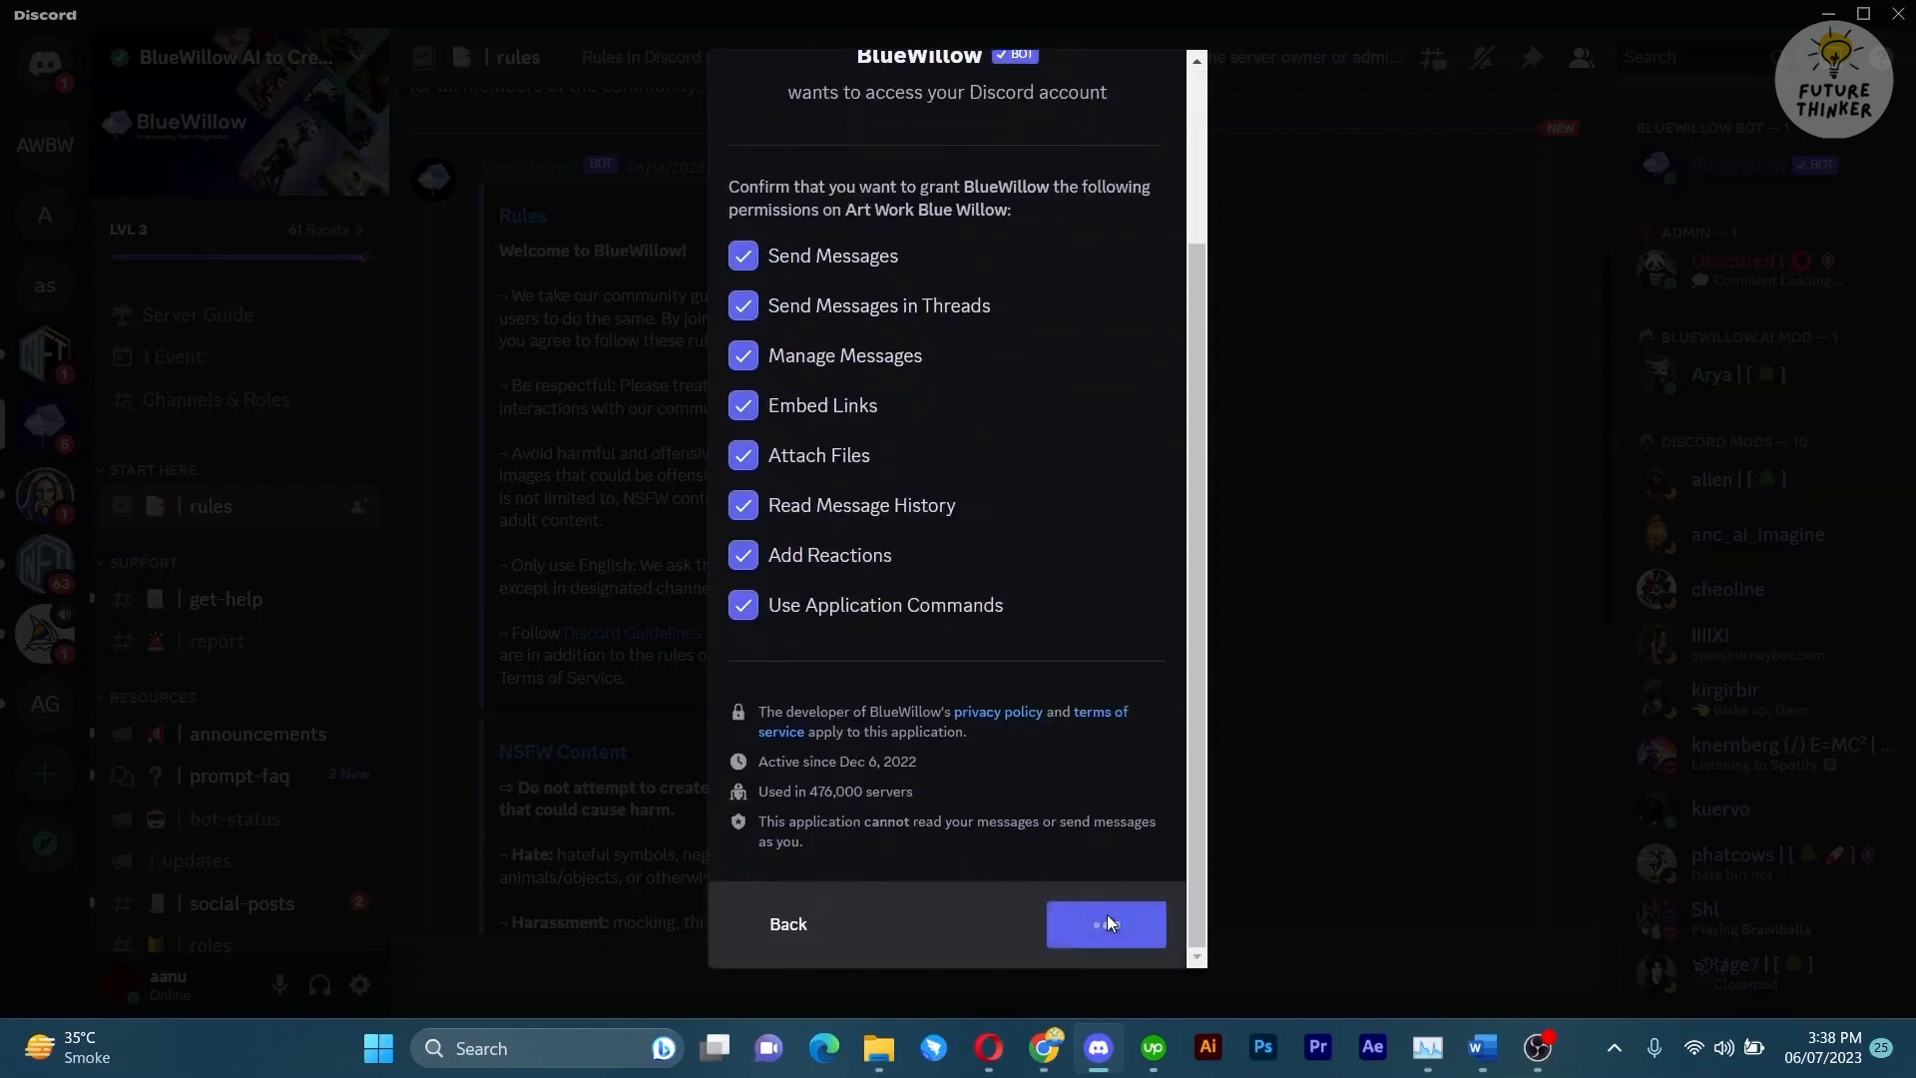
left_click(1104, 924)
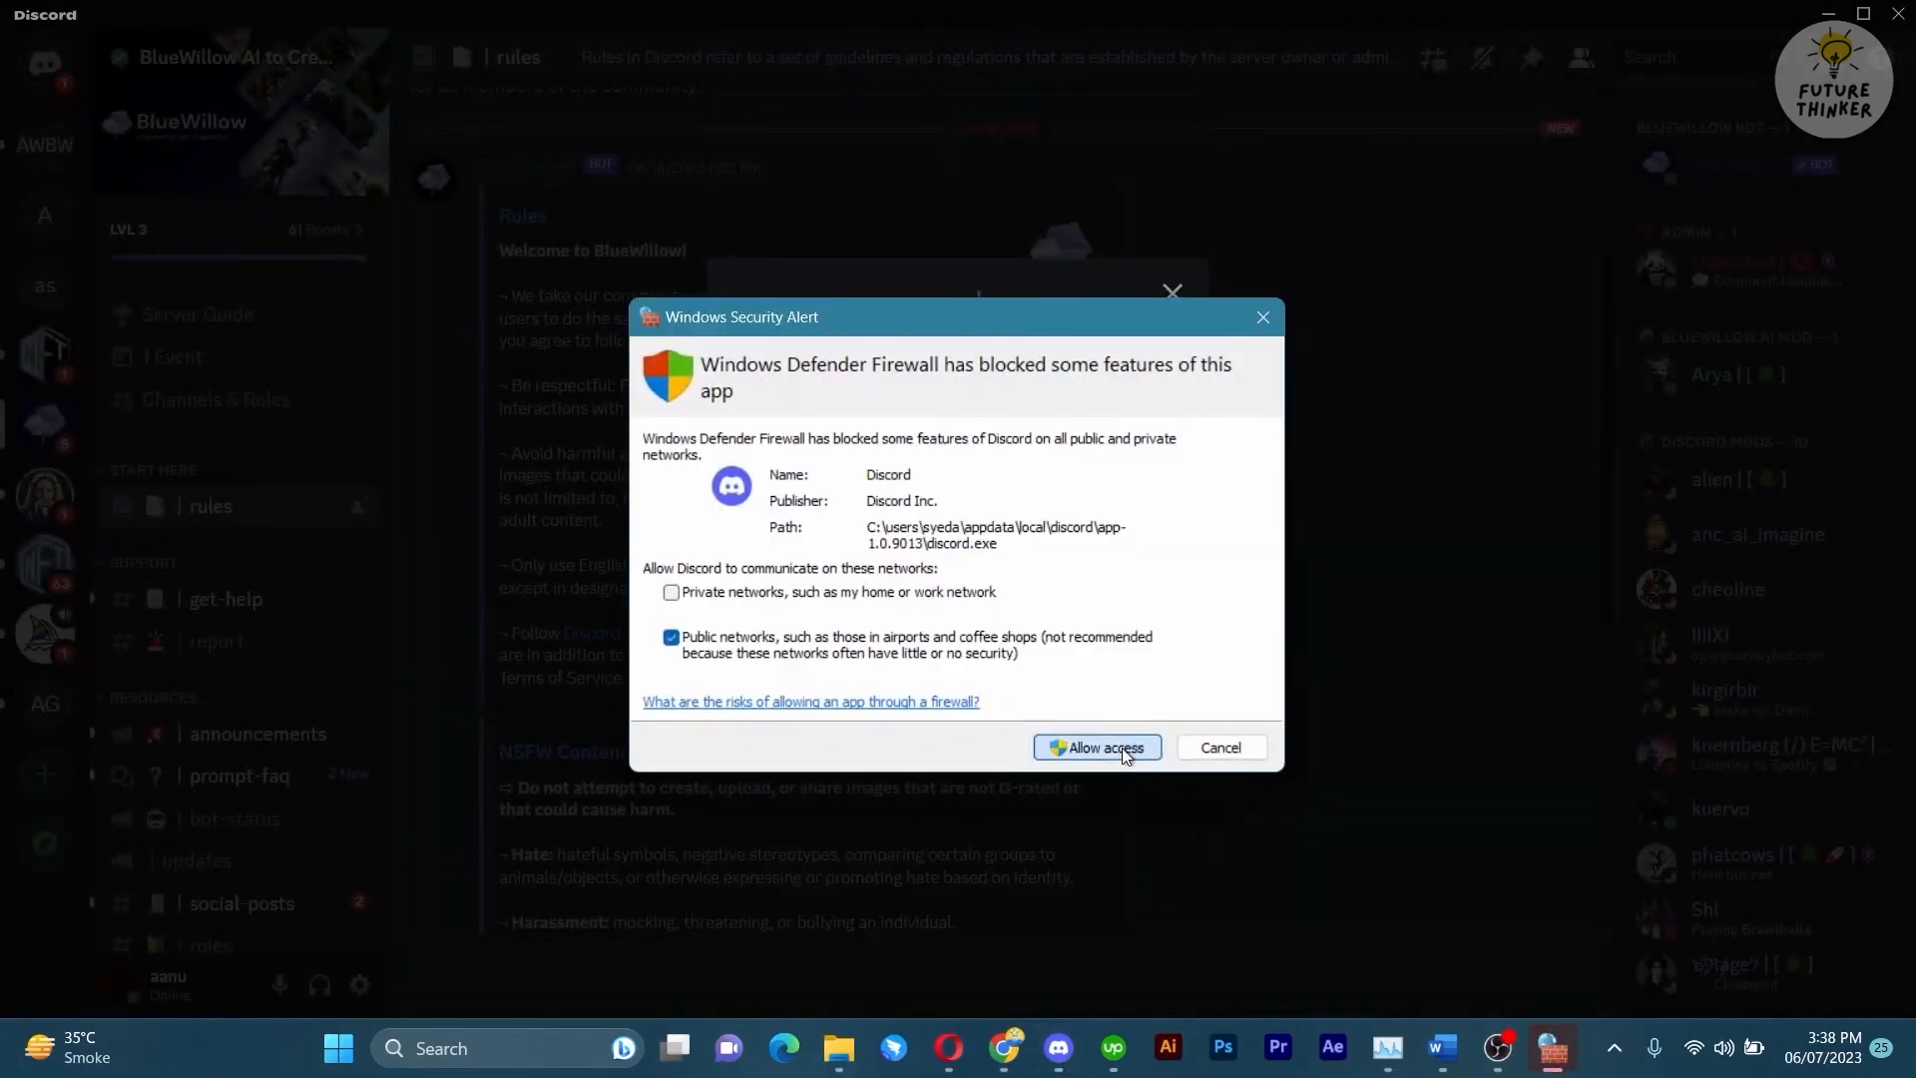
left_click(1096, 746)
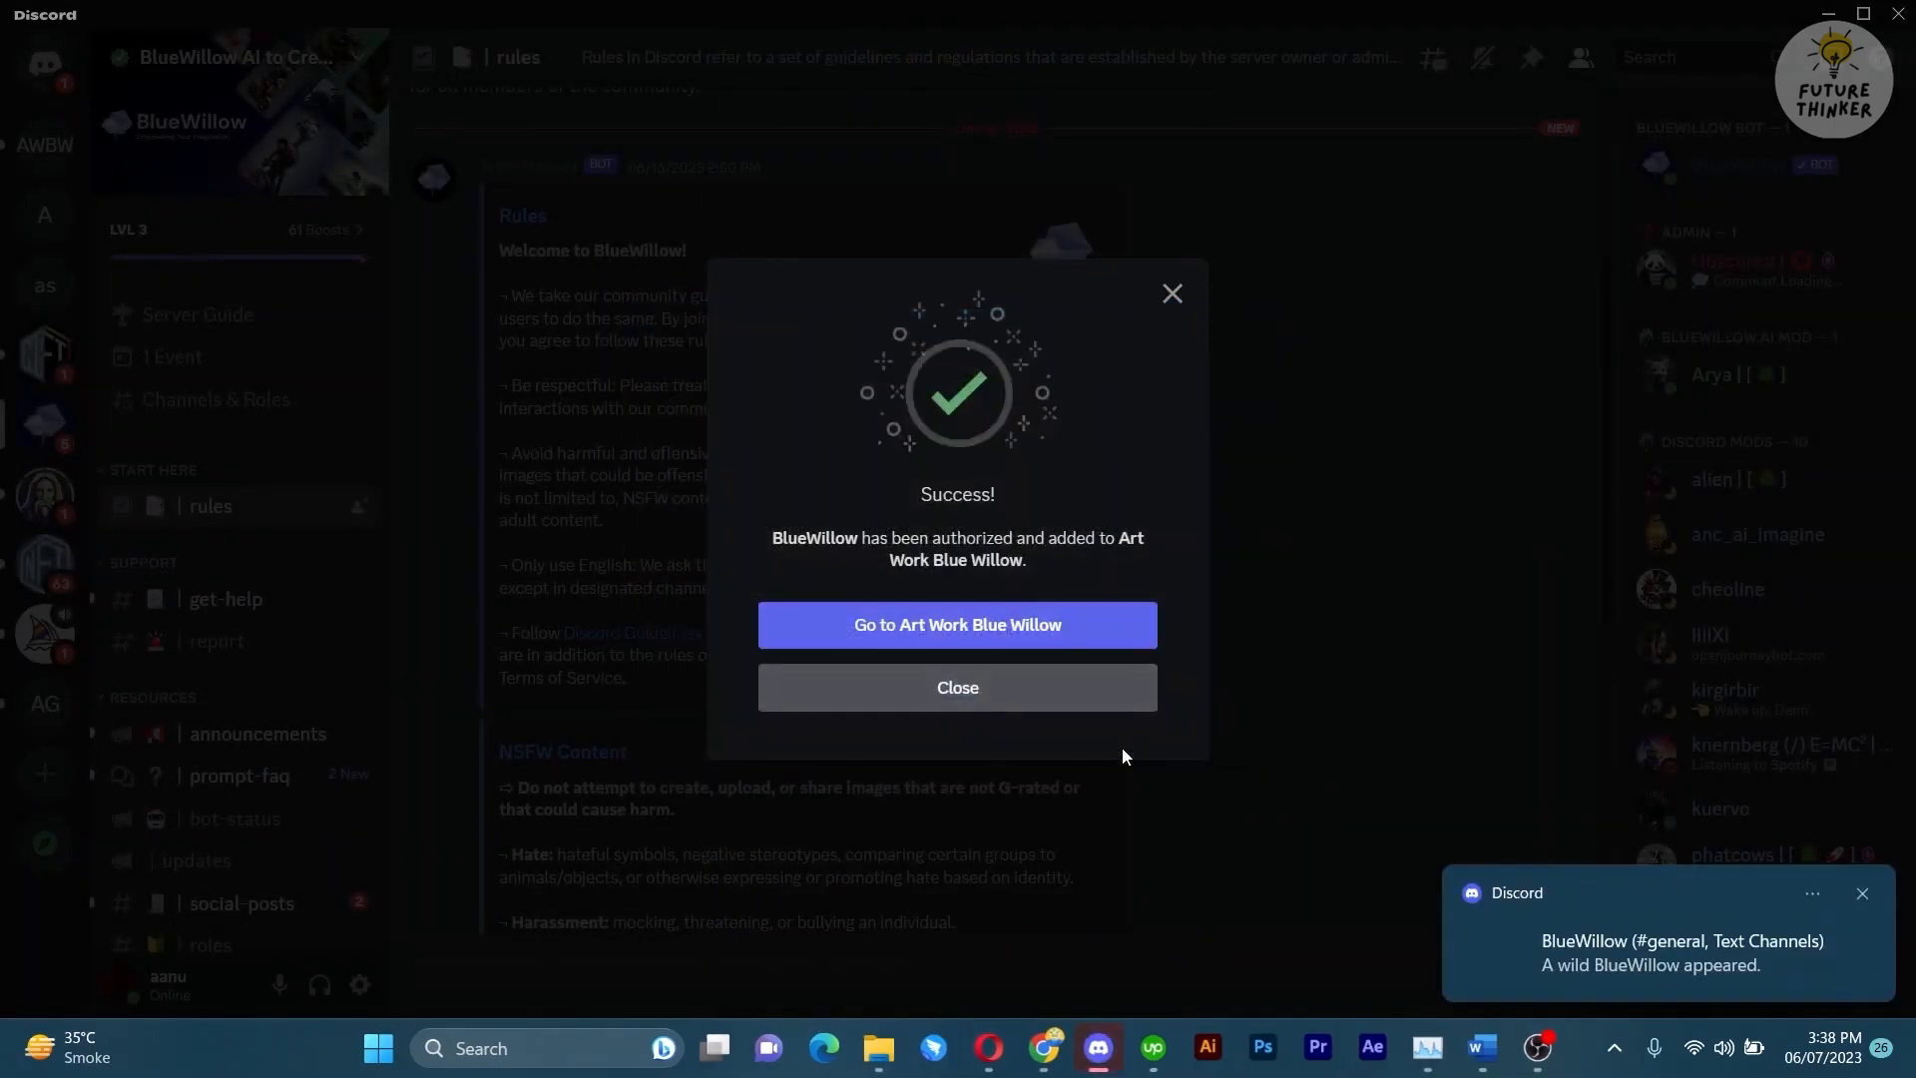
left_click(956, 624)
type("blue willow")
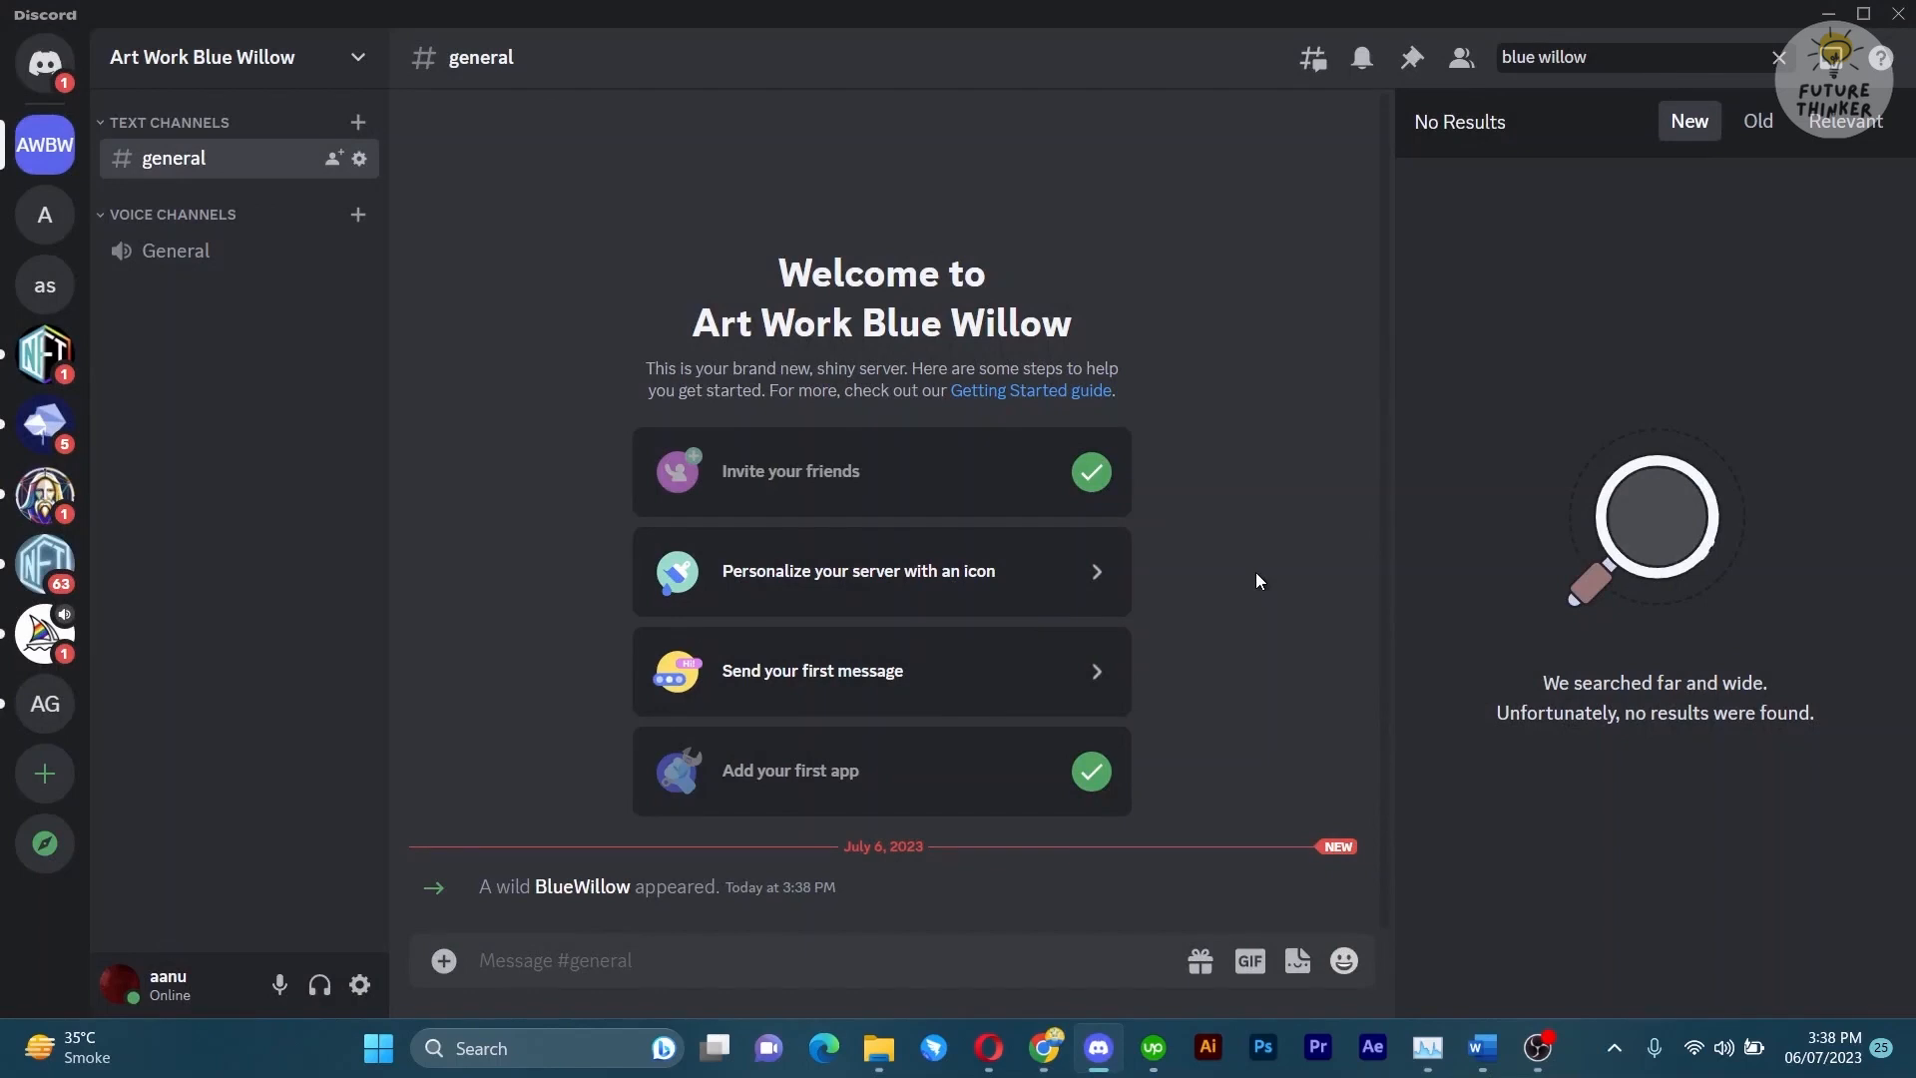
Fill the BlueWillow /imagine command with 'generate serene sunset over the mountains'.
type("/im")
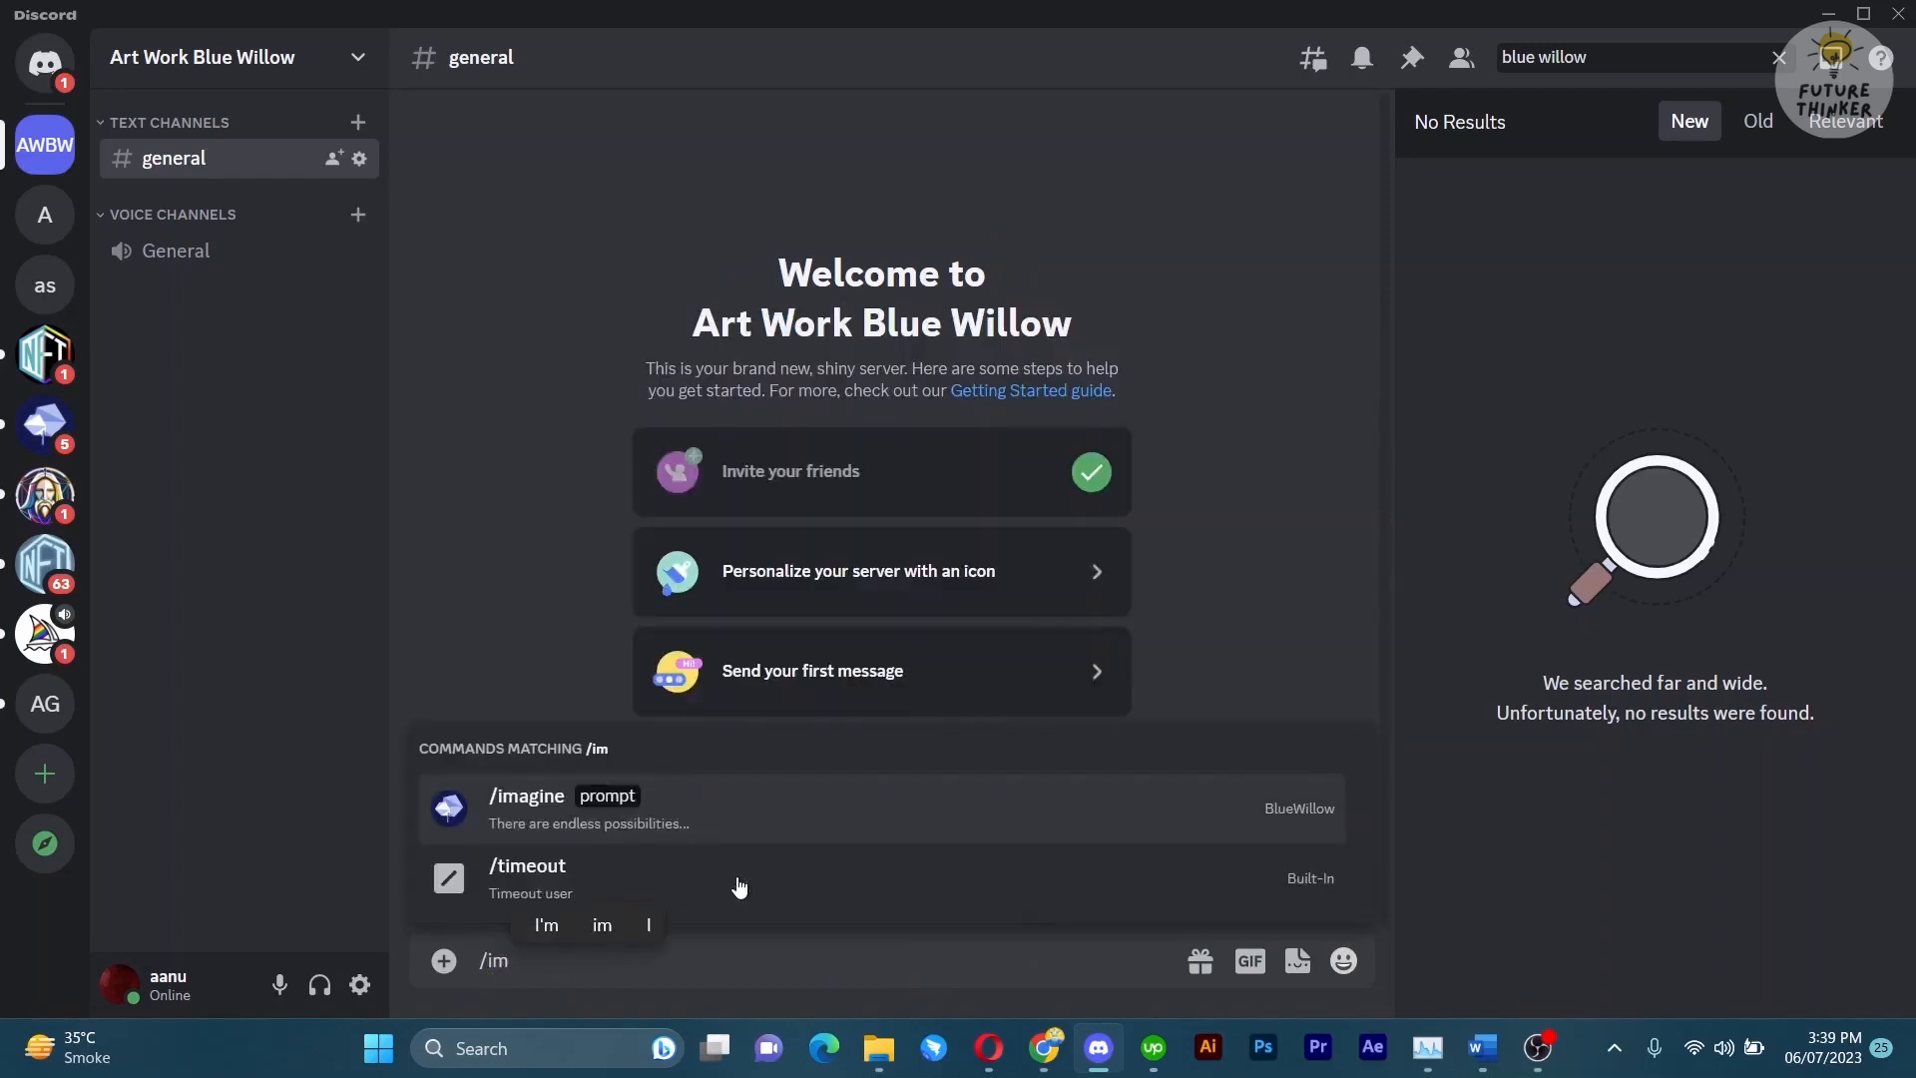
left_click(525, 808)
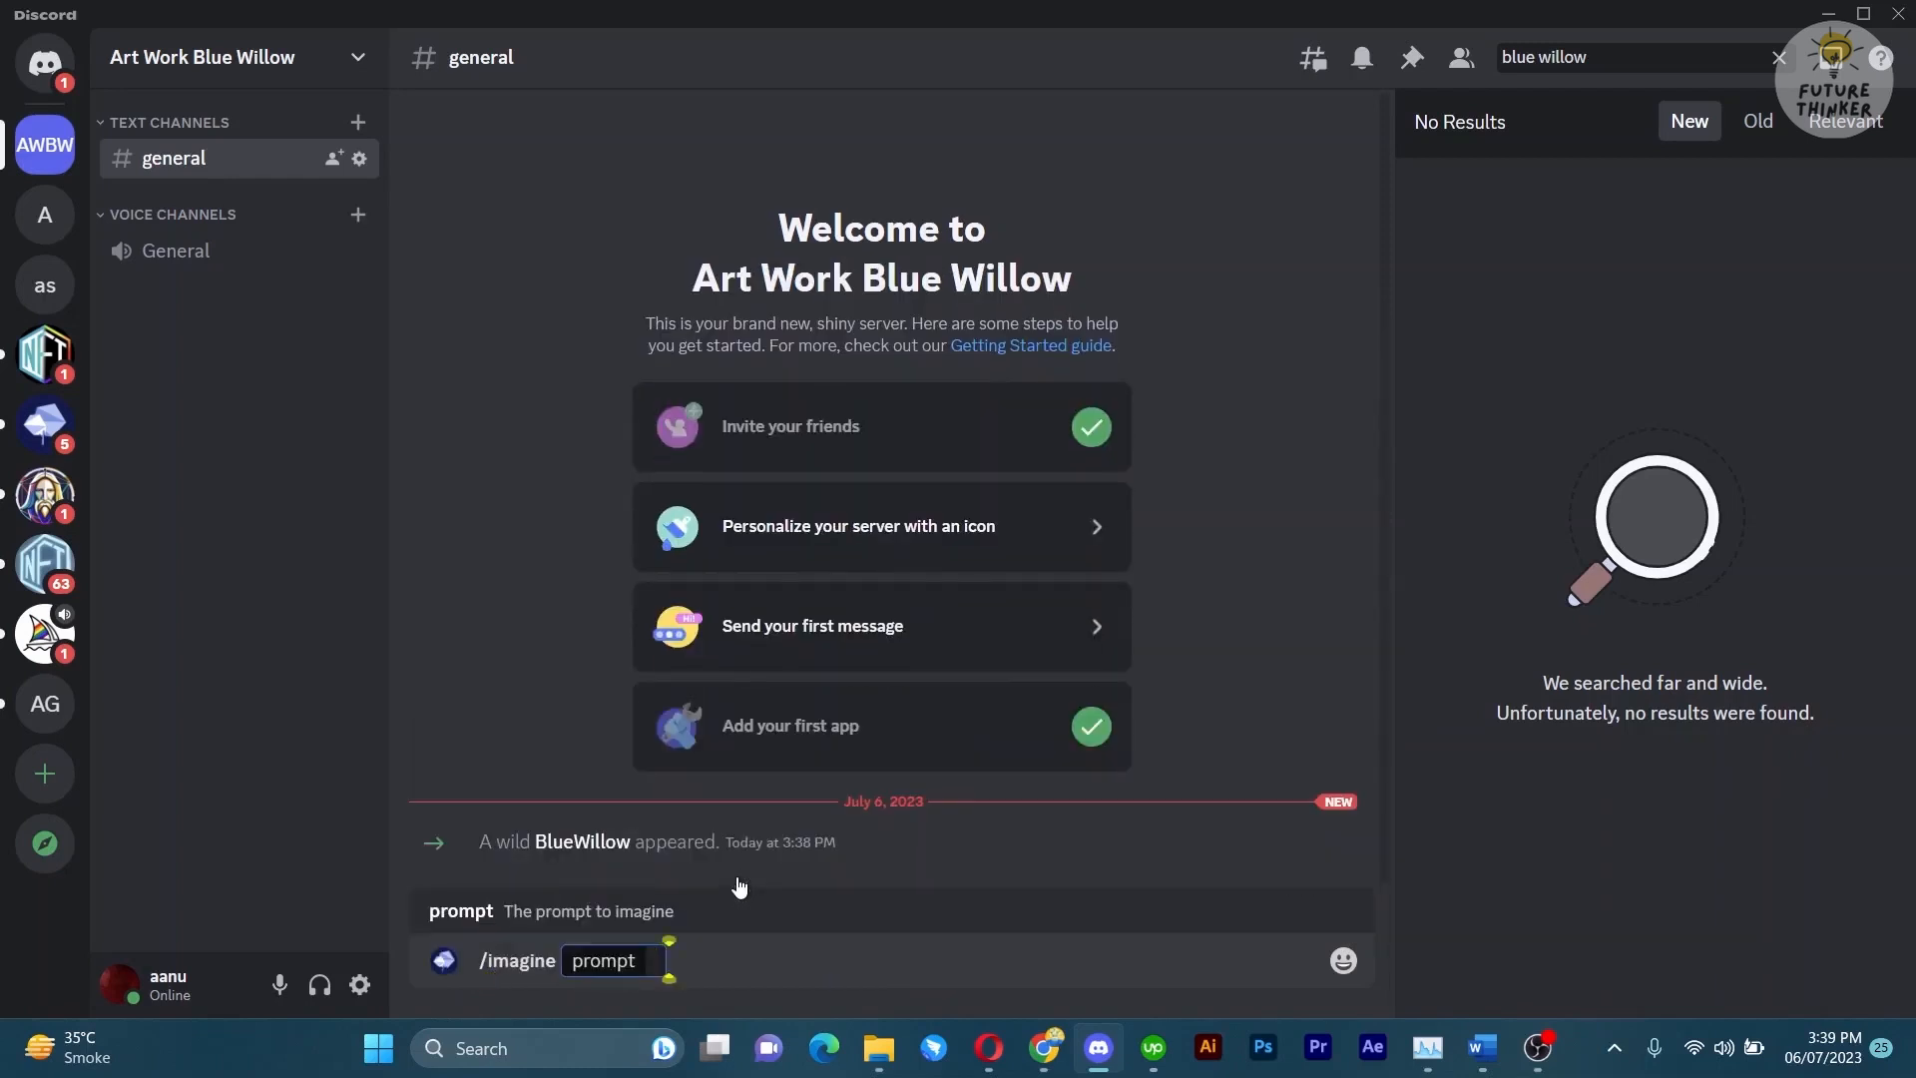
type("generate")
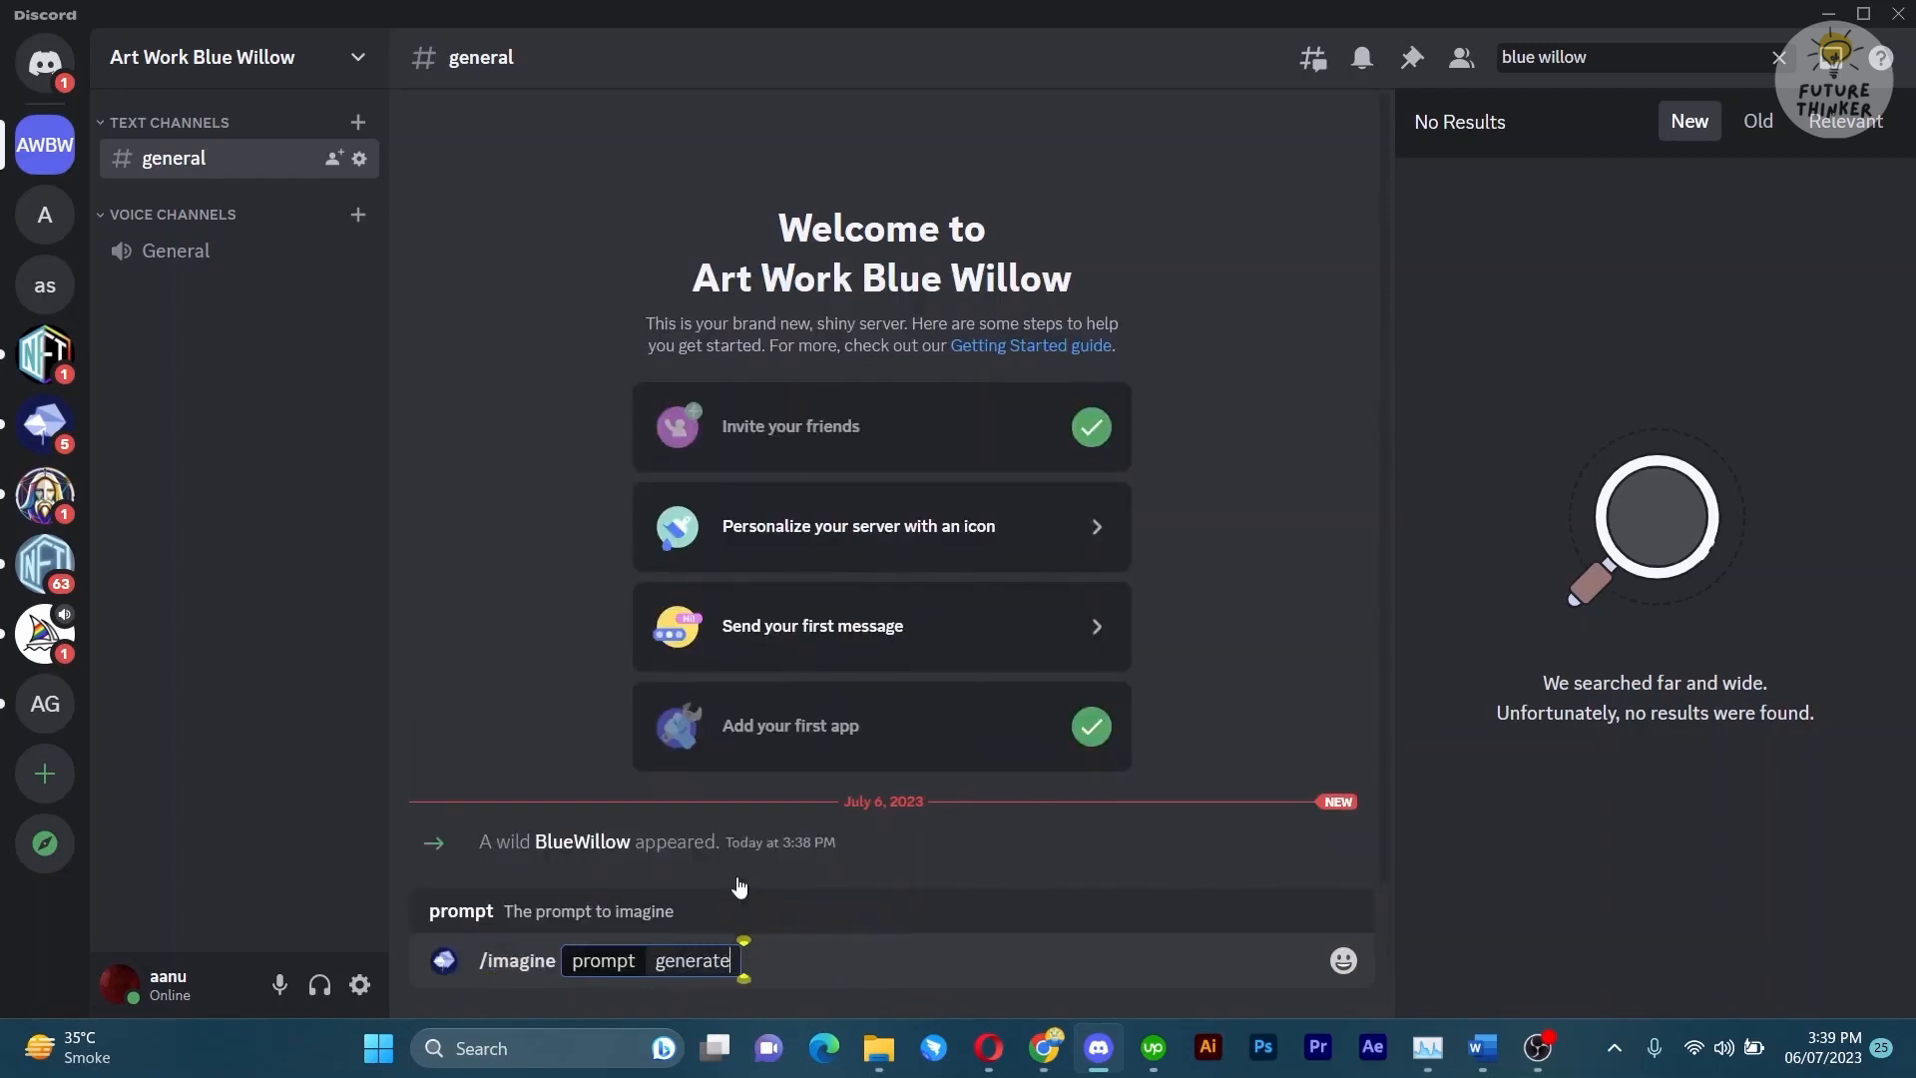
type("serene")
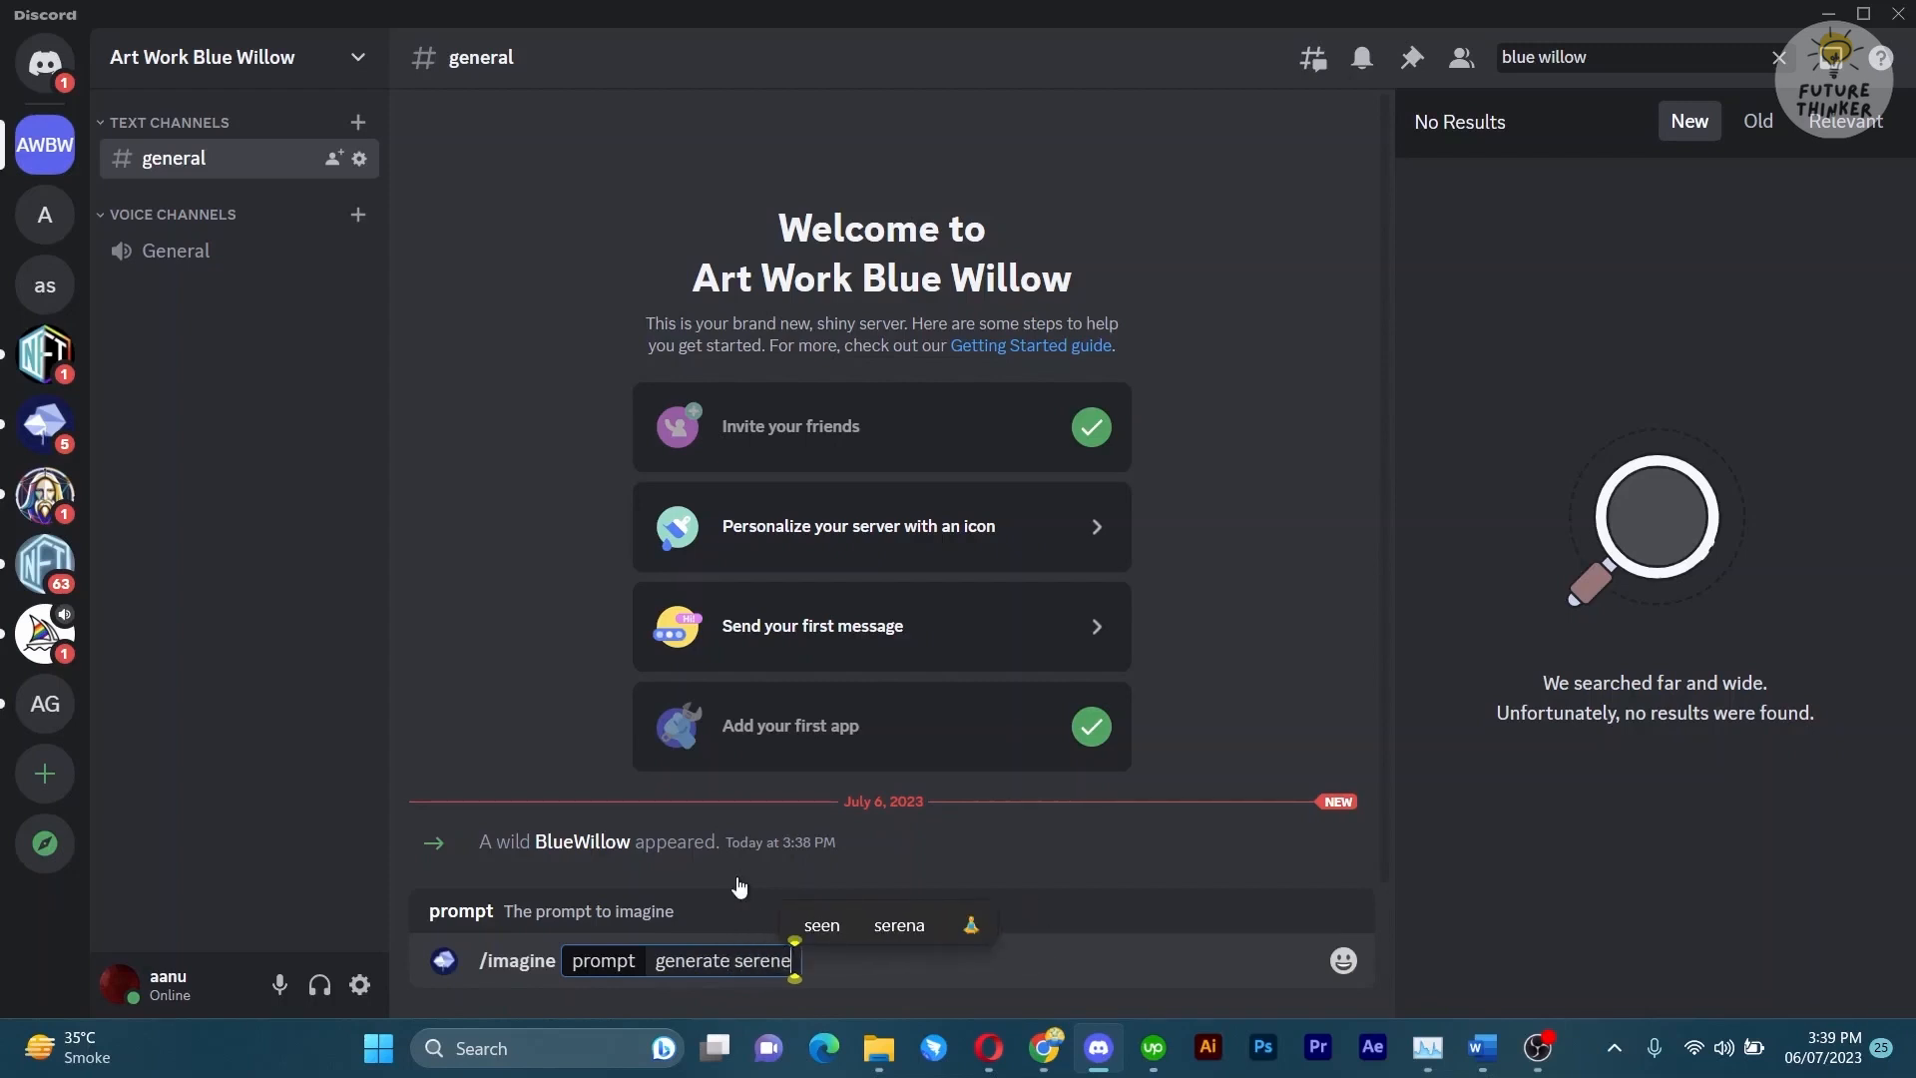
type("sunset")
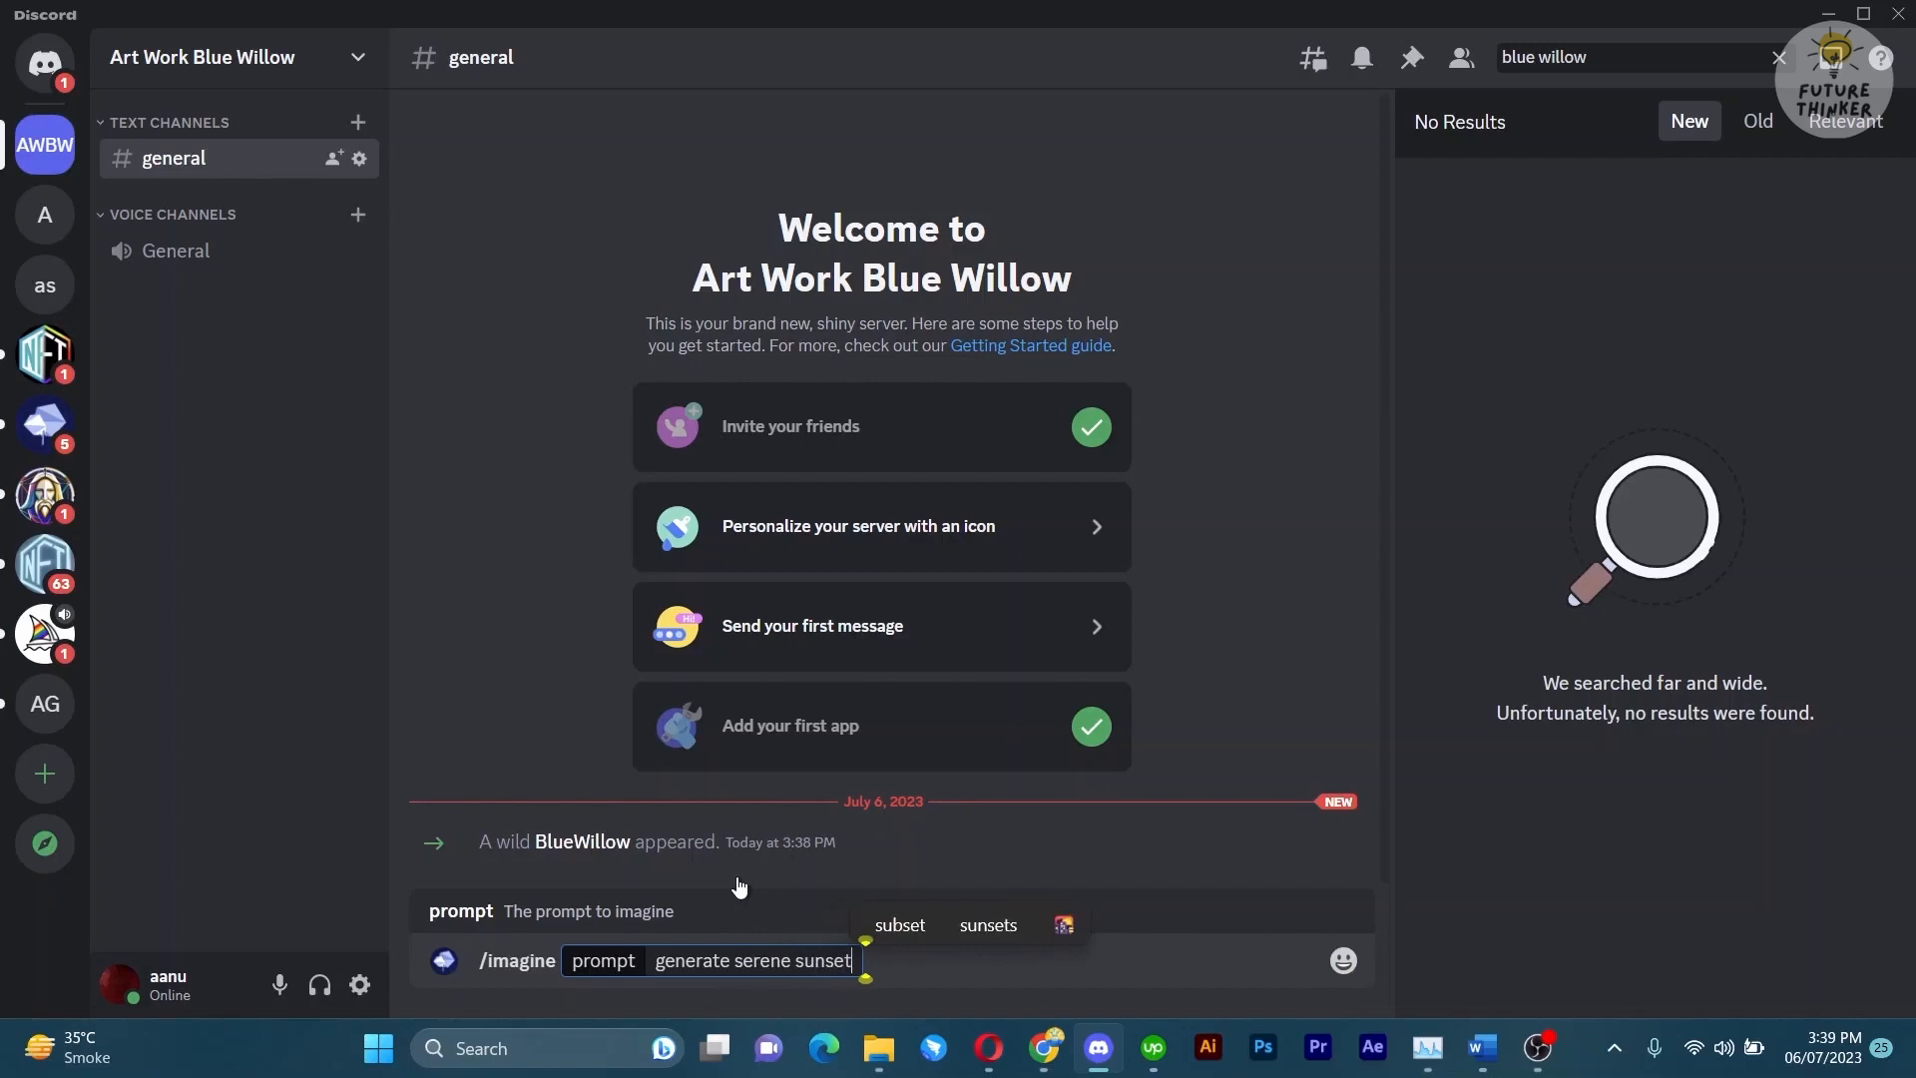
type("over")
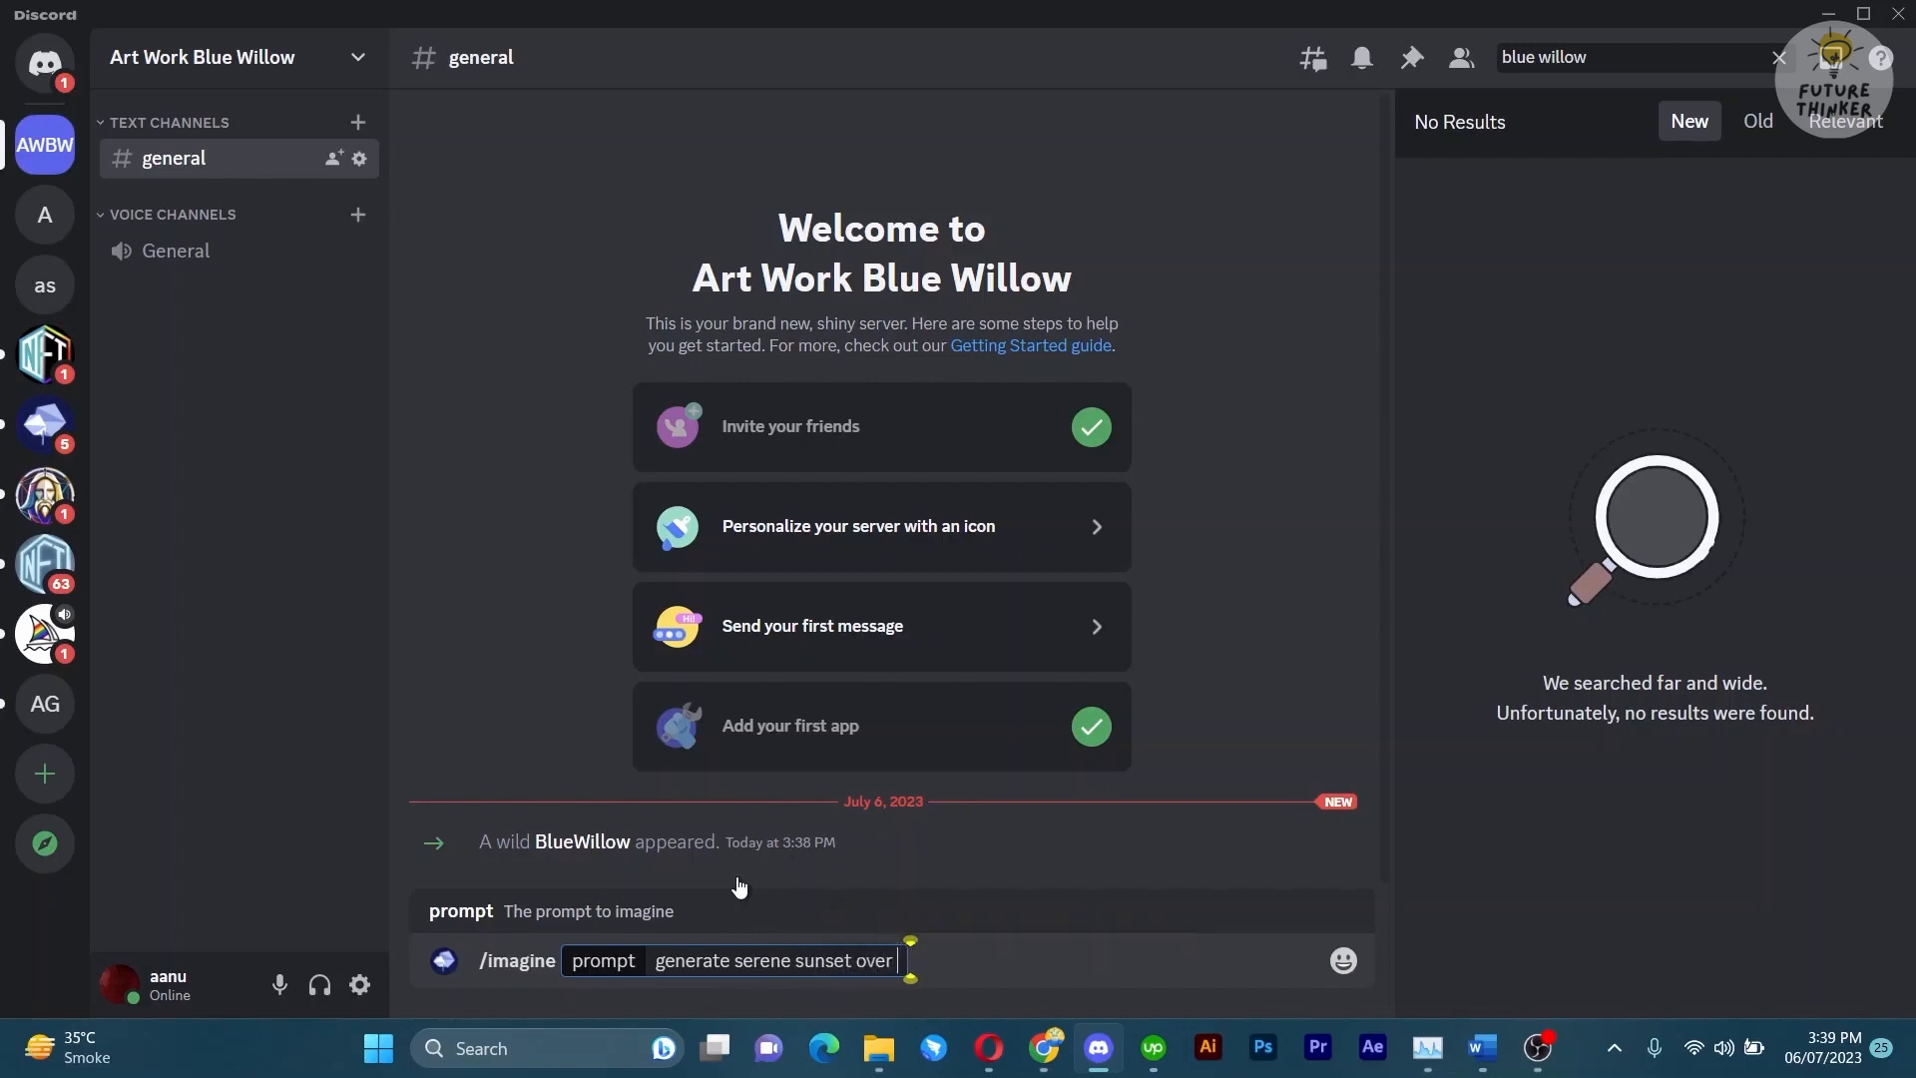
type("the")
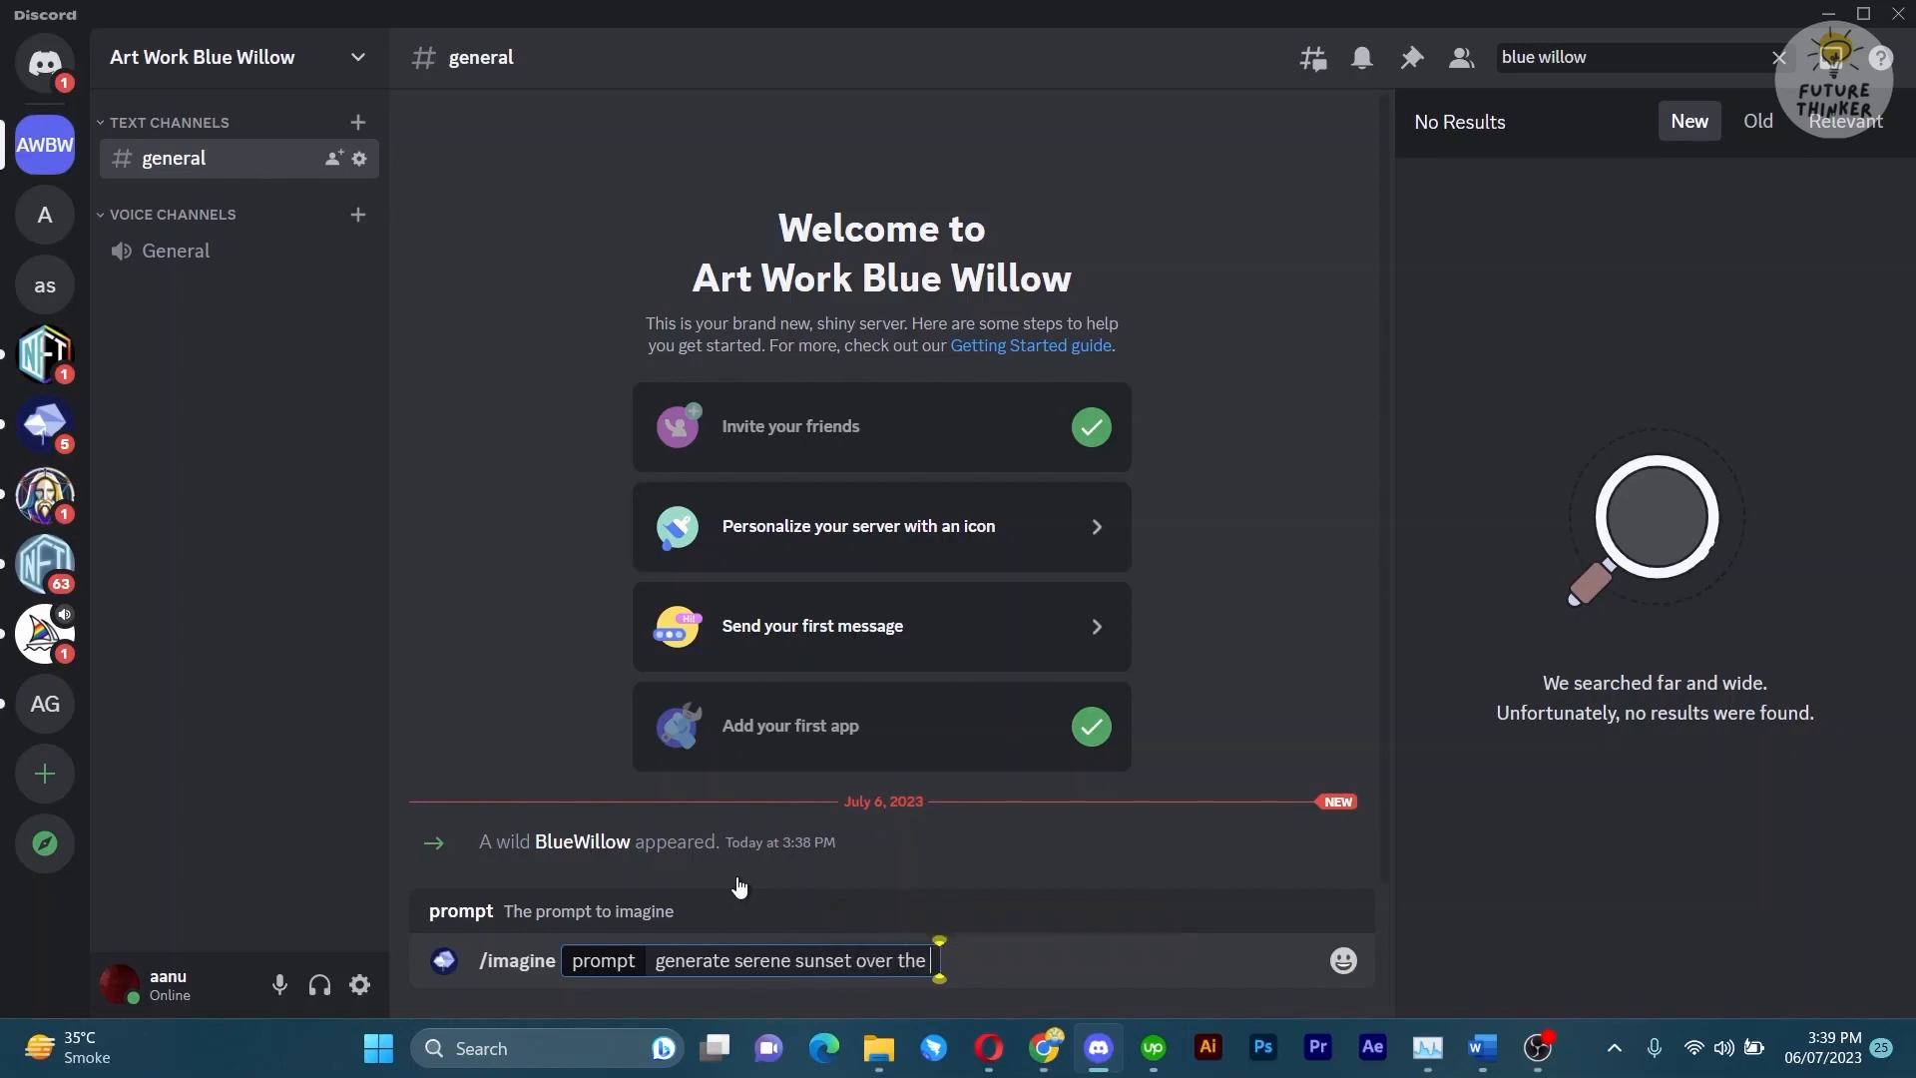
type("moun")
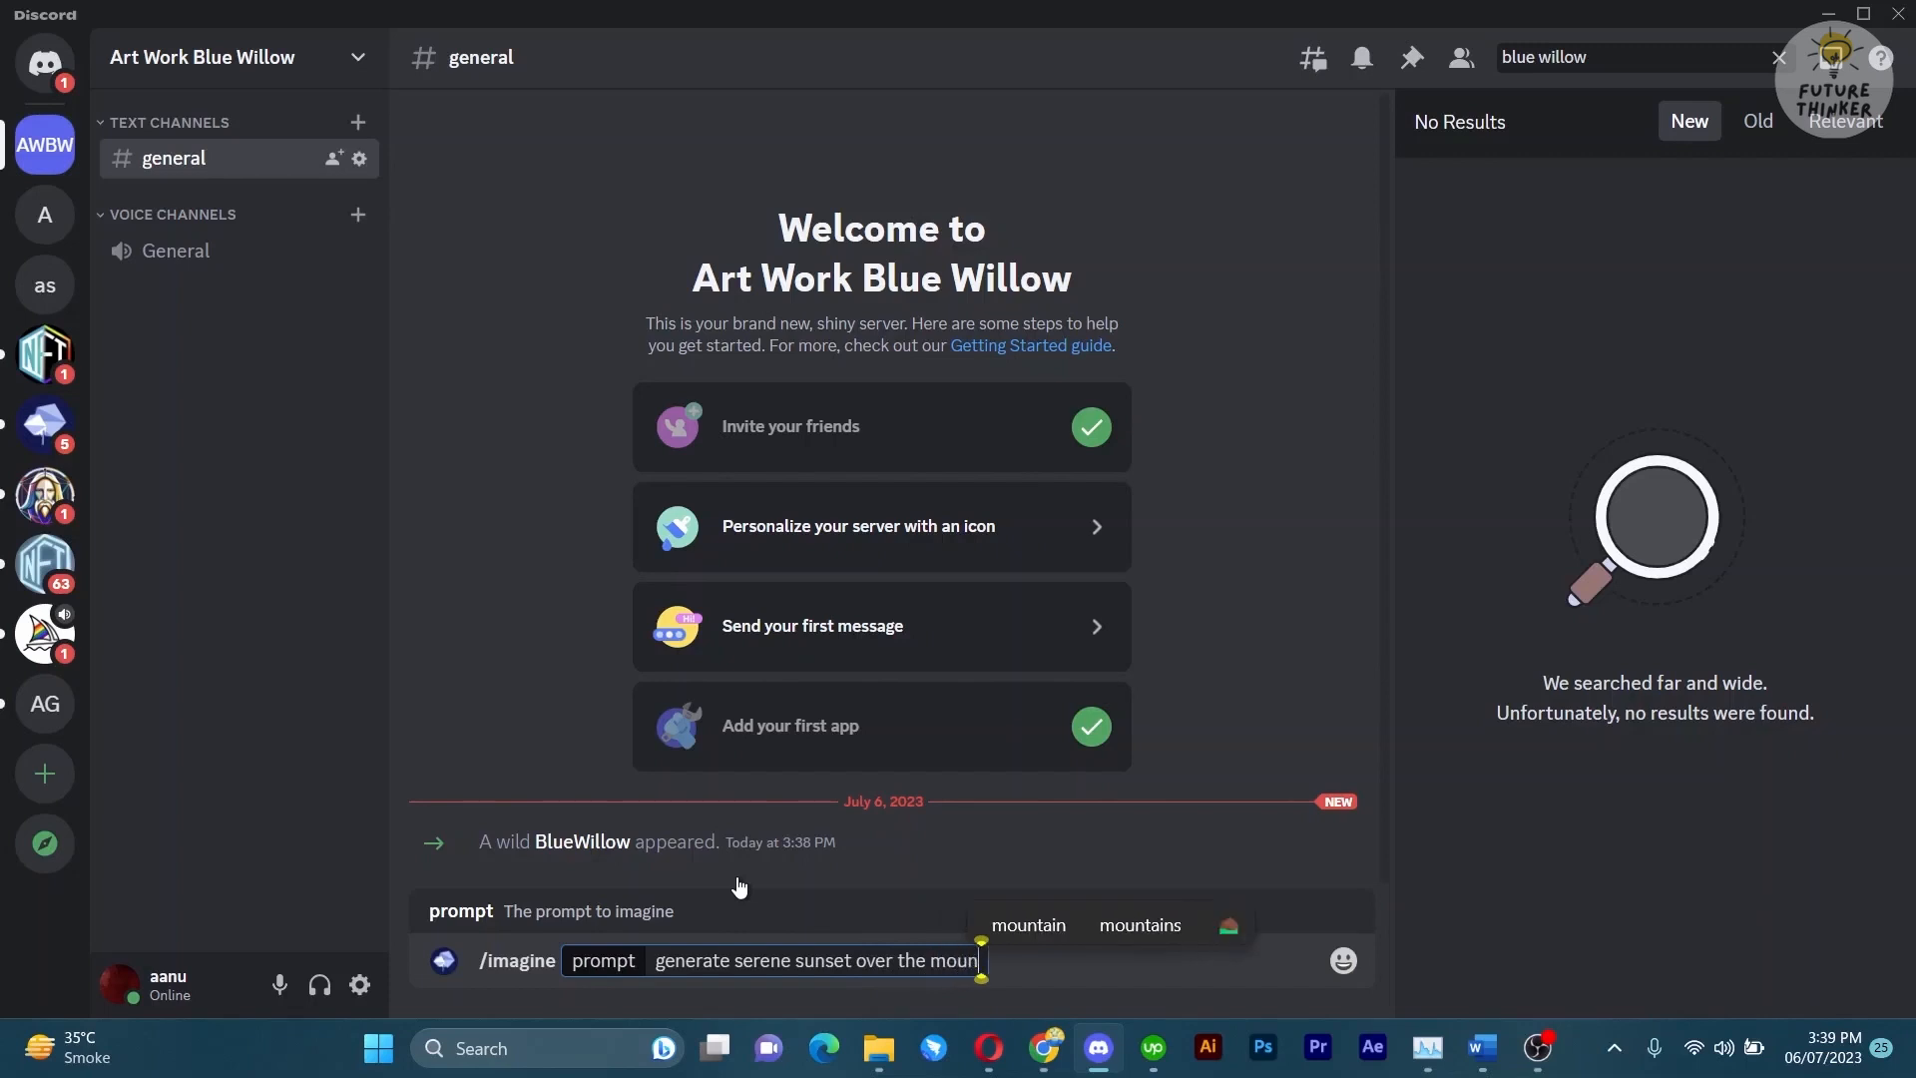
type("tains")
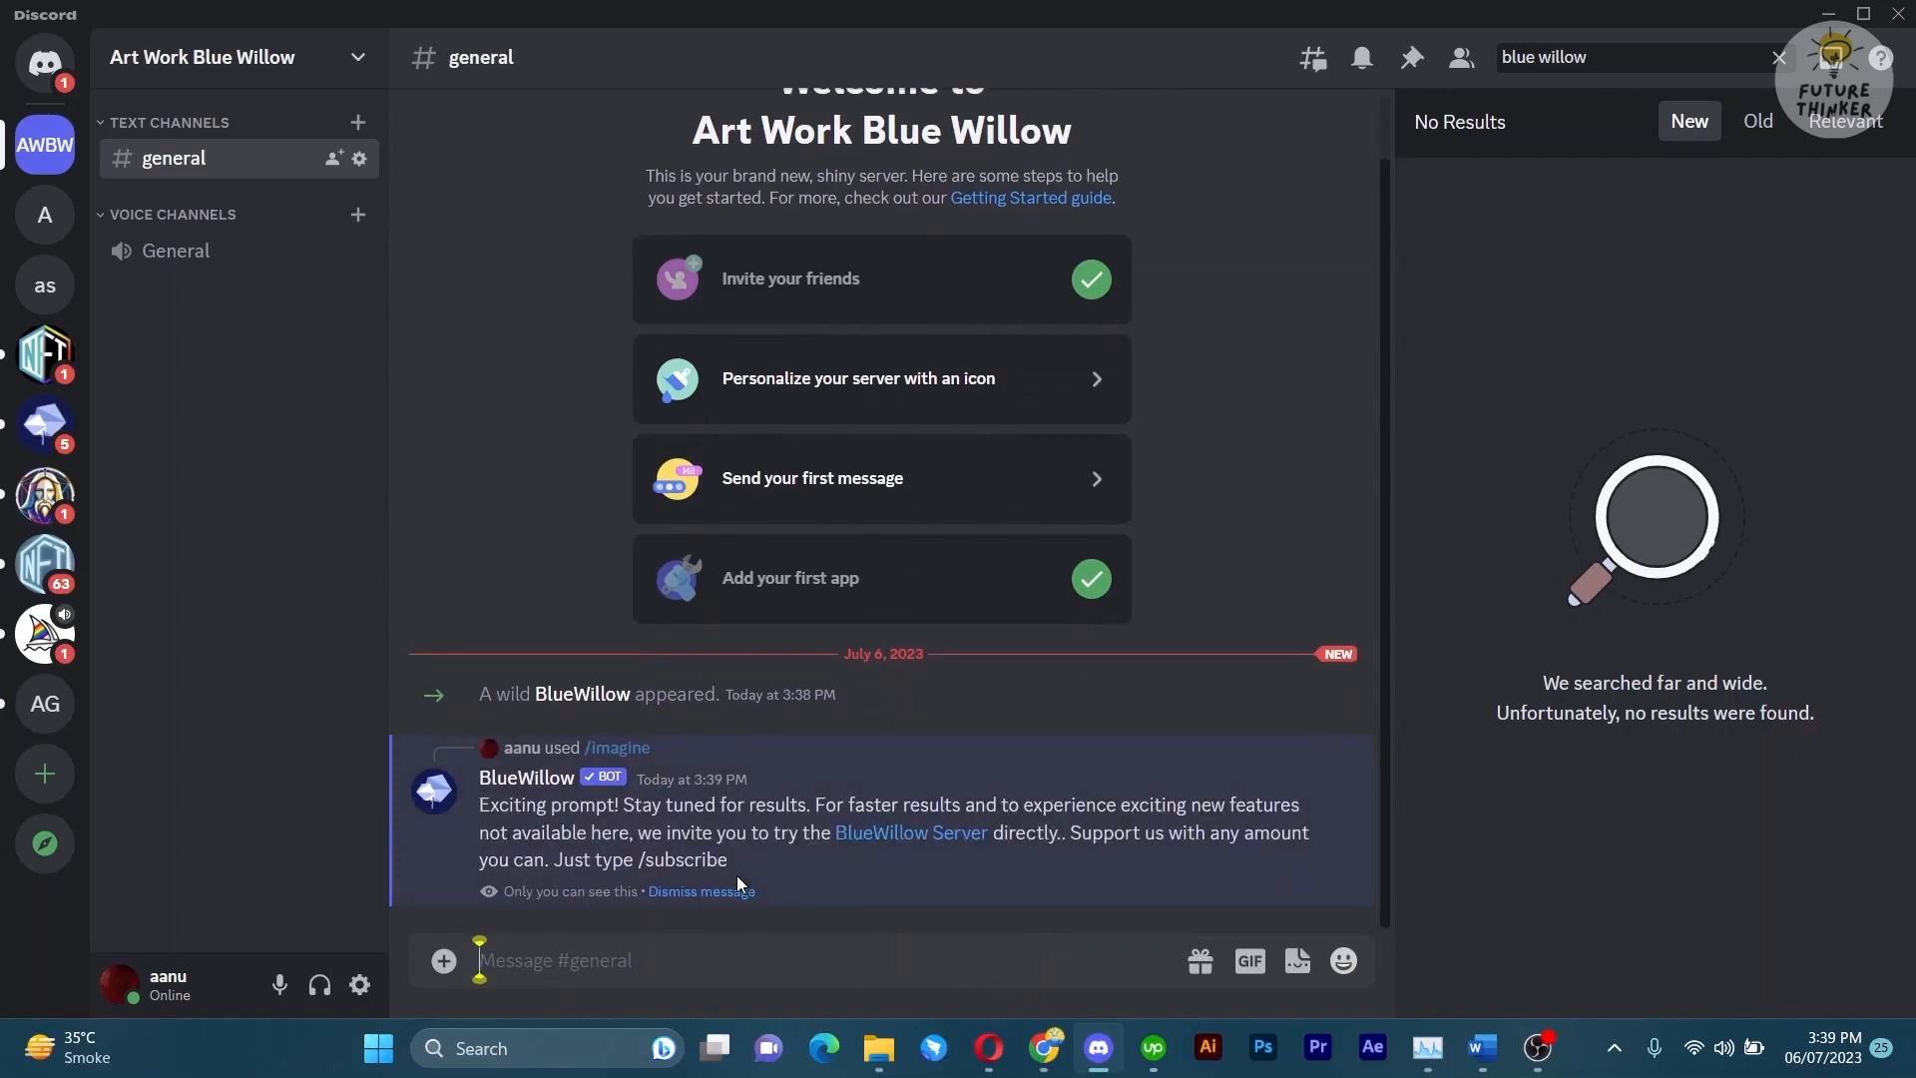
mouse_move(1477, 766)
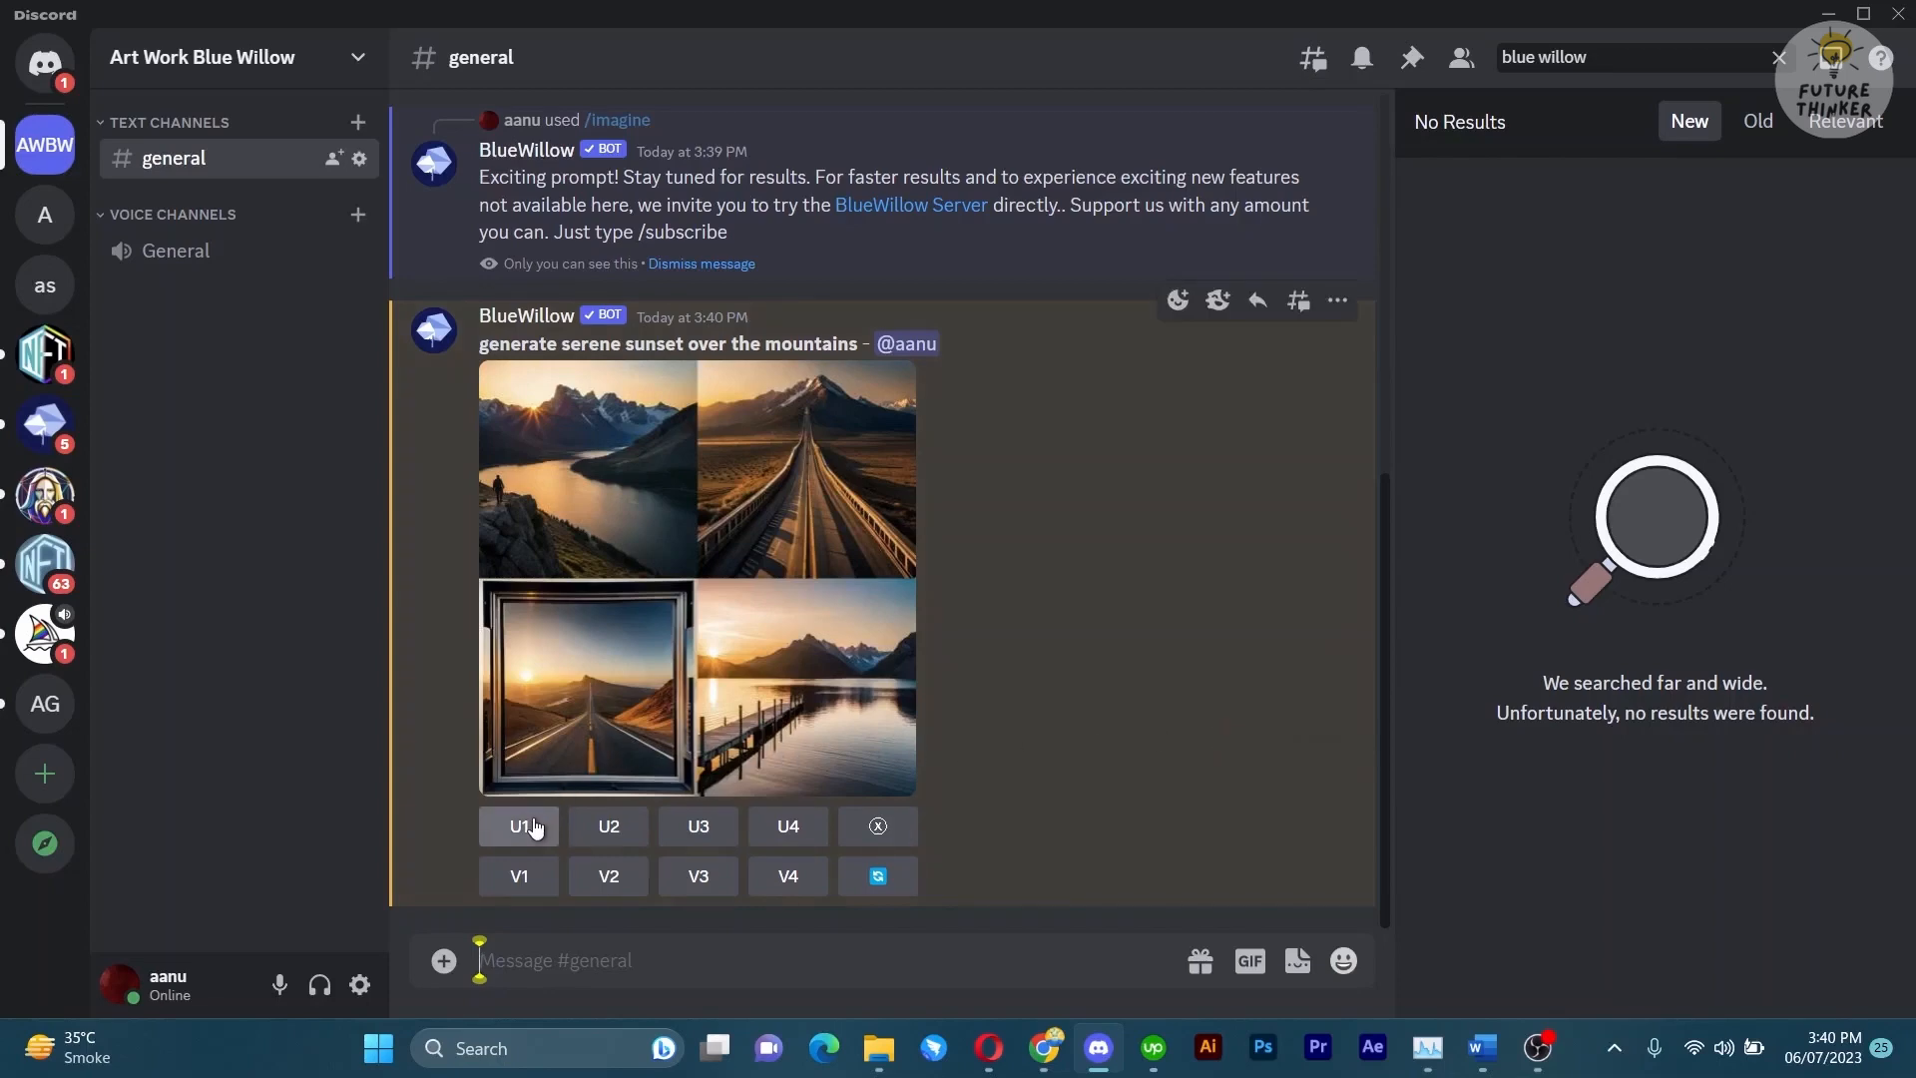
Upscale the top-left sunset image with U1 and request V3 variations of the bottom-left one.
left_click(517, 826)
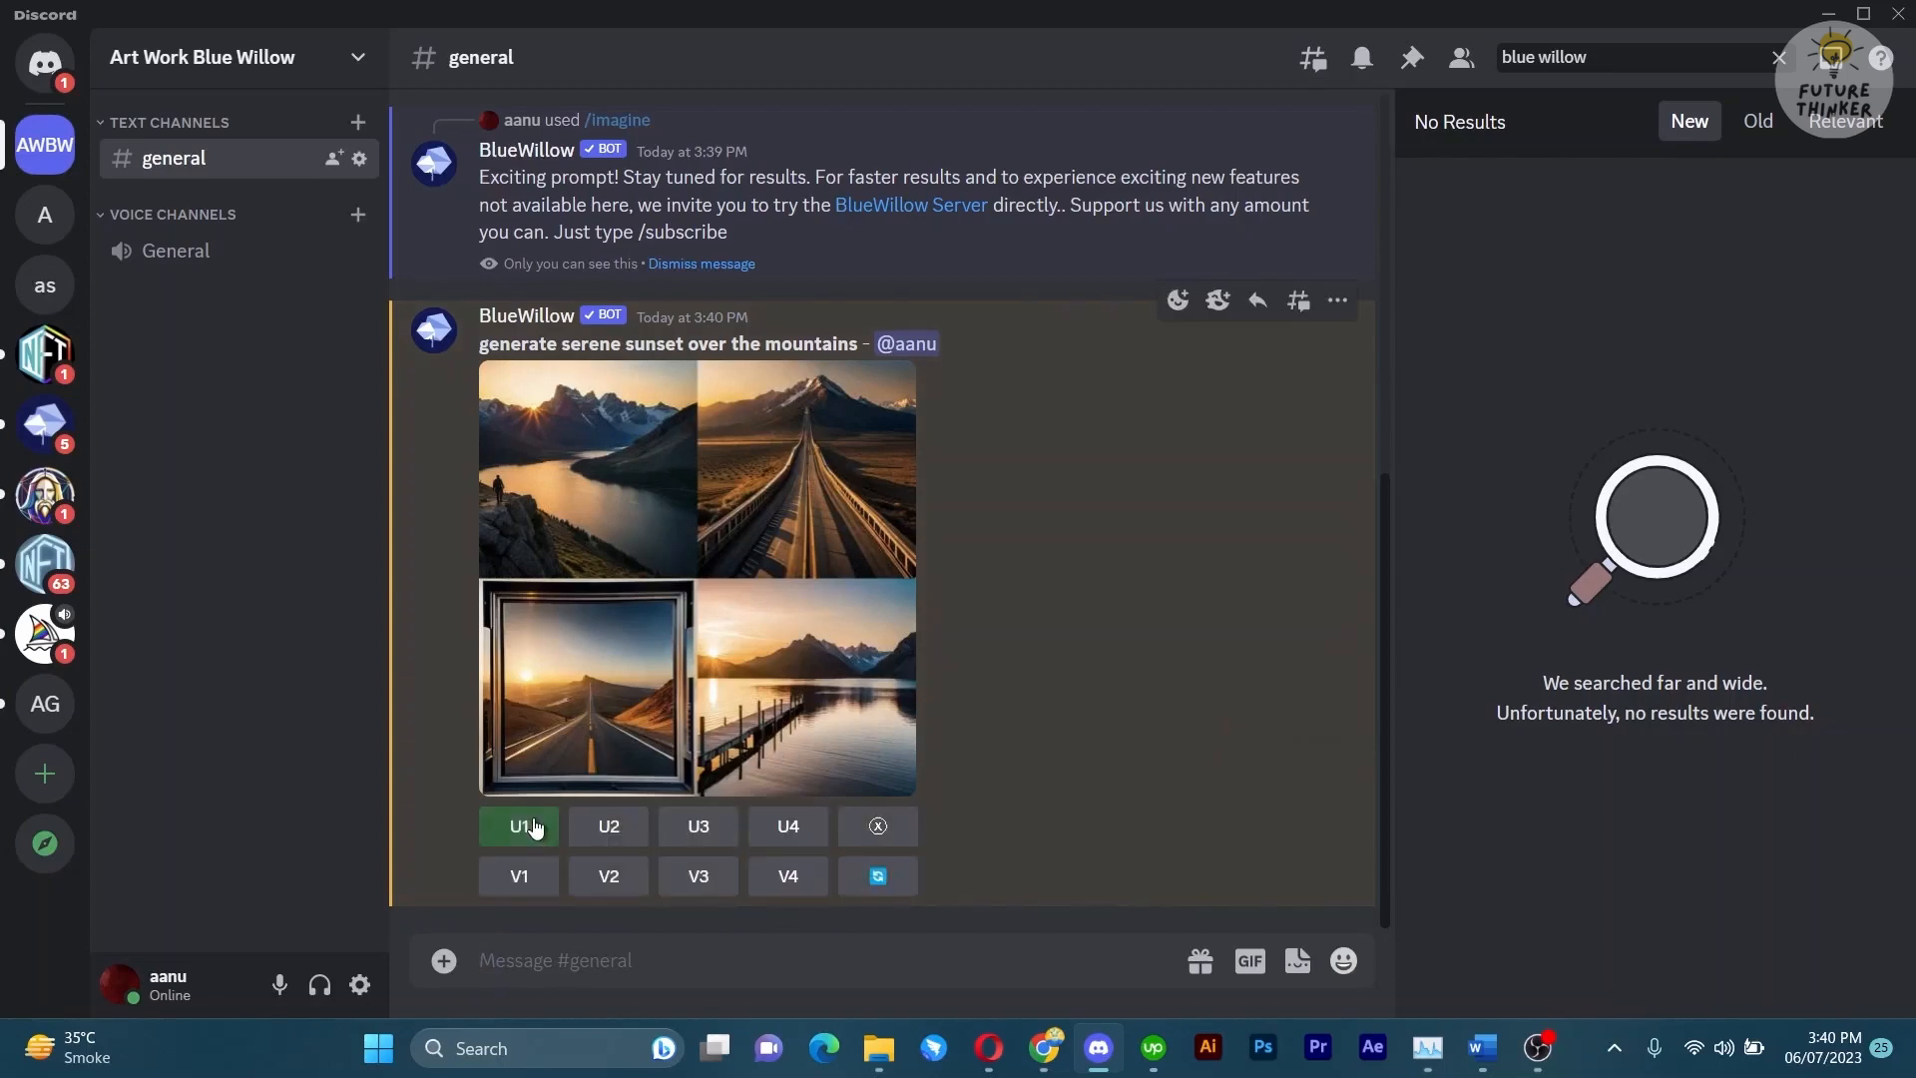
left_click(517, 826)
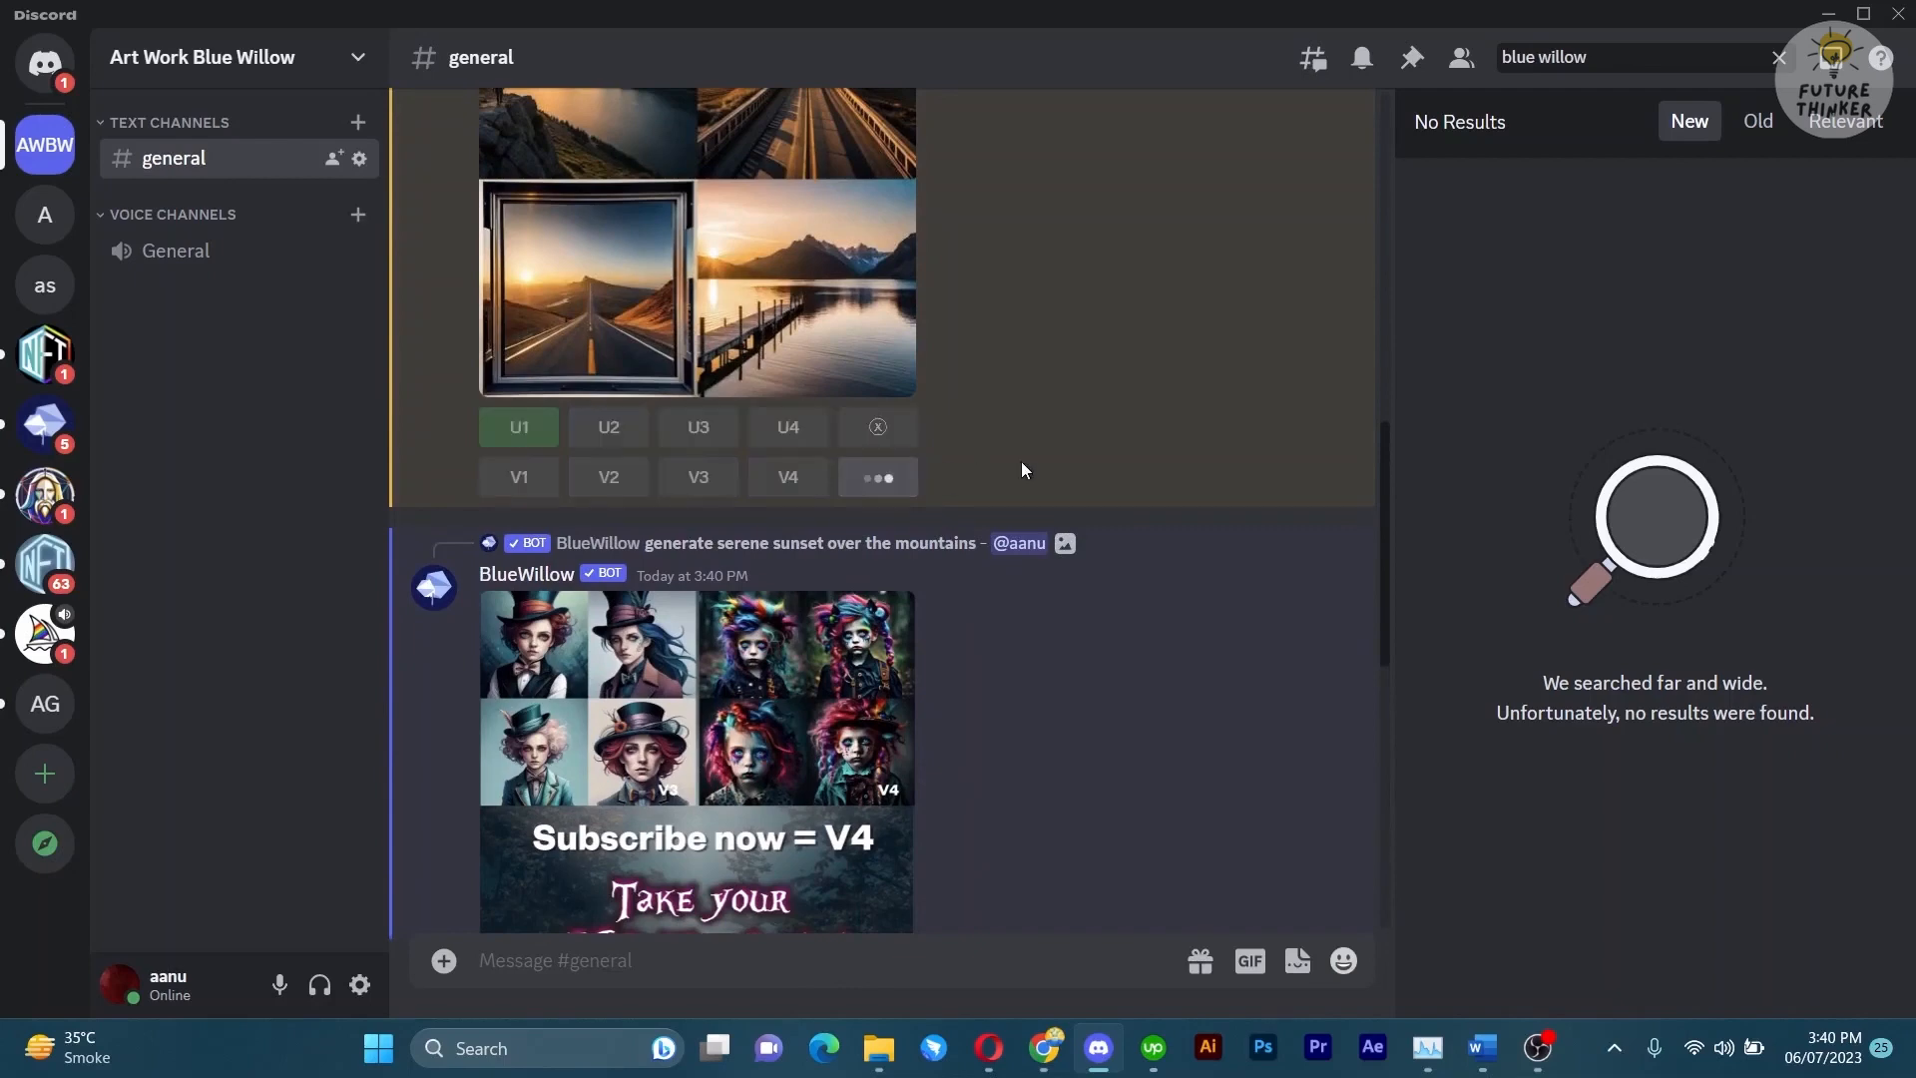
left_click(519, 427)
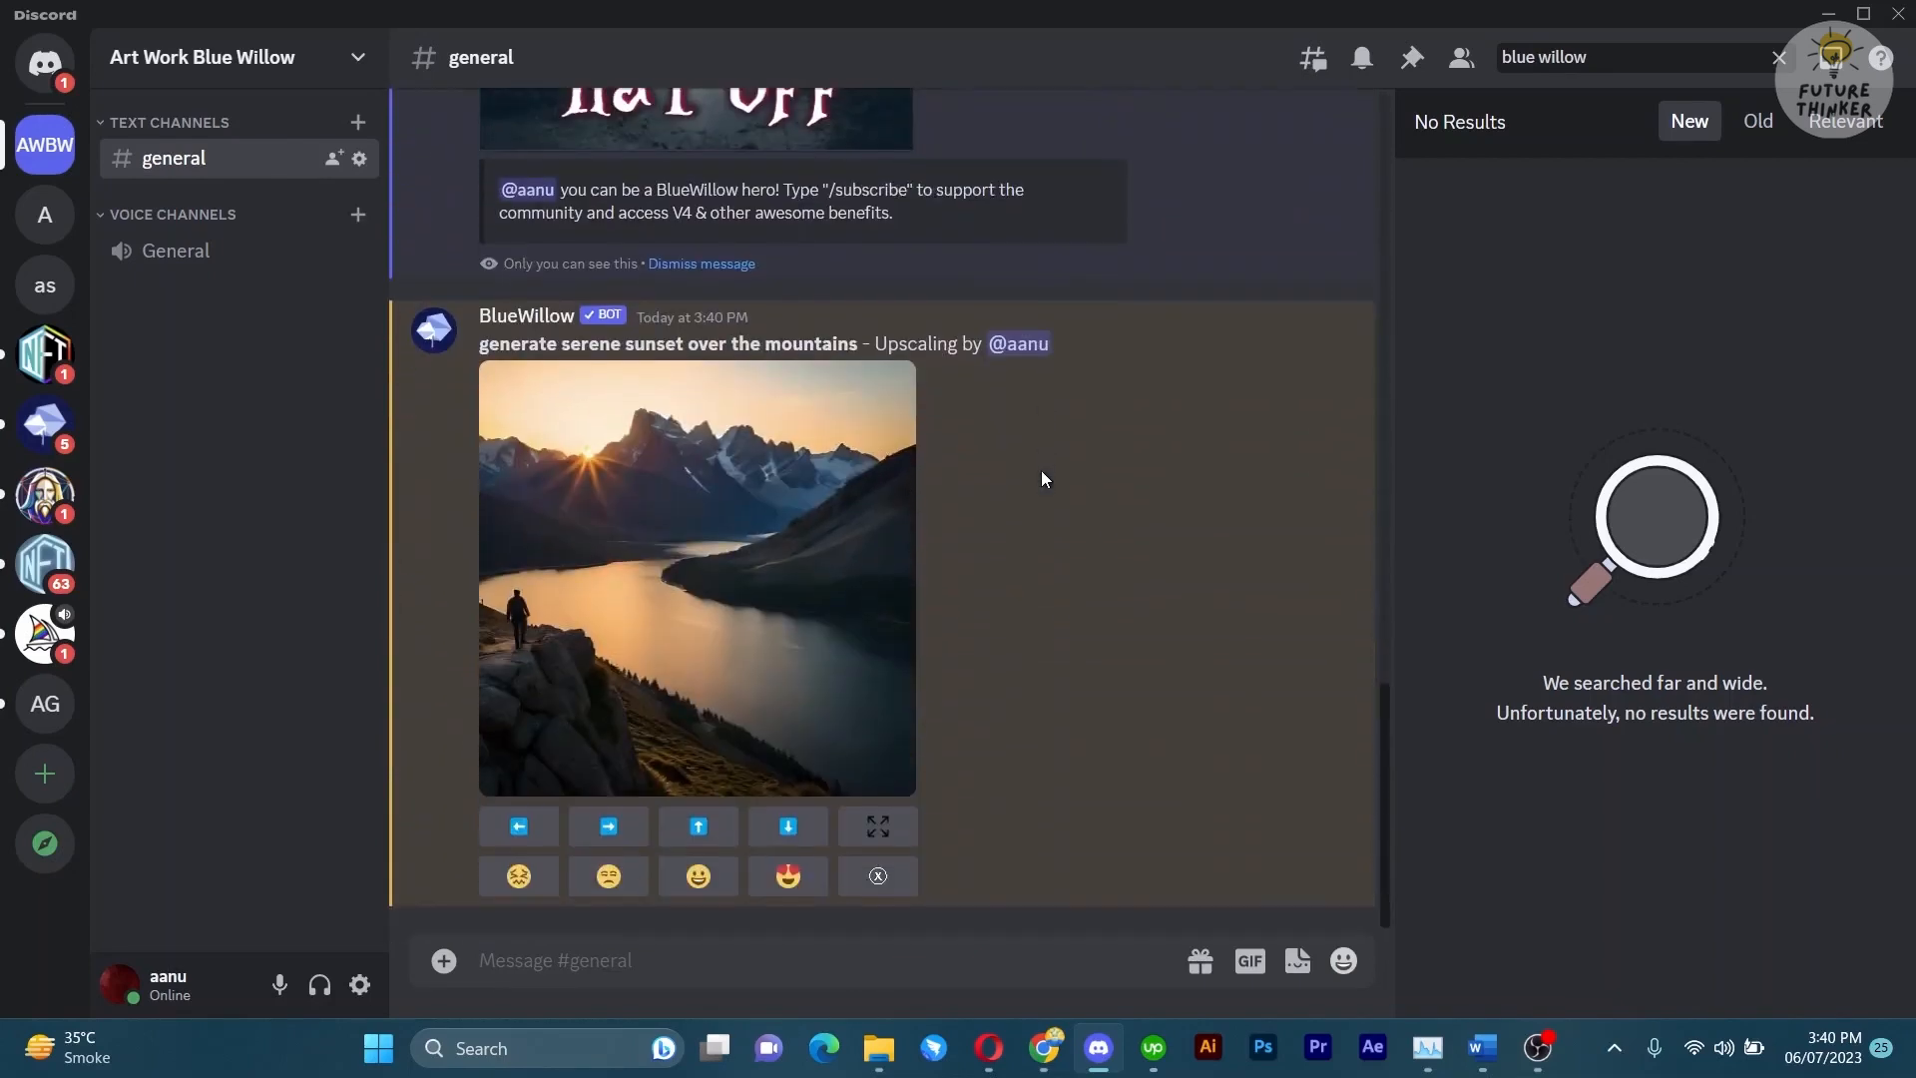
mouse_move(1044, 489)
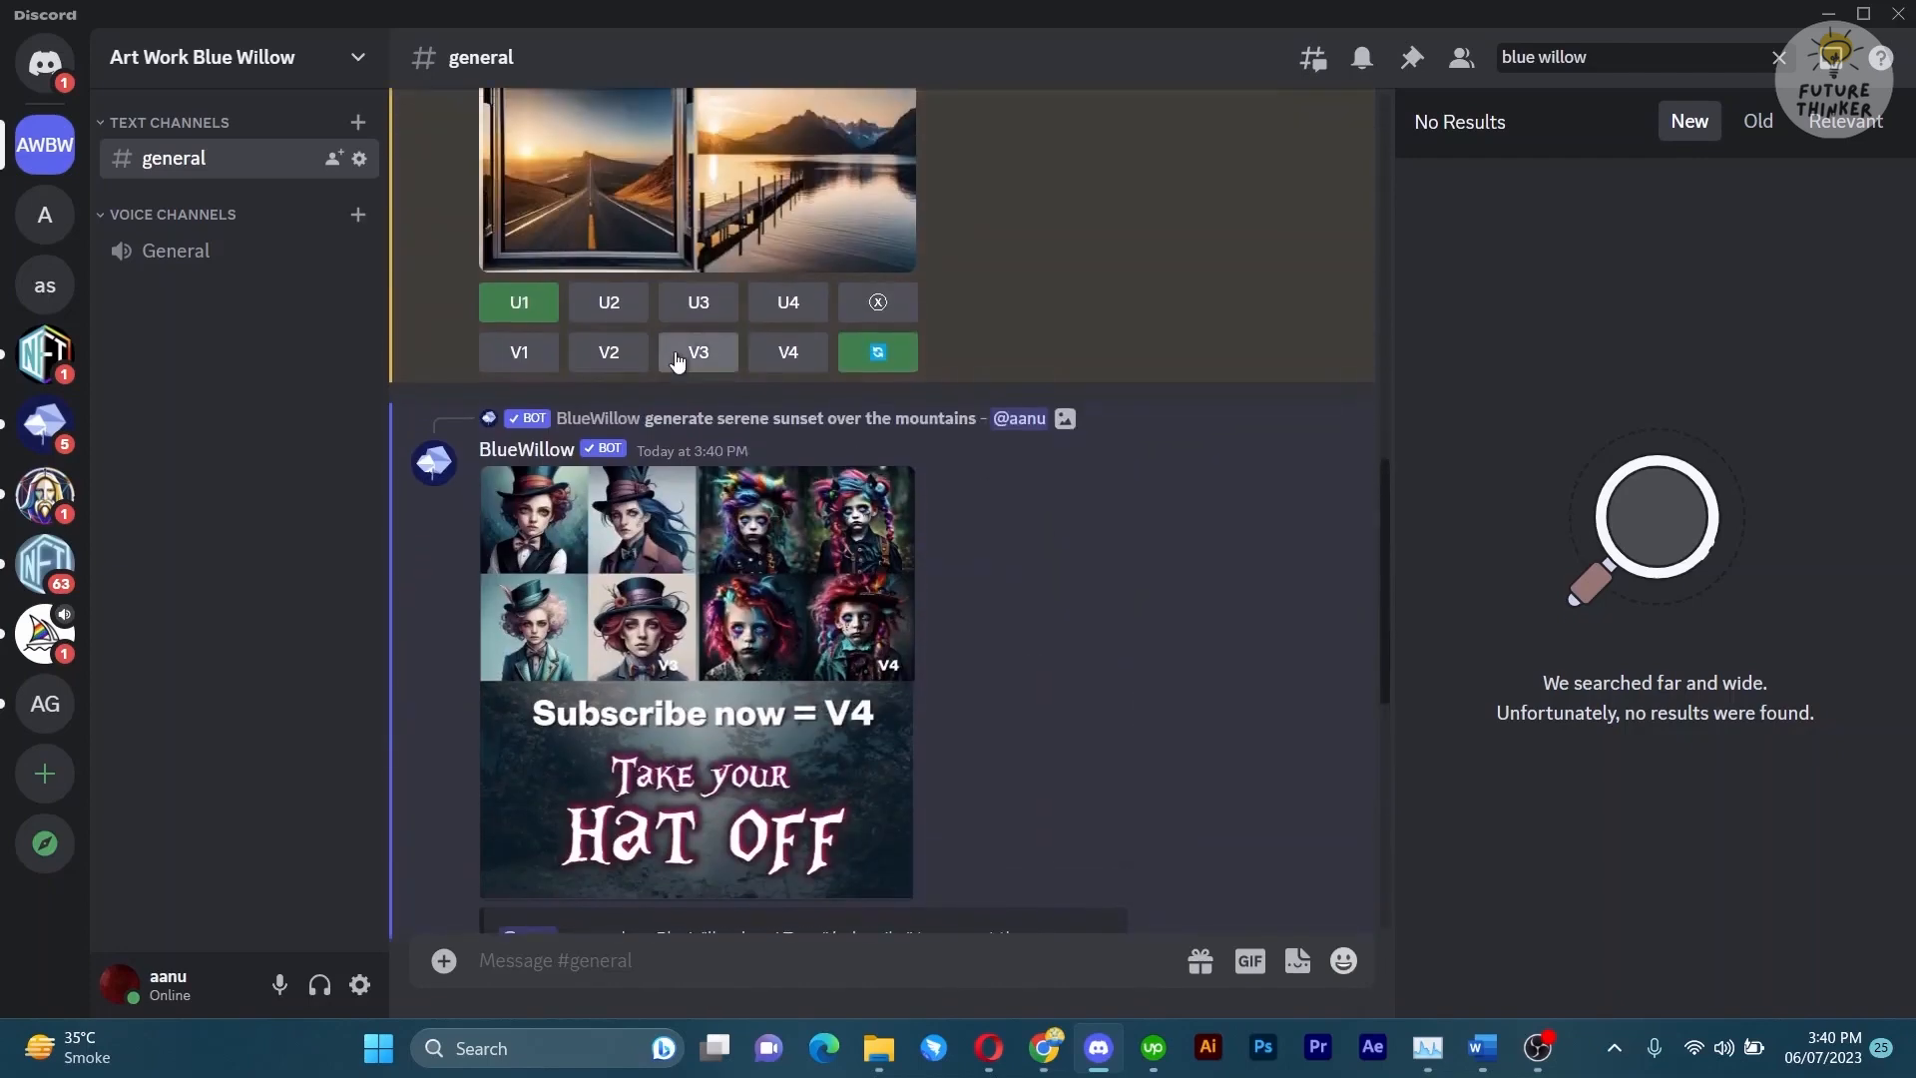
left_click(696, 352)
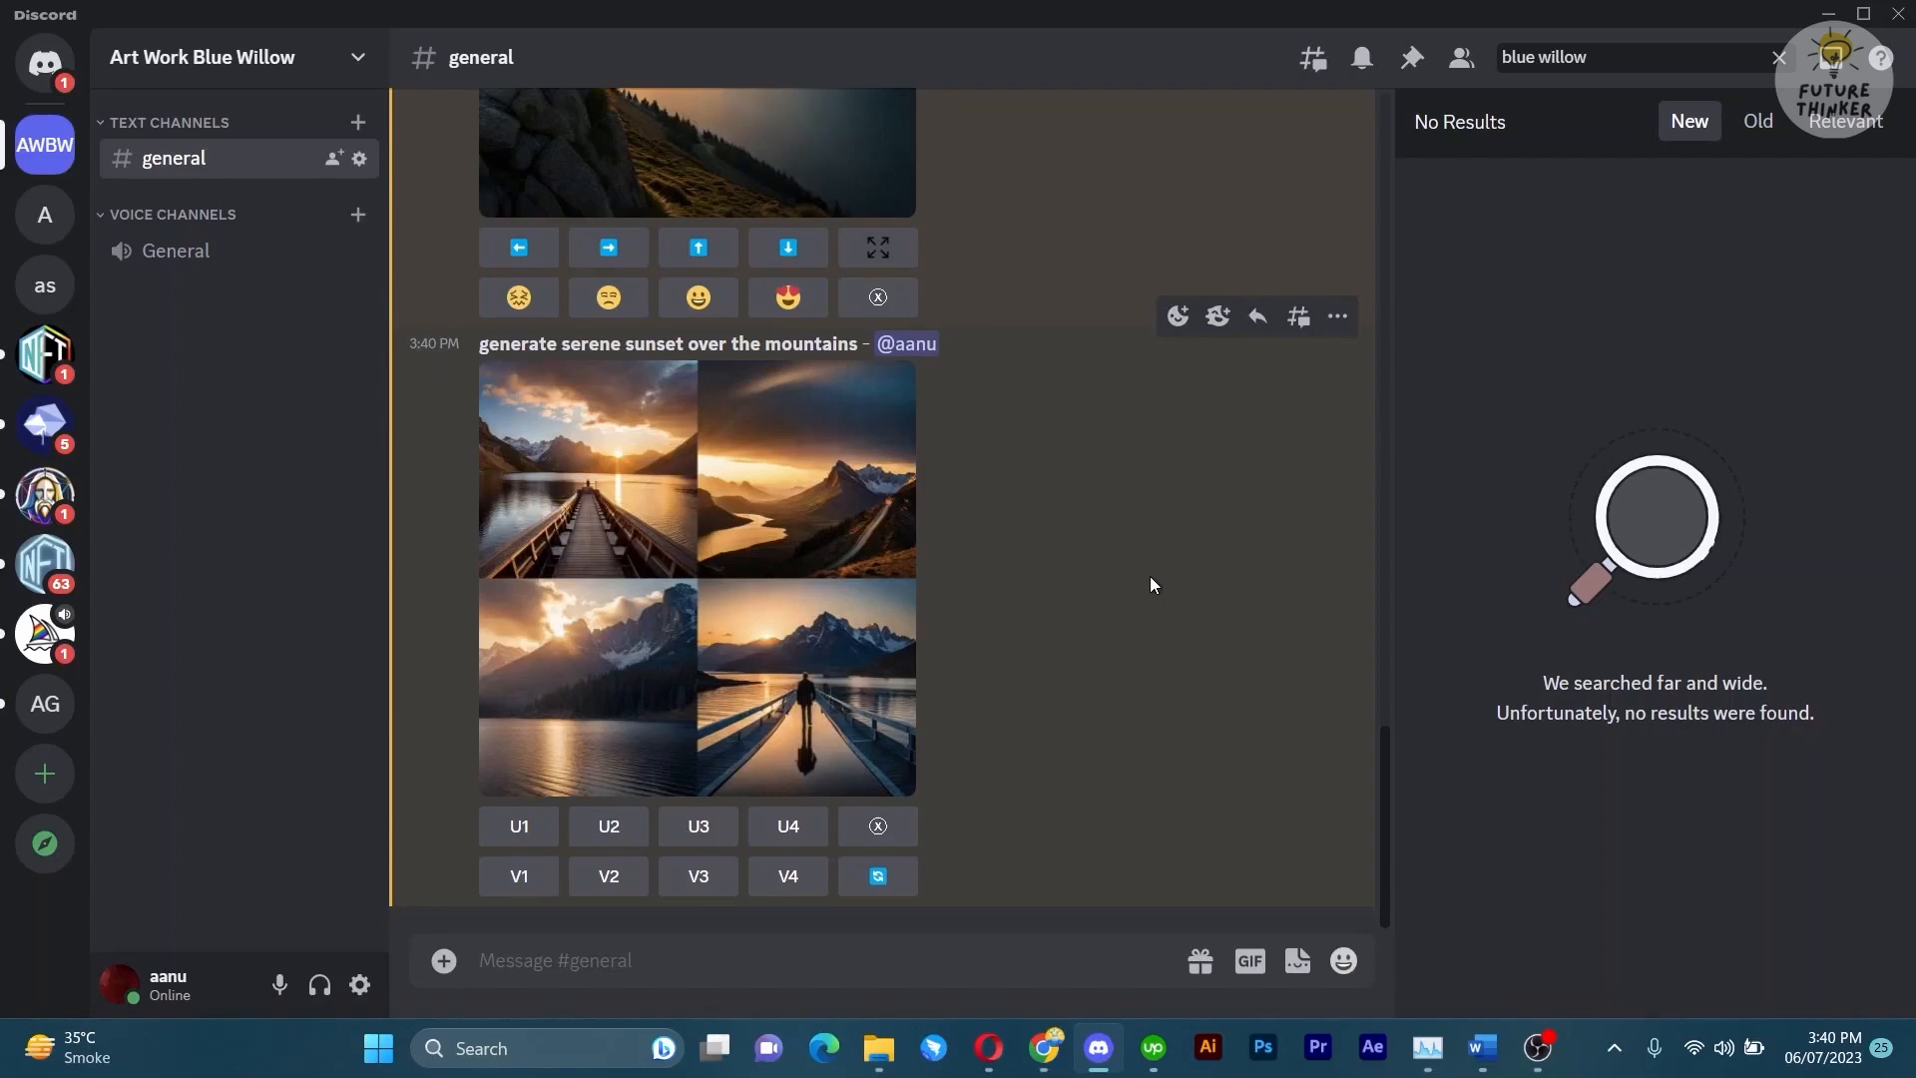
mouse_move(1122, 574)
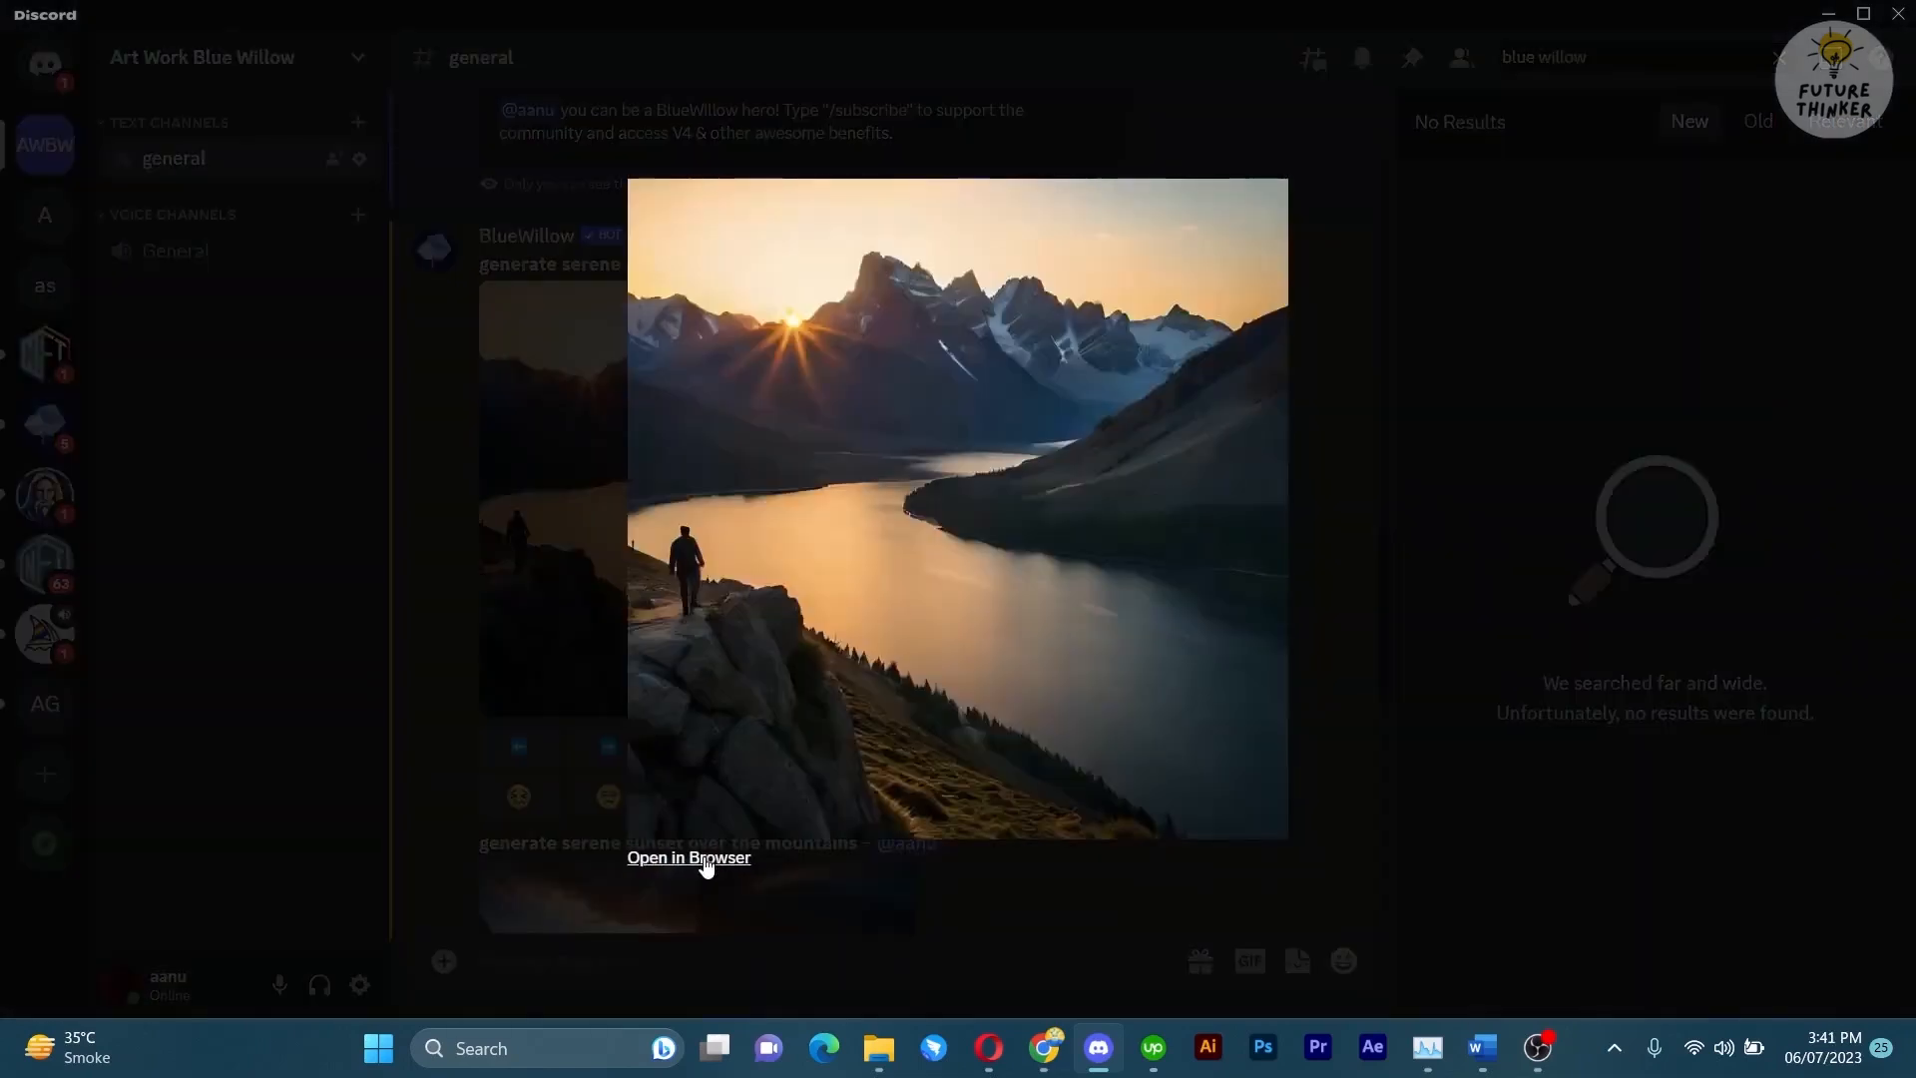
View the upscaled sunset in Edge and save it to Downloads as 'blue wi...'.
left_click(686, 856)
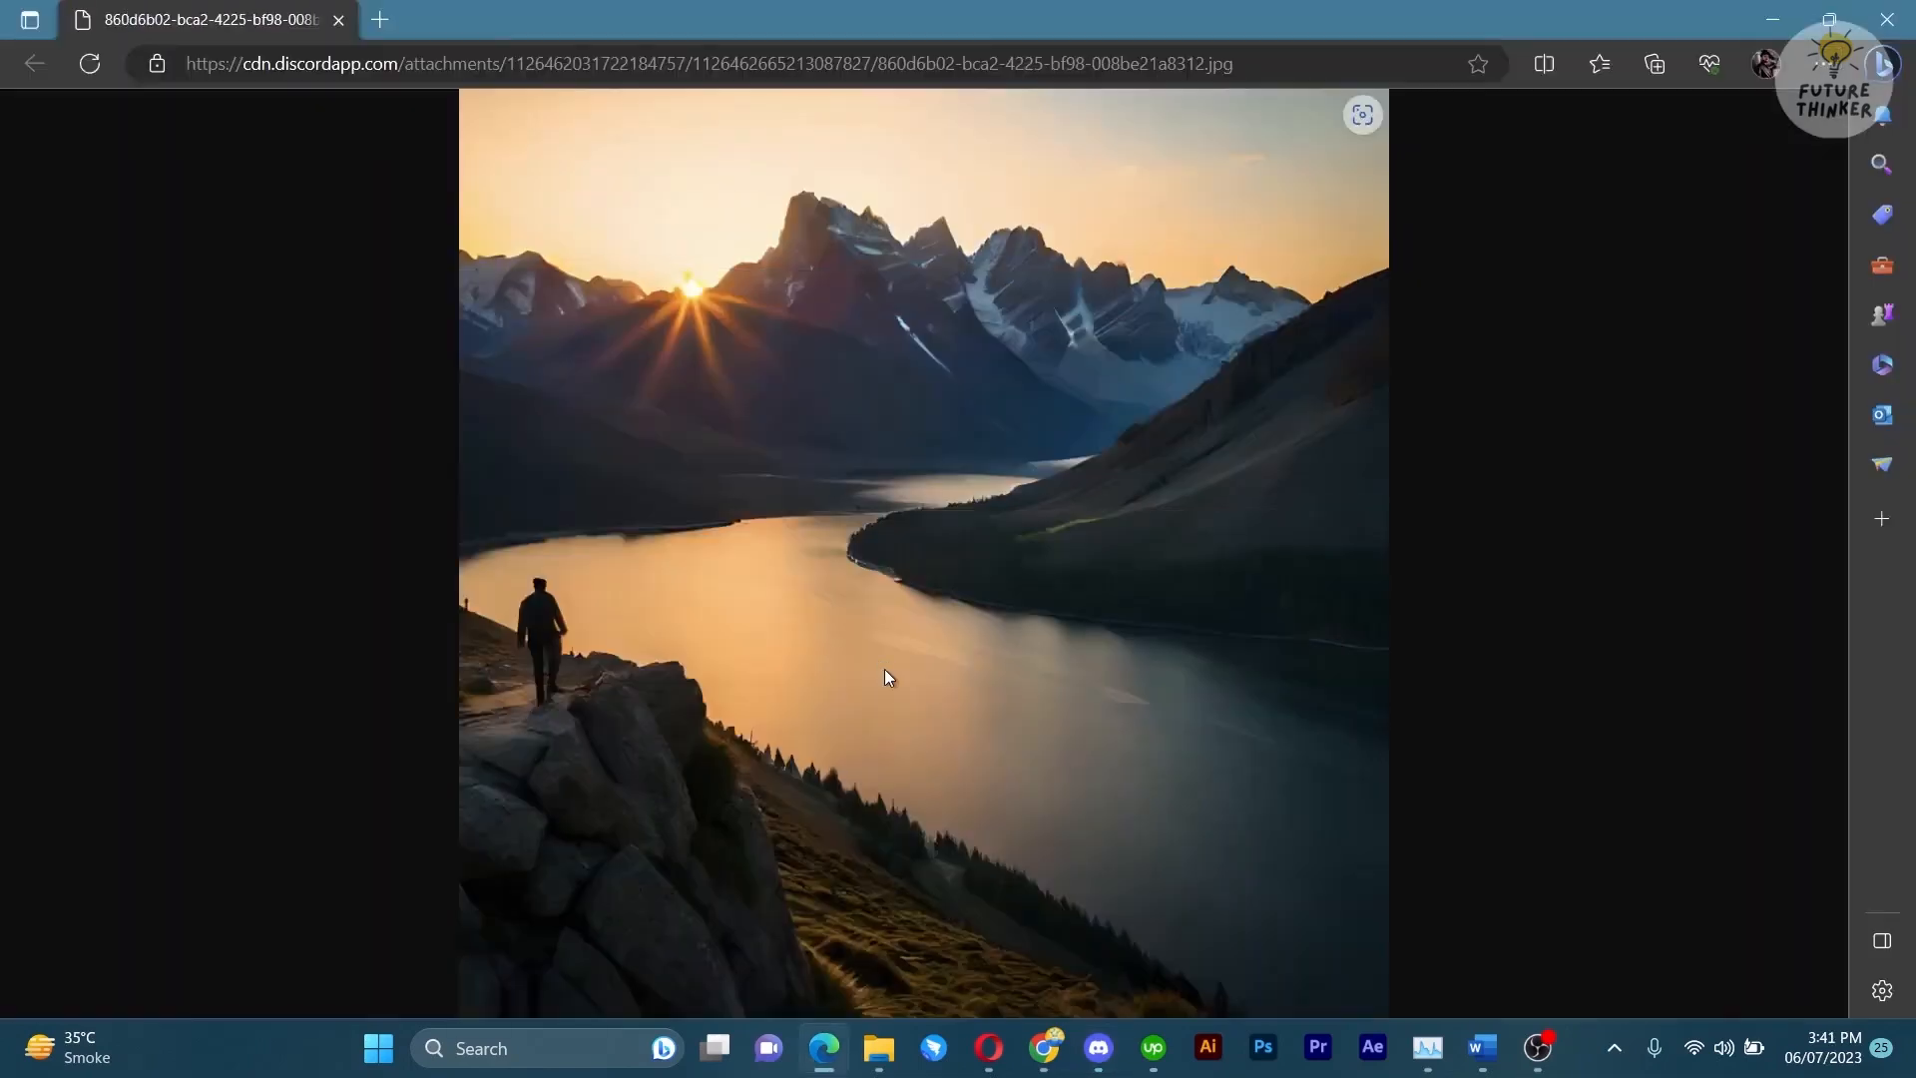
mouse_move(1022, 154)
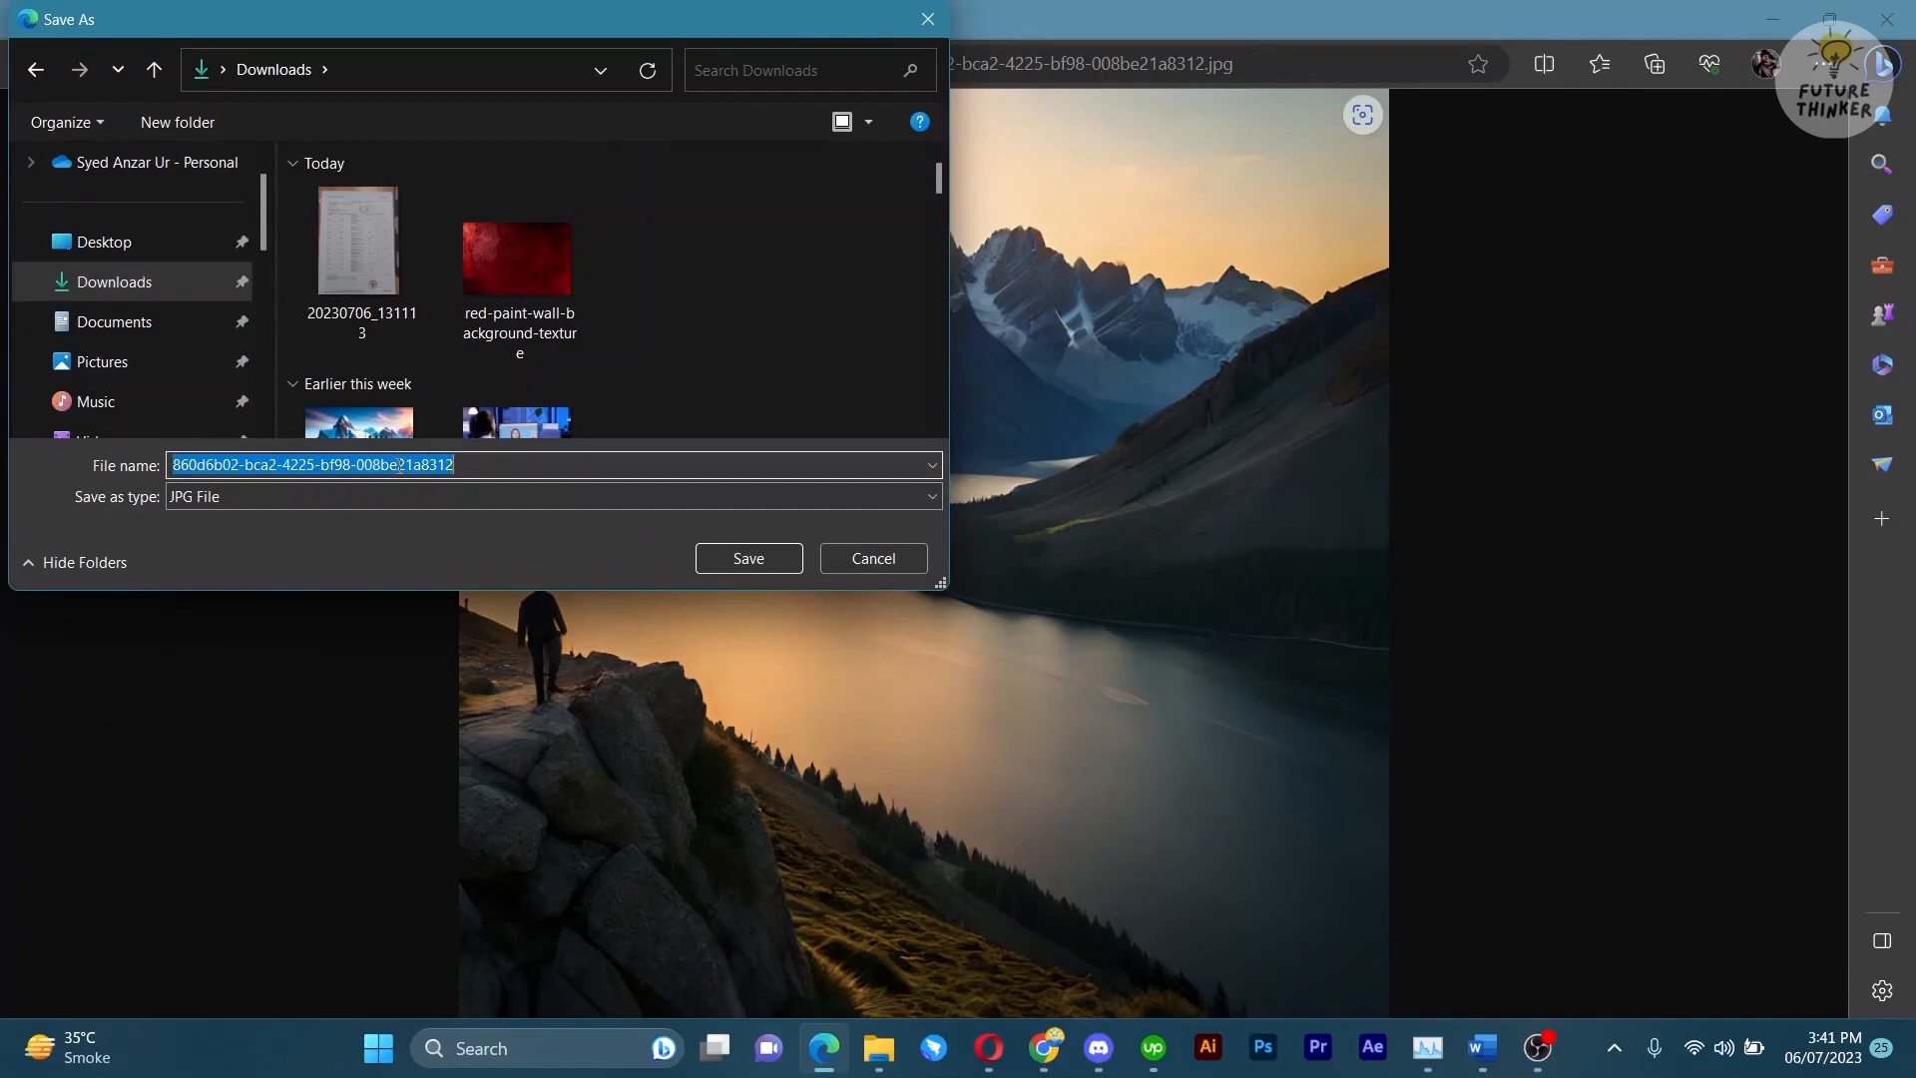
type("blue wi")
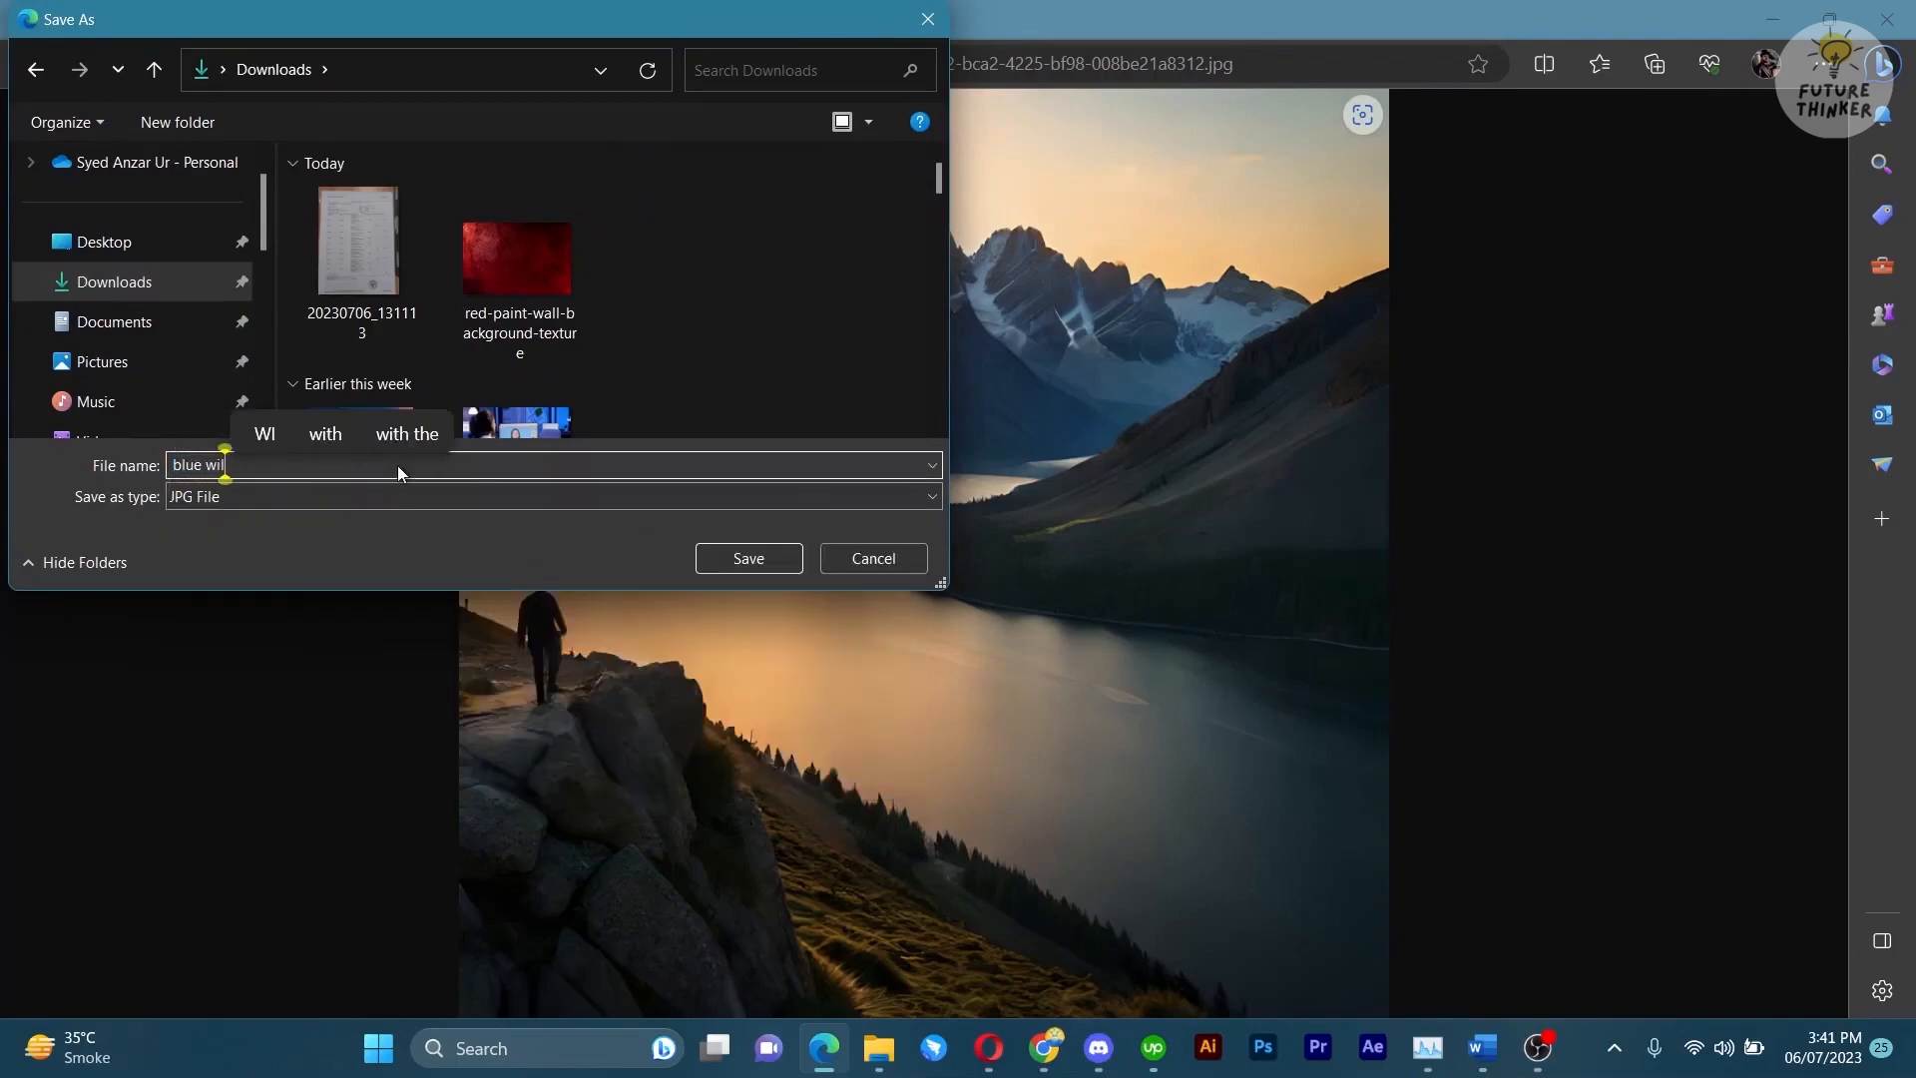